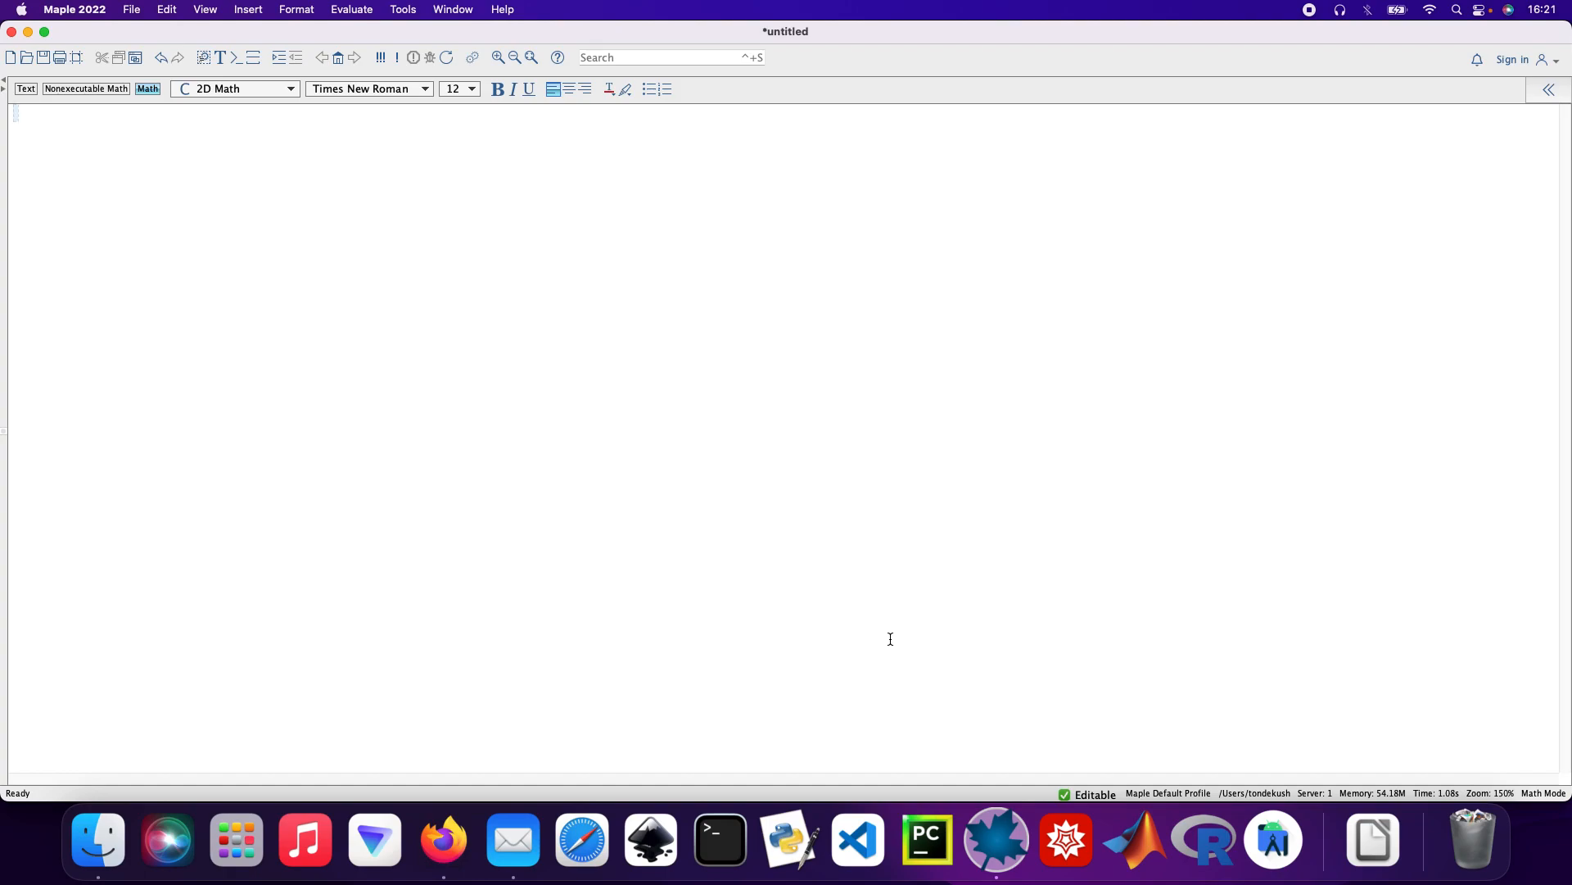
- Enter and evaluate int(3*y^2*x^3, x, y), giving x^4*y^3/4 as output (1)
type("int")
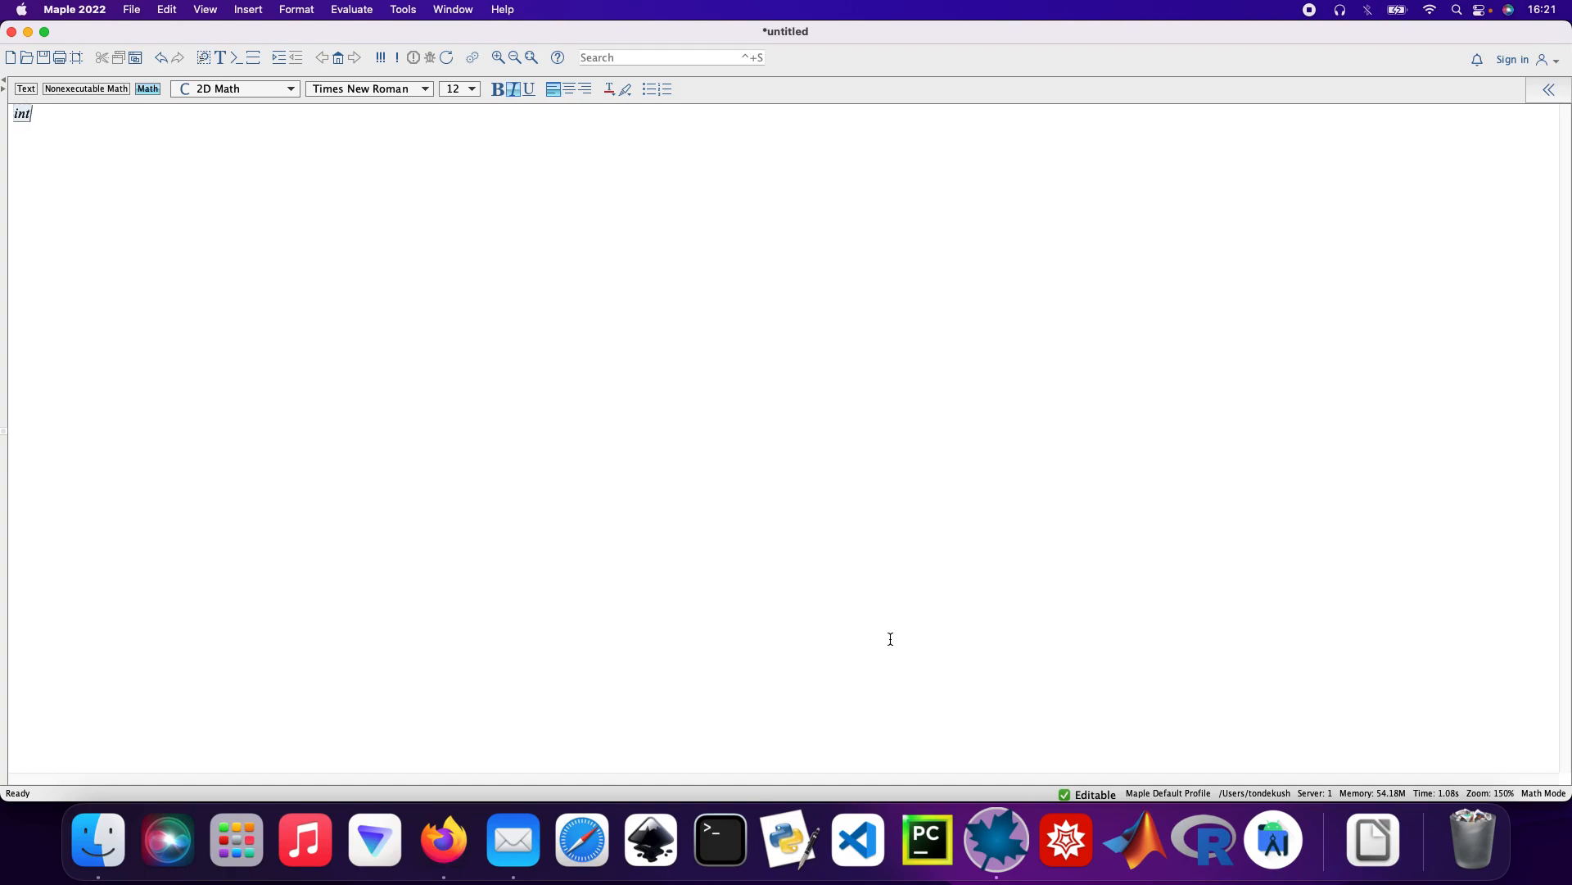
type("(3")
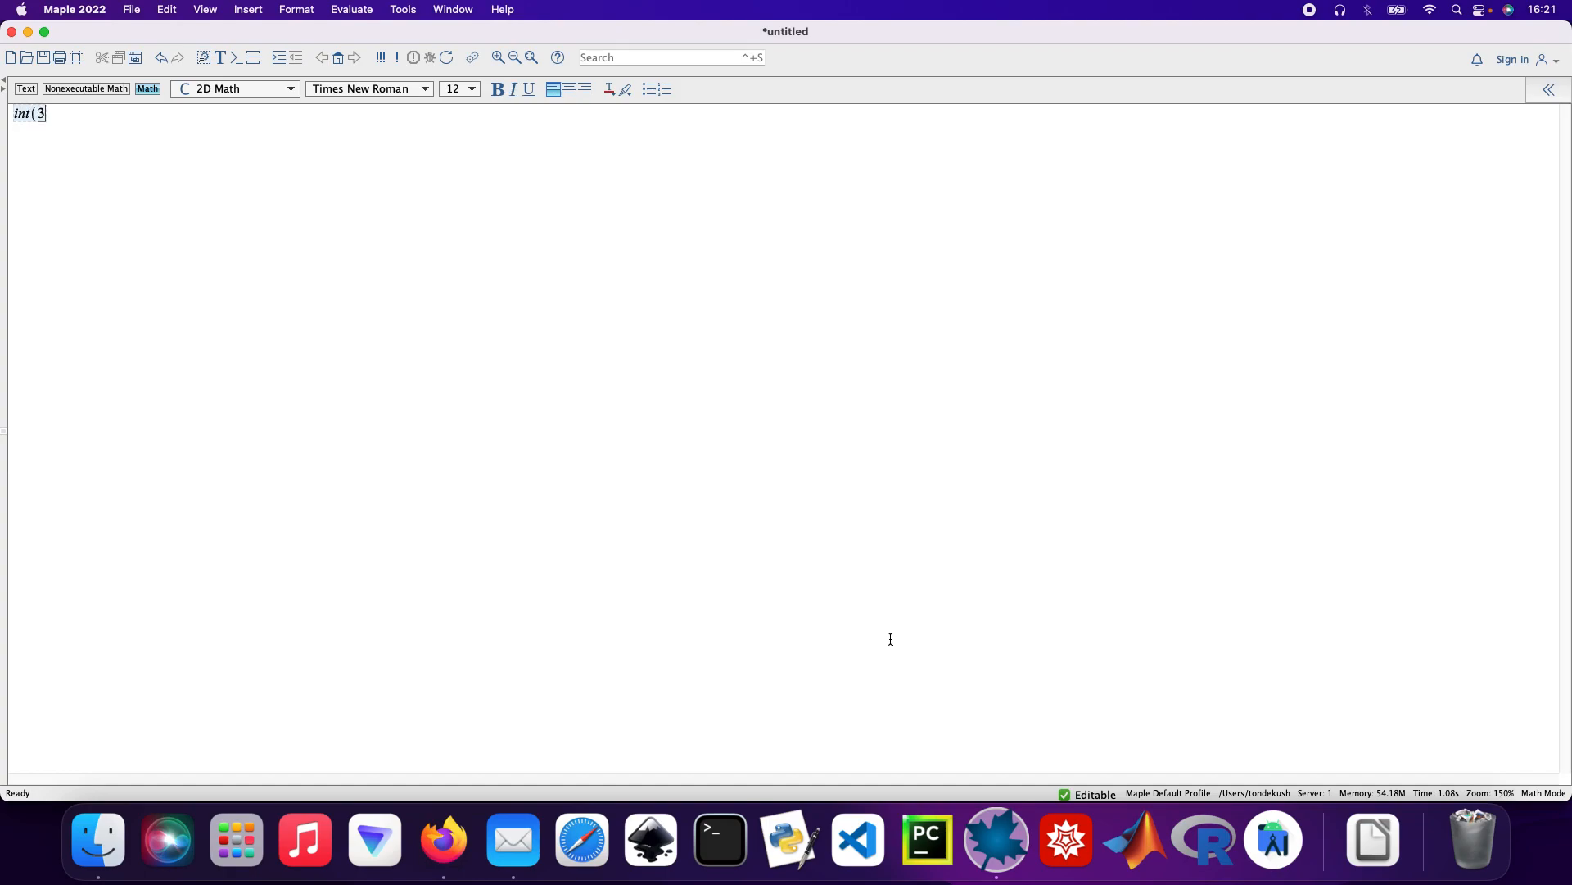
type("y")
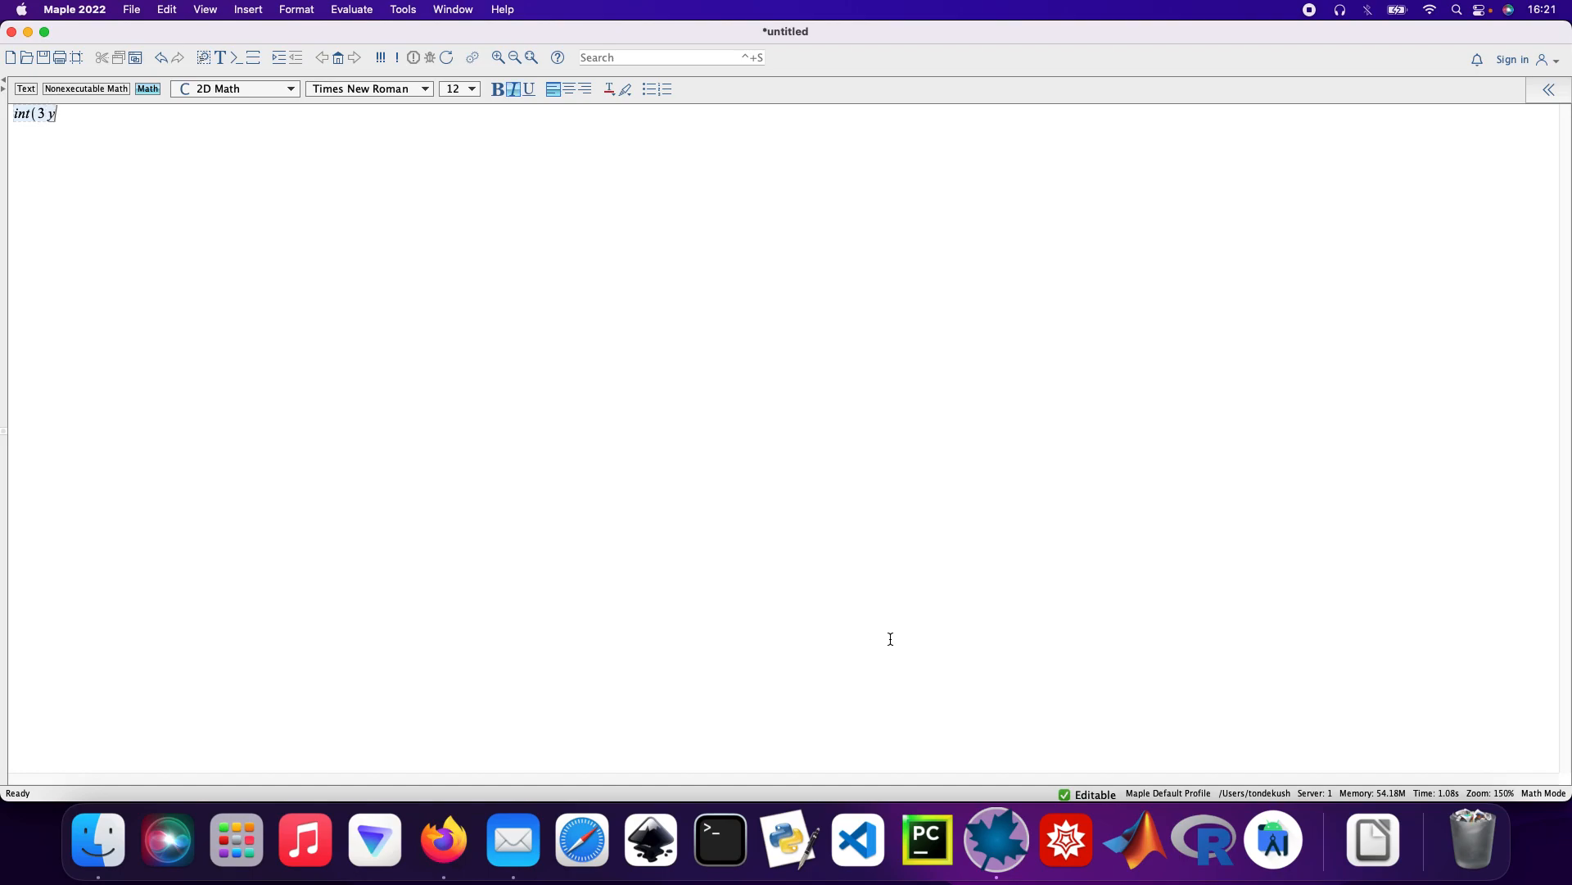
type("2")
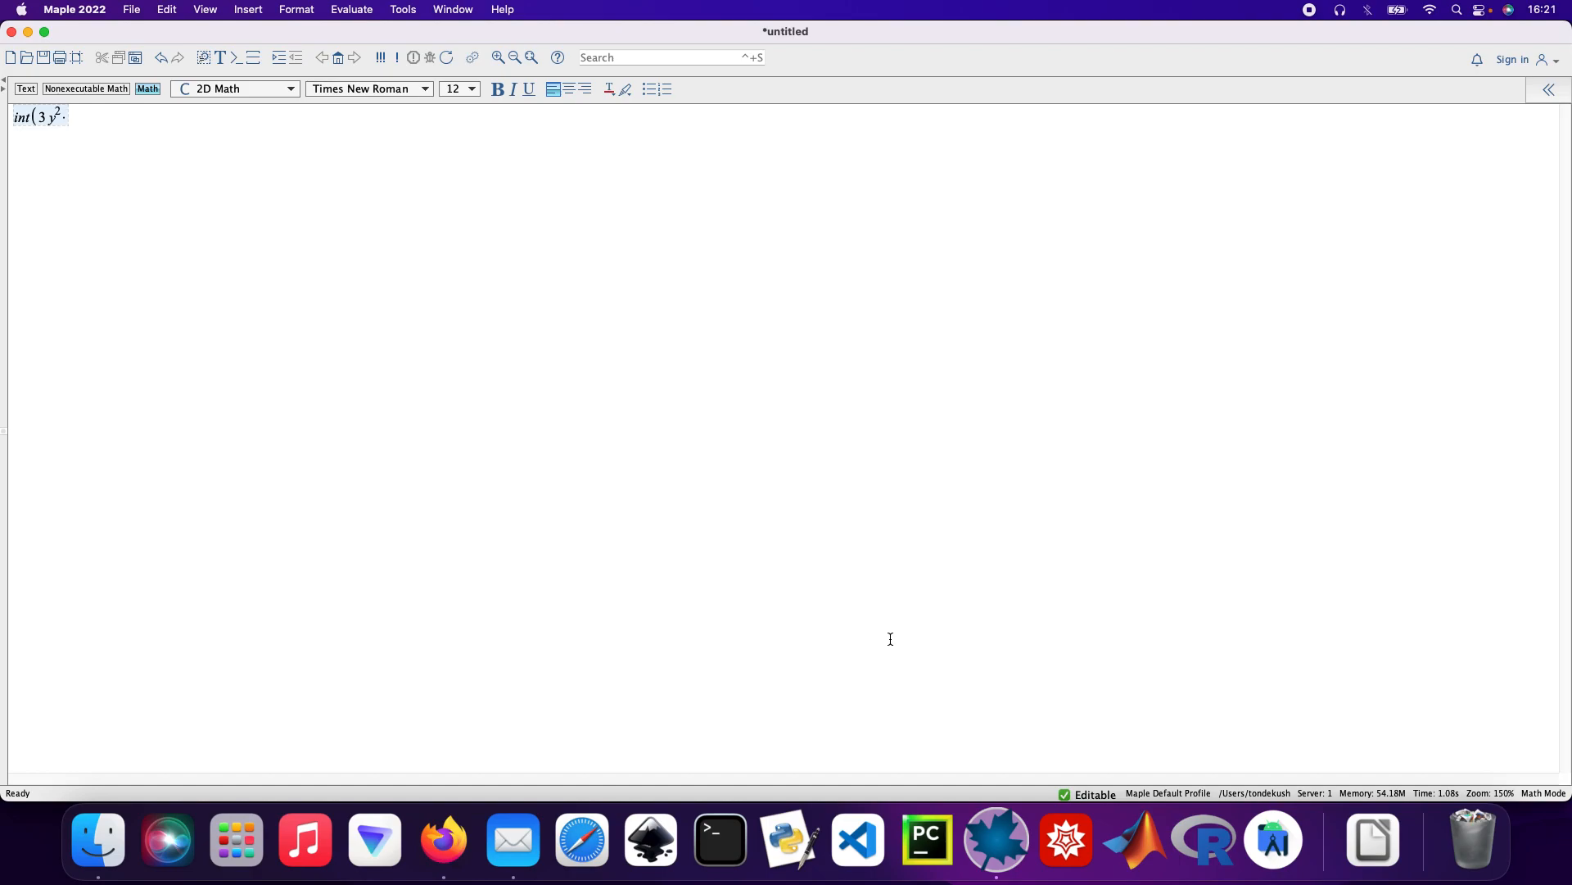
type("x^3")
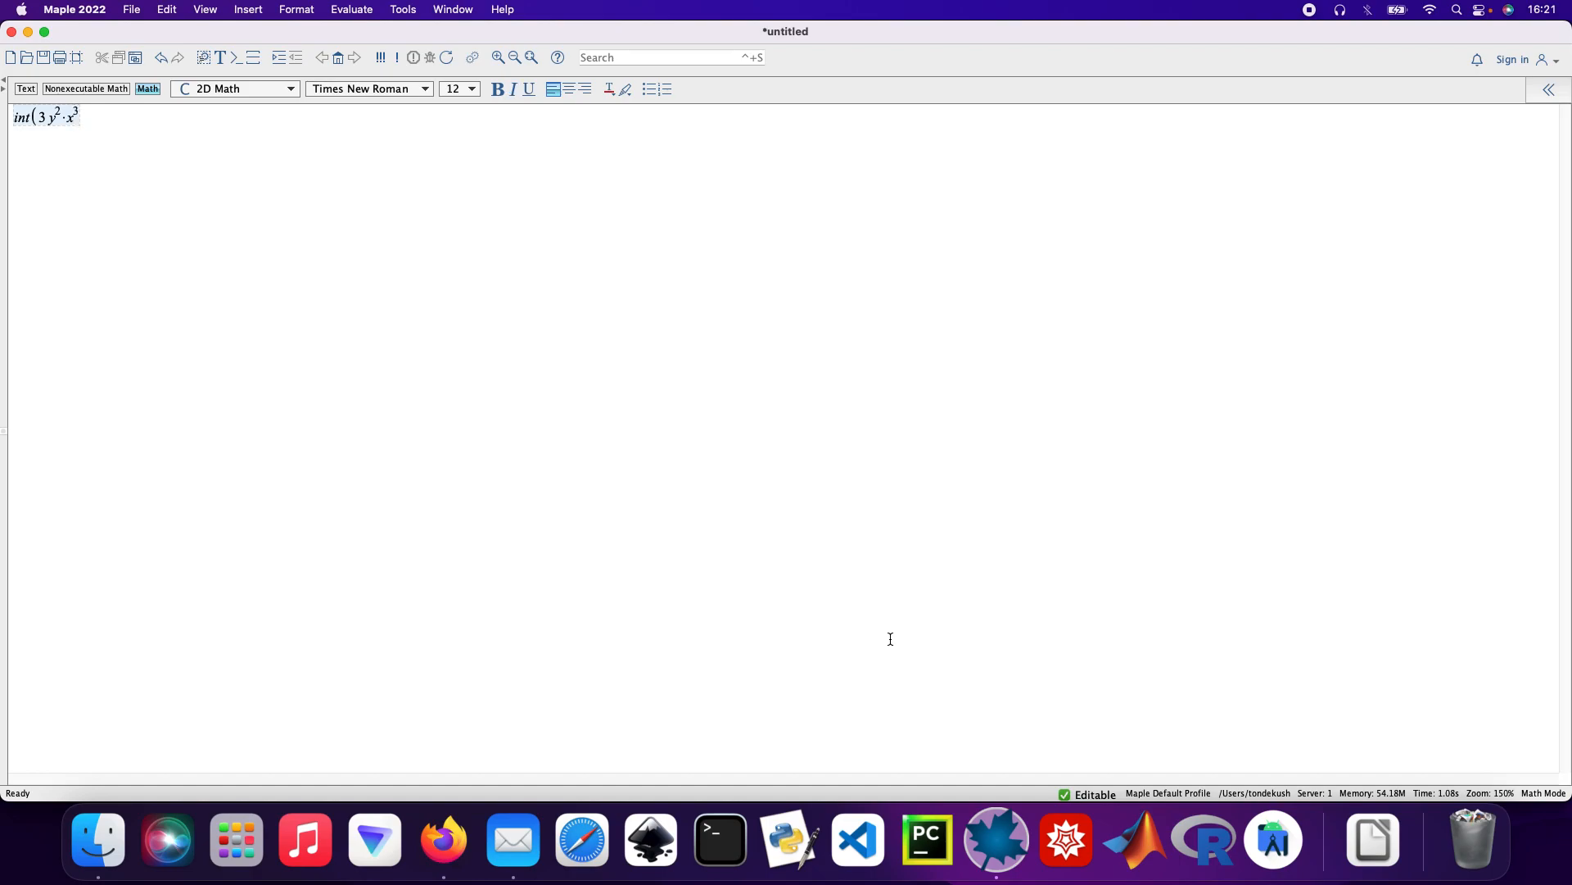
type(",")
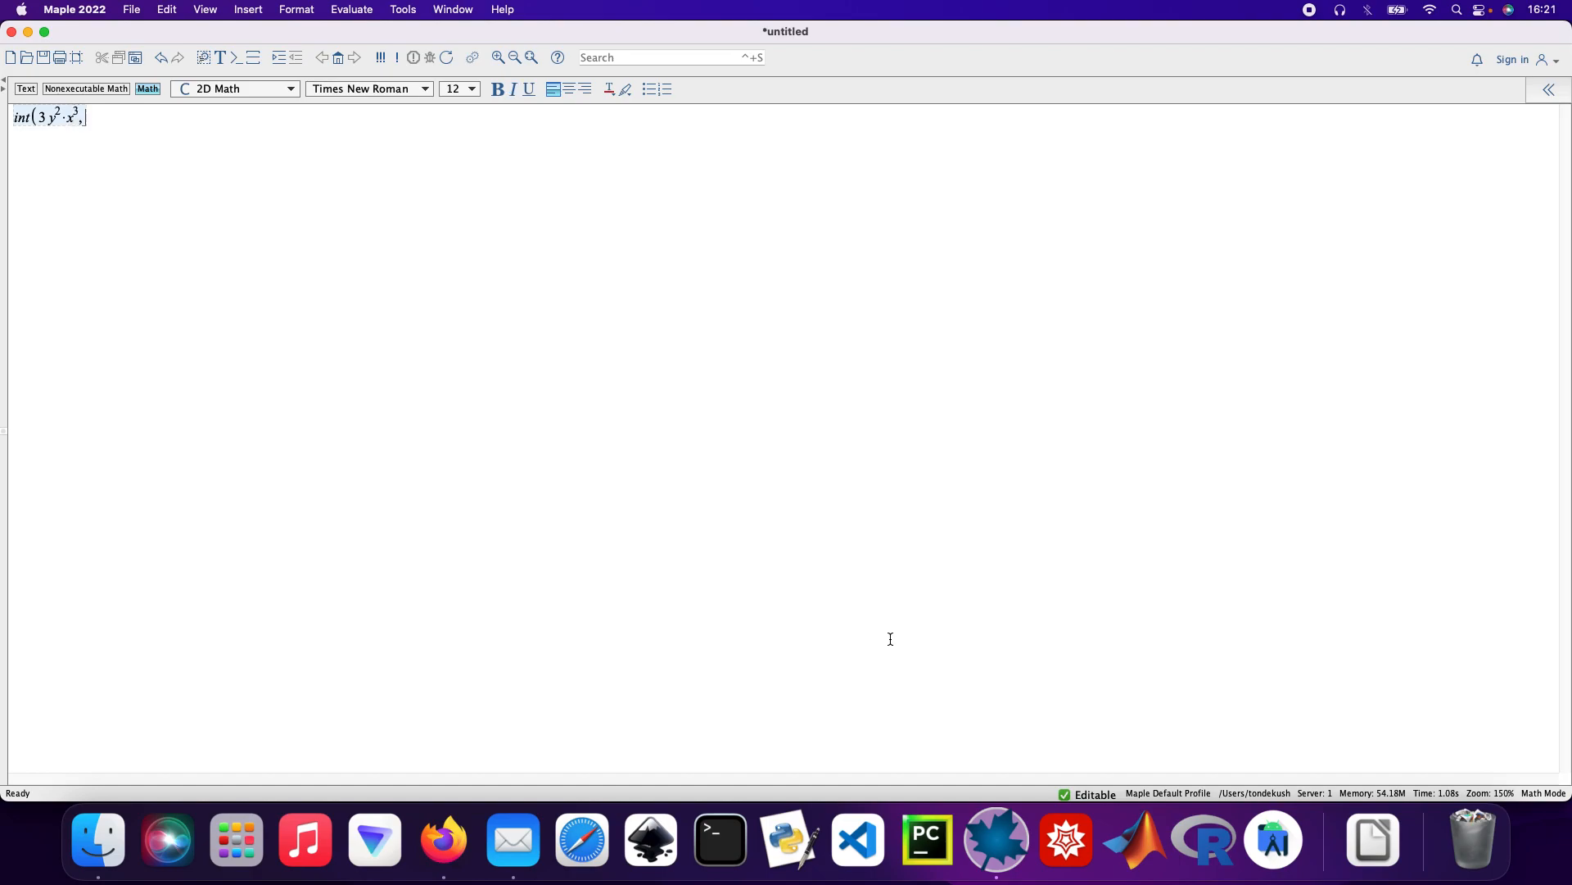
type("x, y")
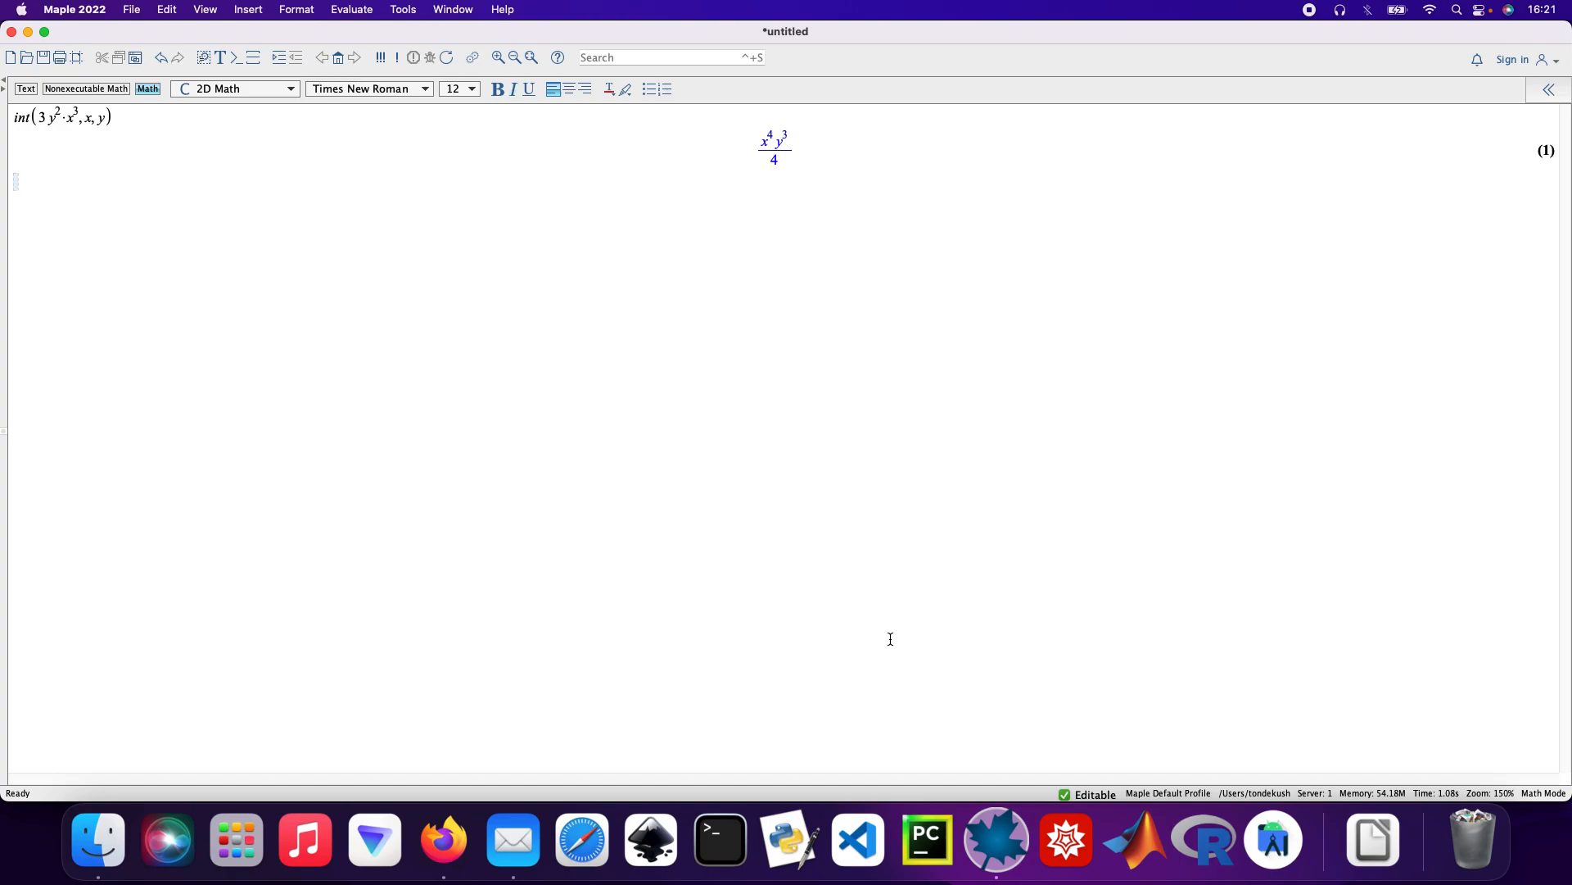
type("int(")
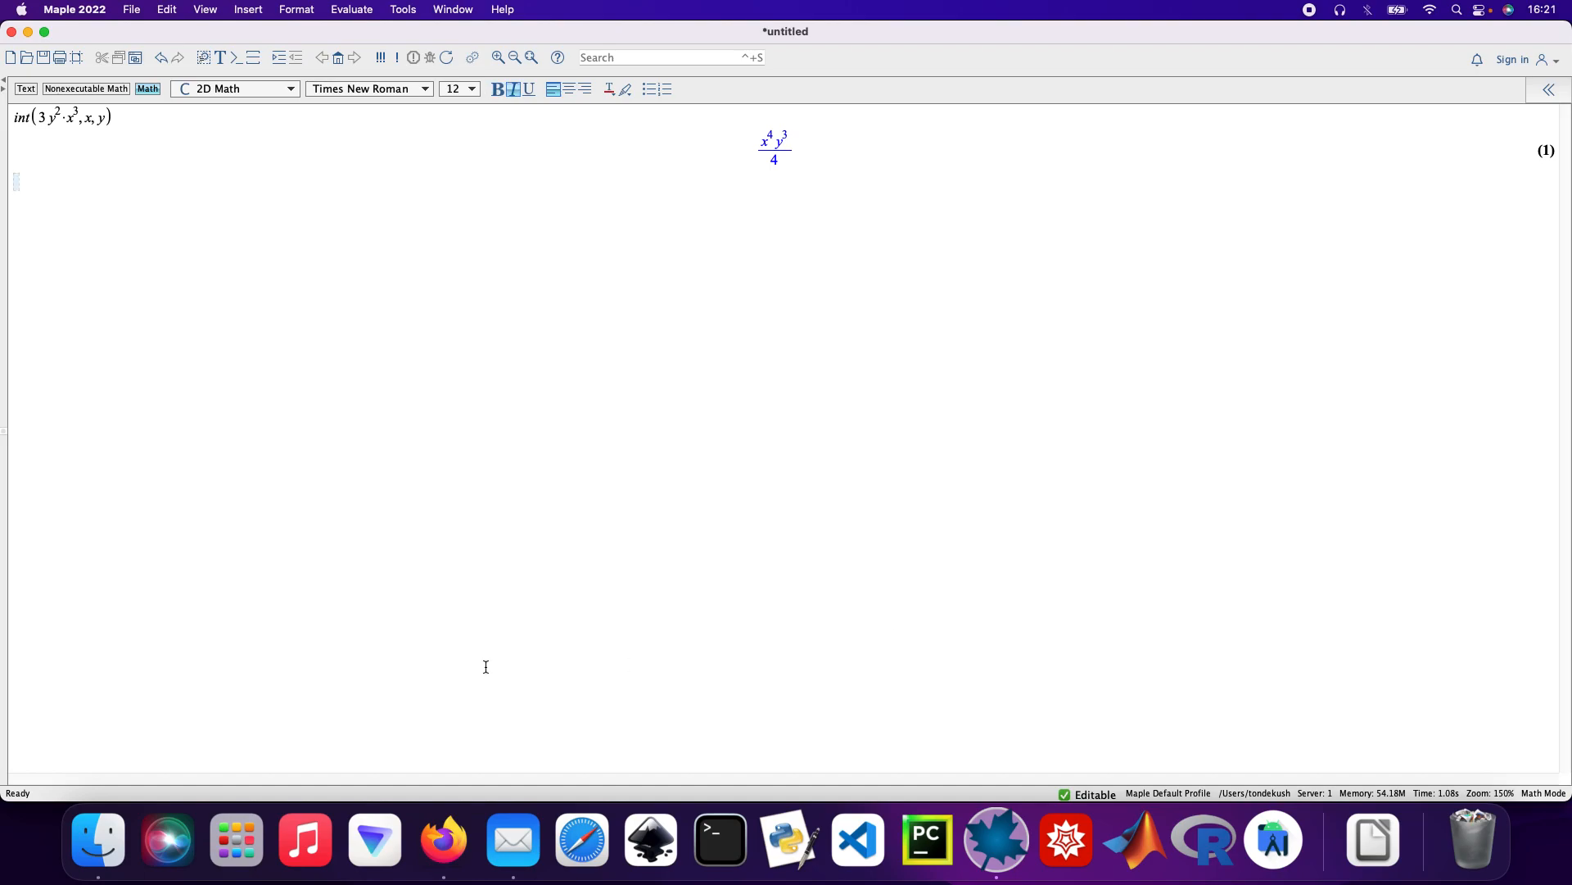
- Evaluate int(3*y^2*x^3, y, x) with swapped order, giving x^4*y^3/4 as output (2)
left_click(8, 120)
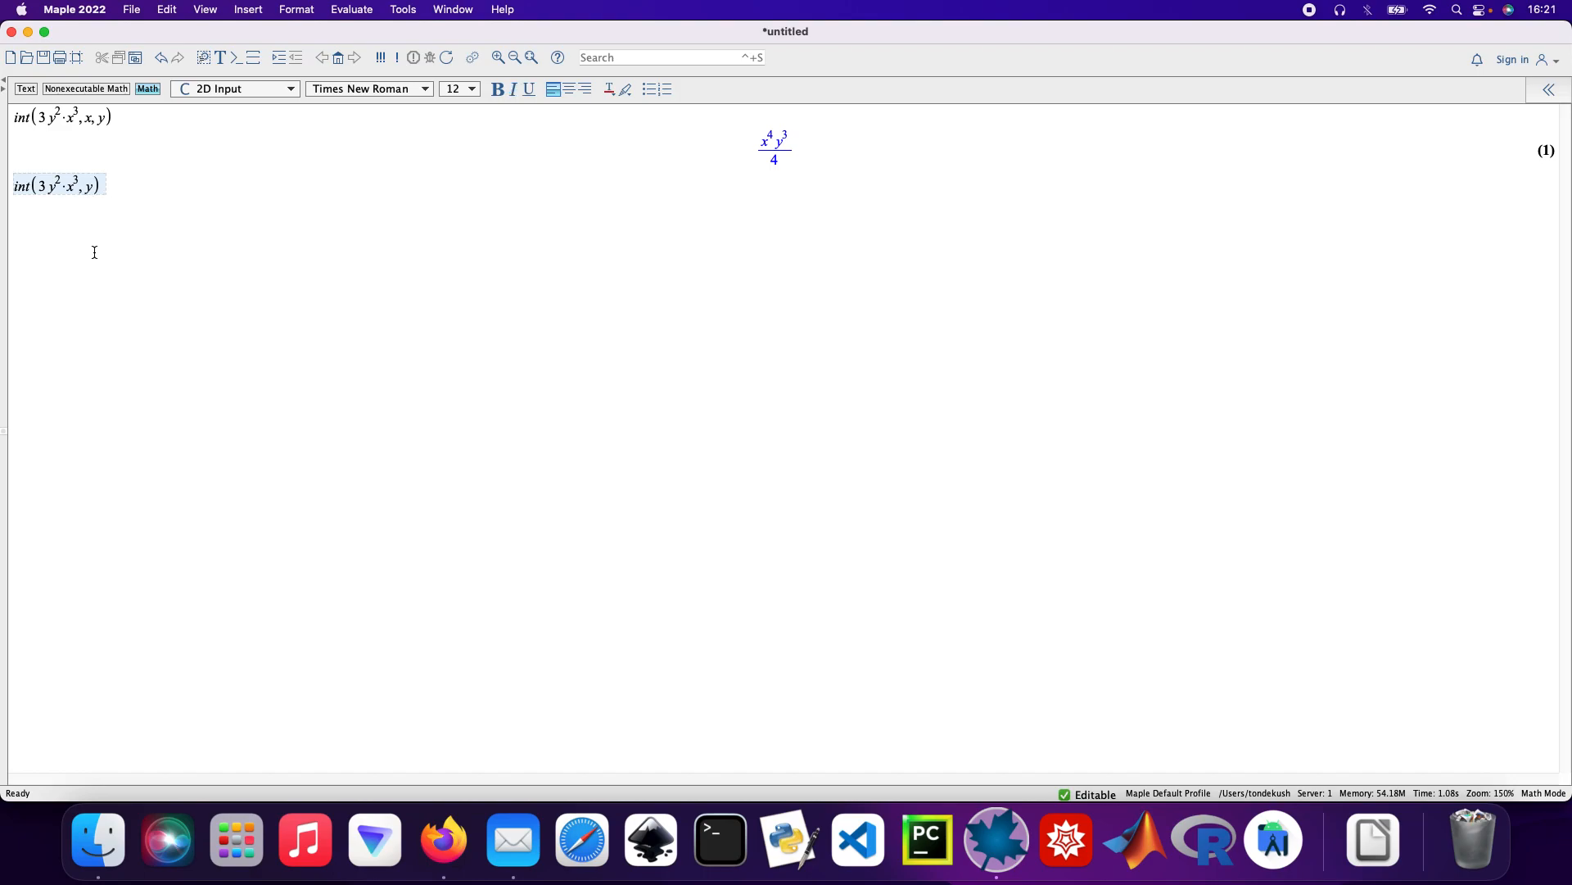
type(", x")
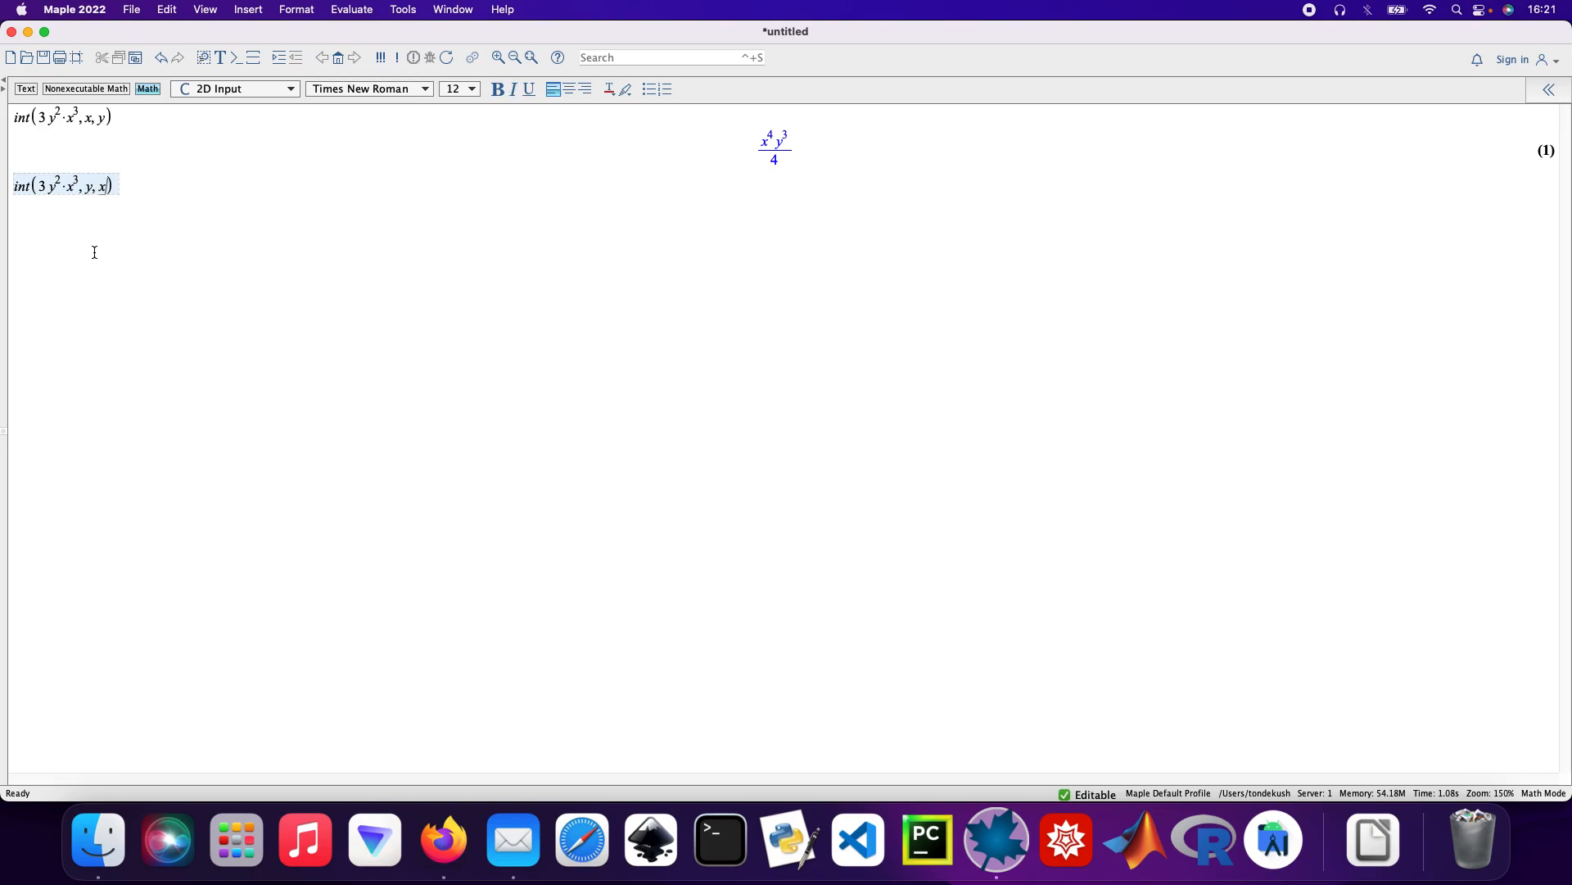
left_click(236, 89)
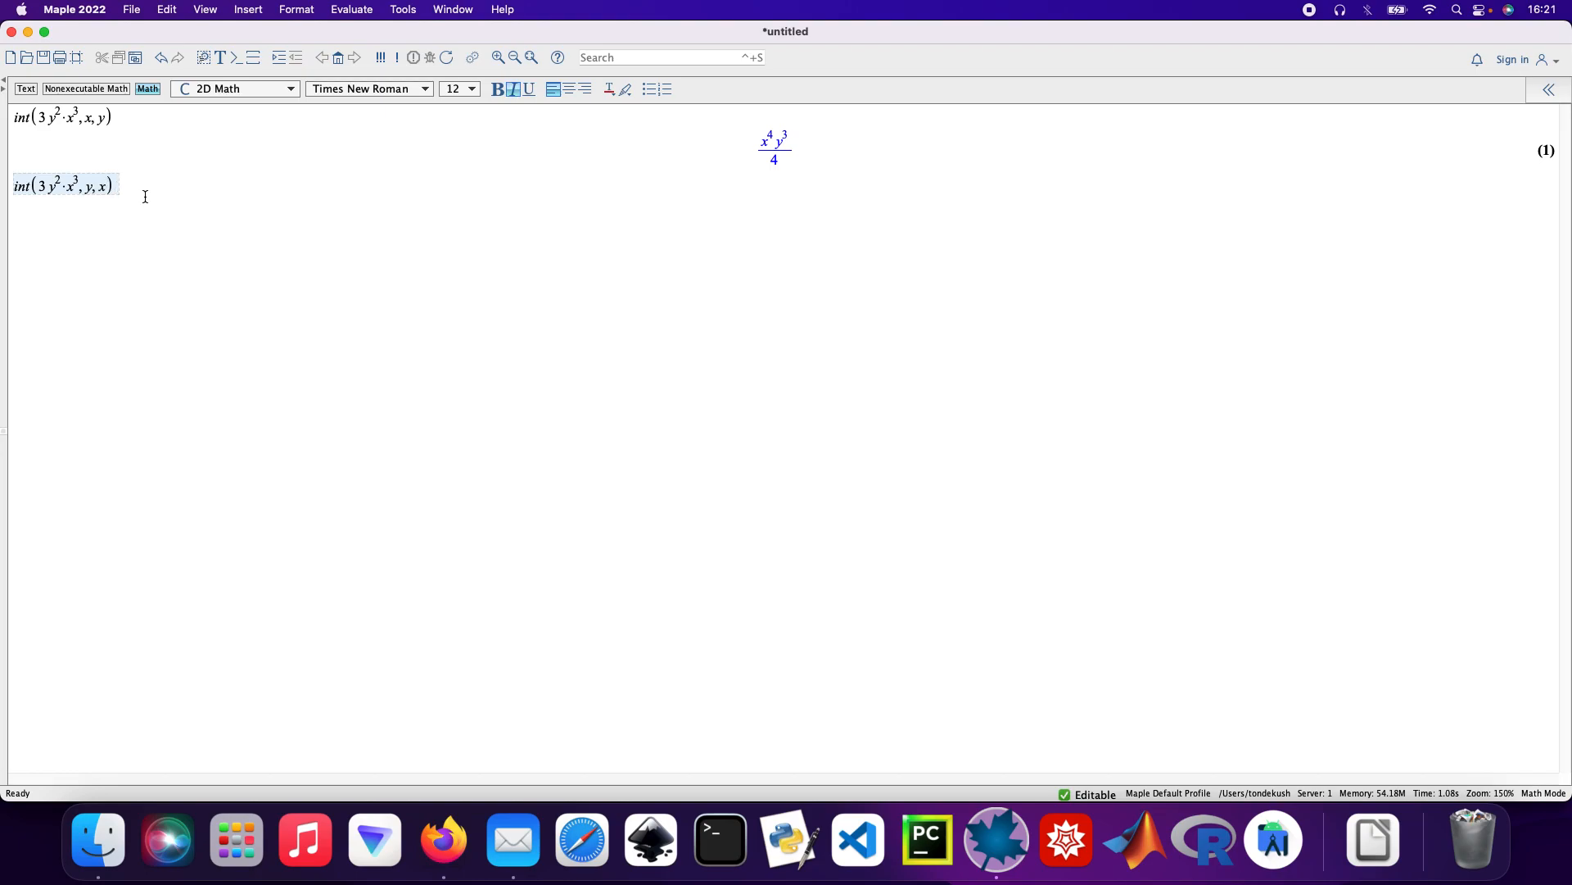
key("Return")
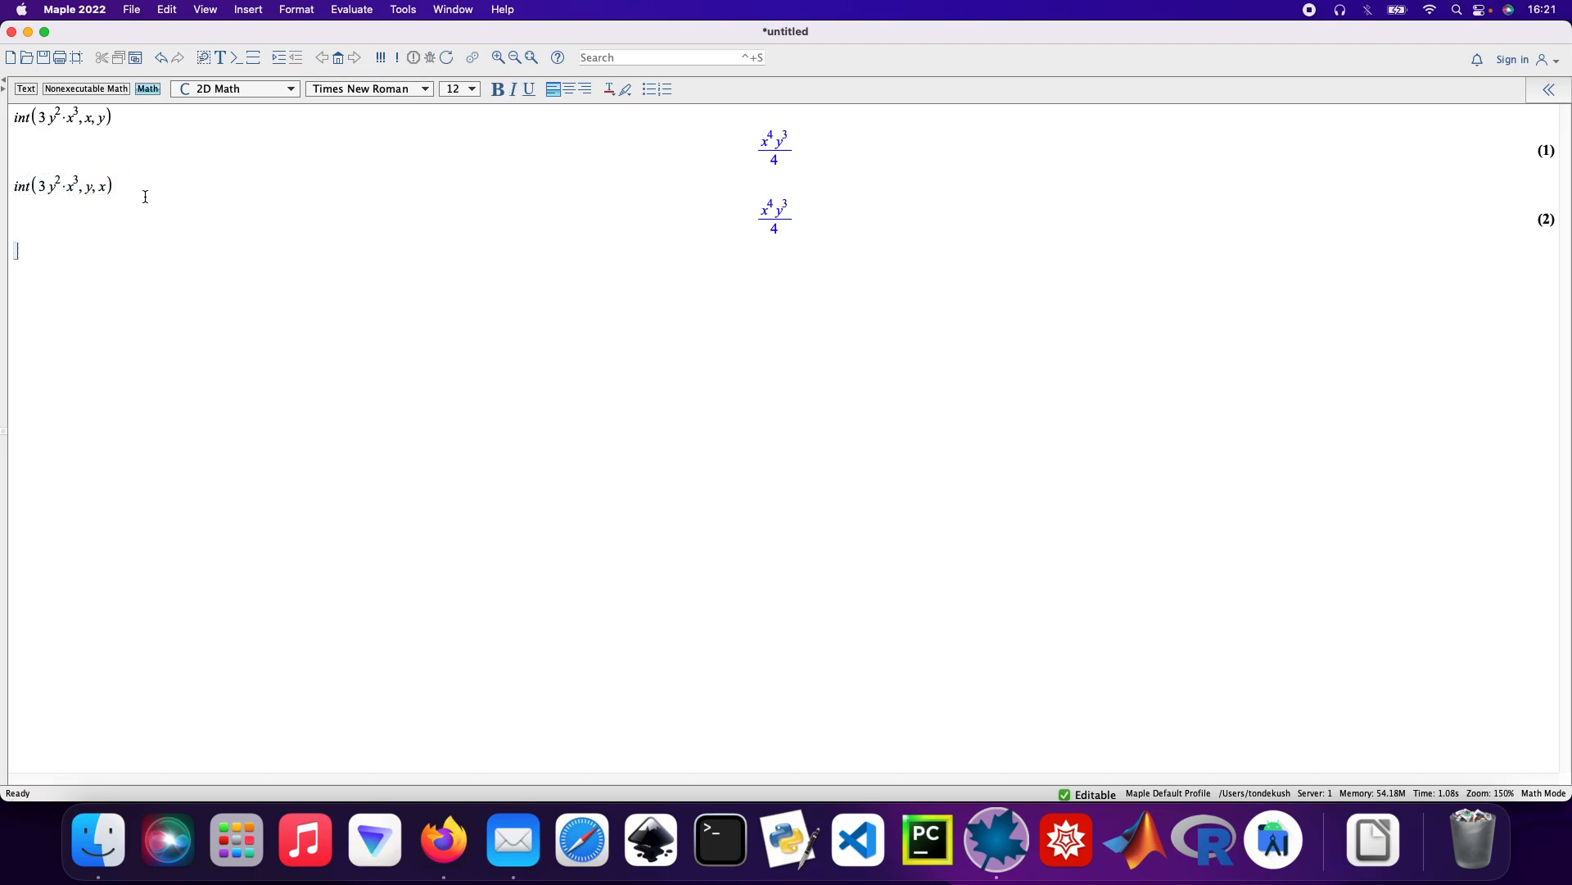
mouse_move(137, 200)
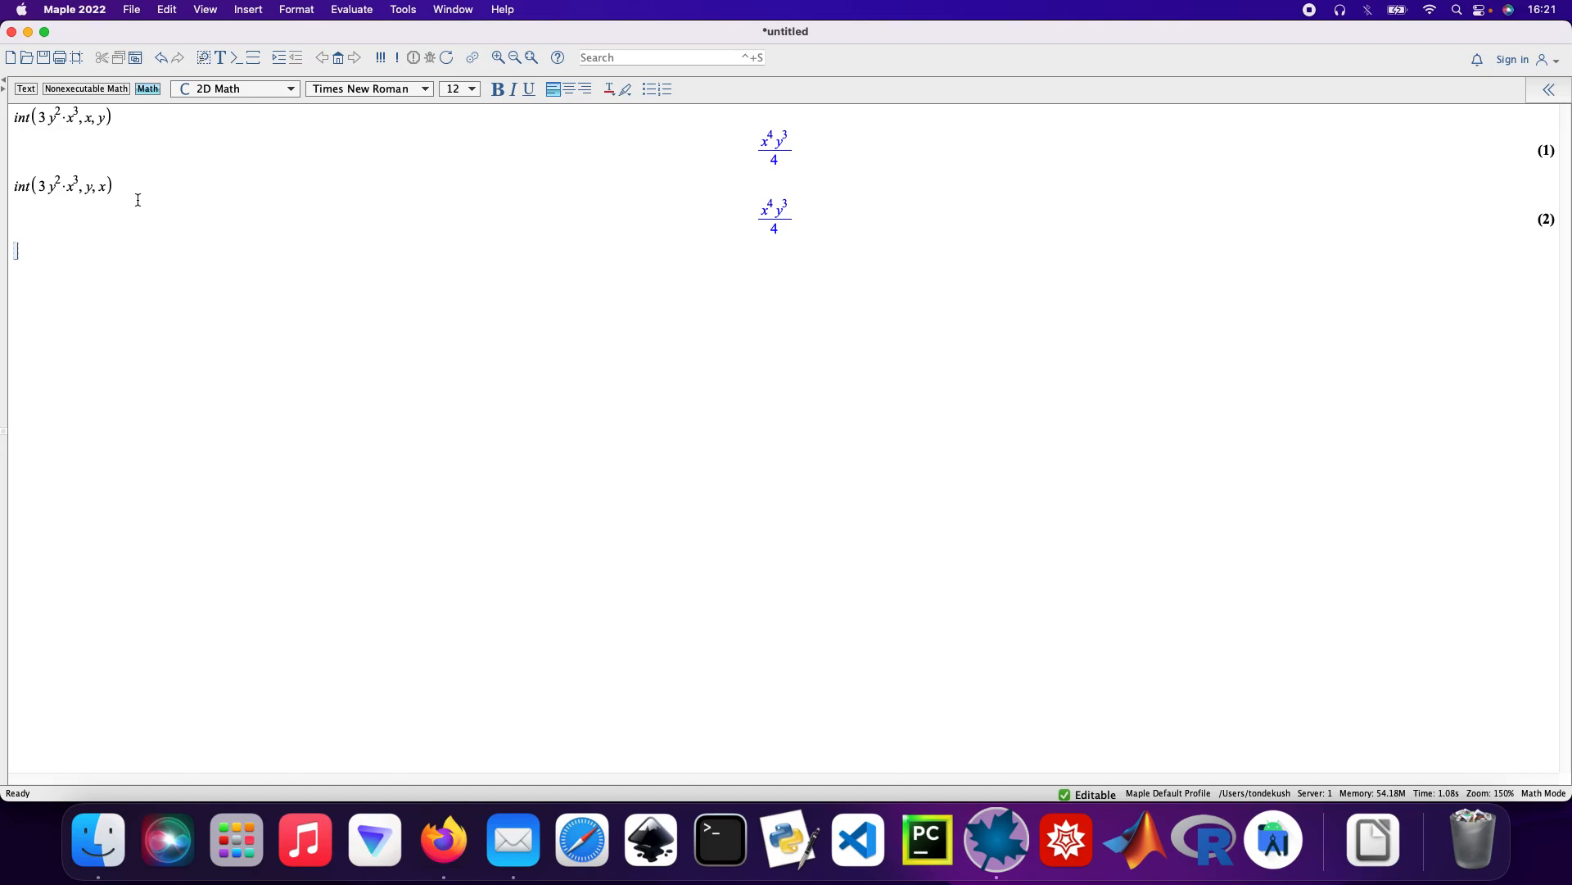
- Evaluate int(cos(x)*y, x, y), giving sin(x)*y^2/2 as output (3)
type("int")
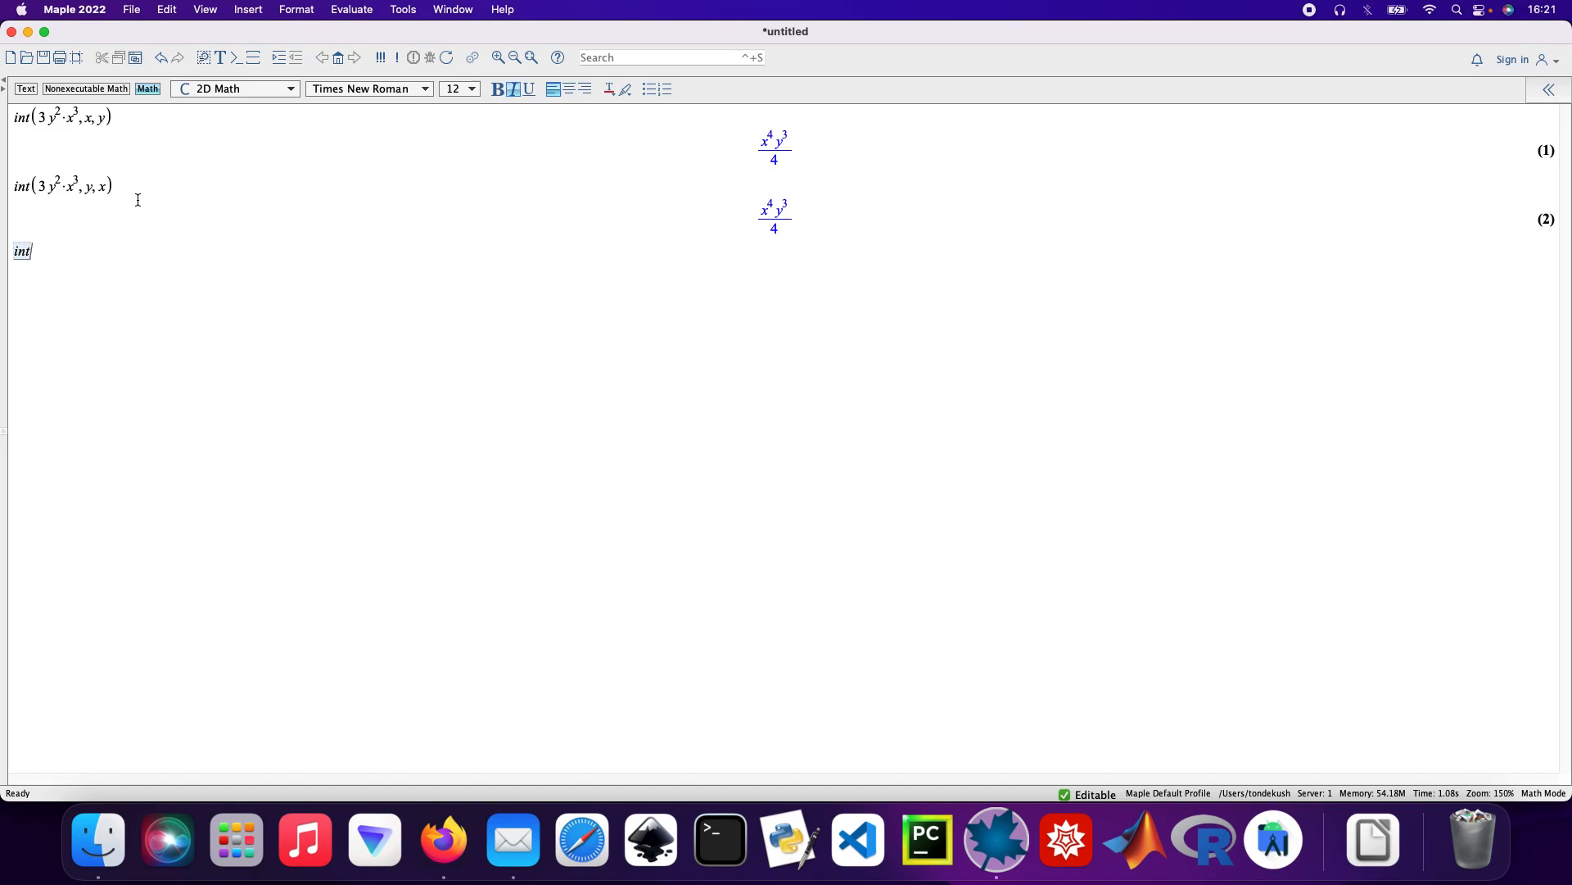
type("(cos")
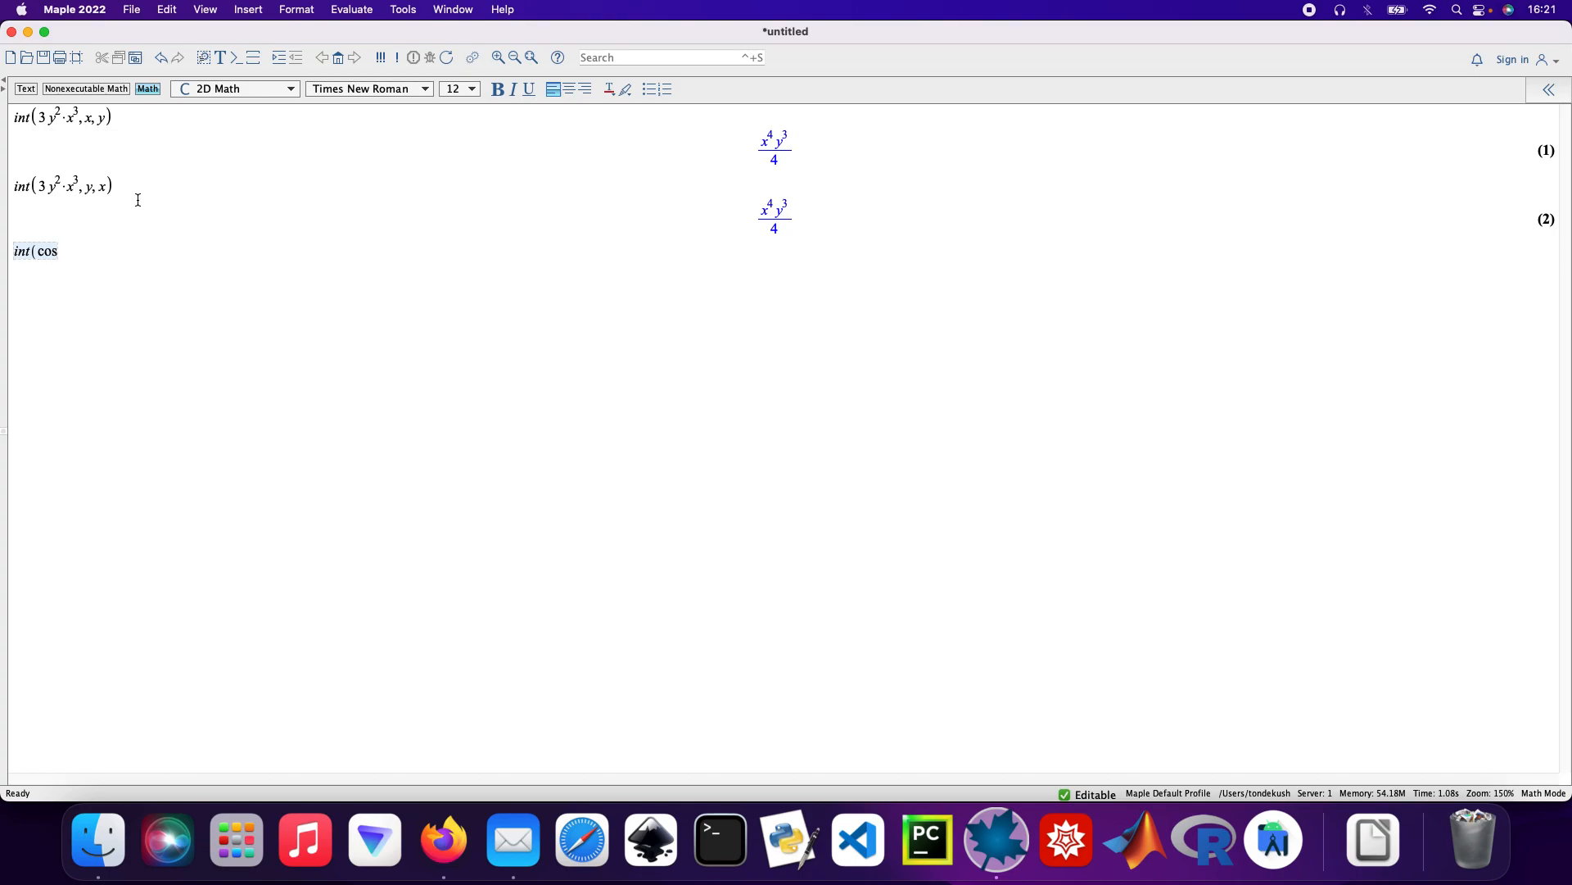
type("(x)·y, x")
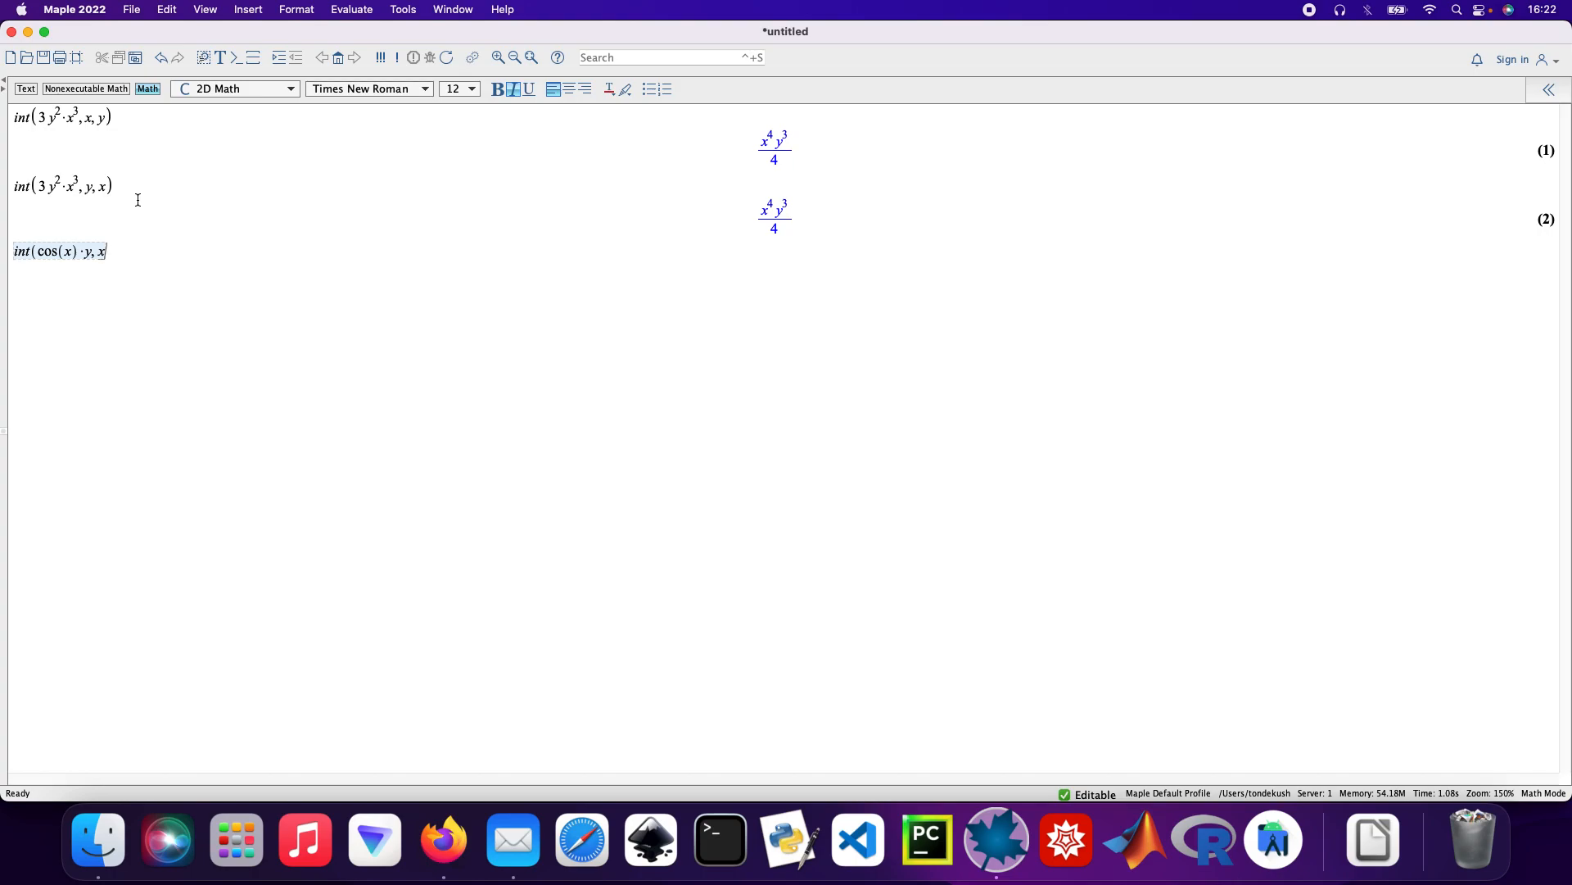
type(", y)")
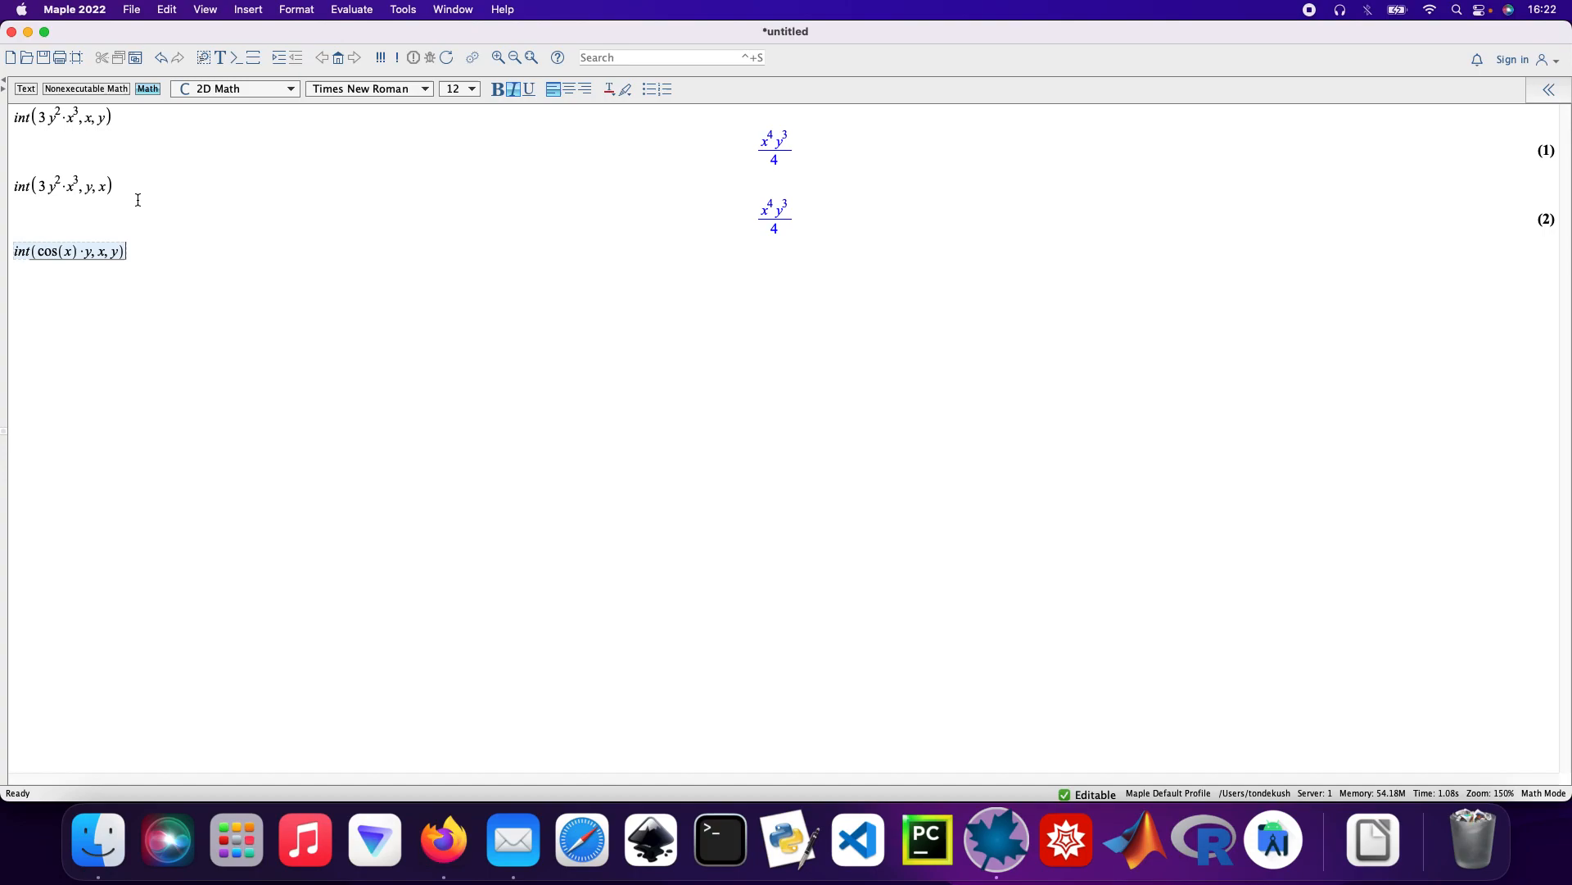
key("Return")
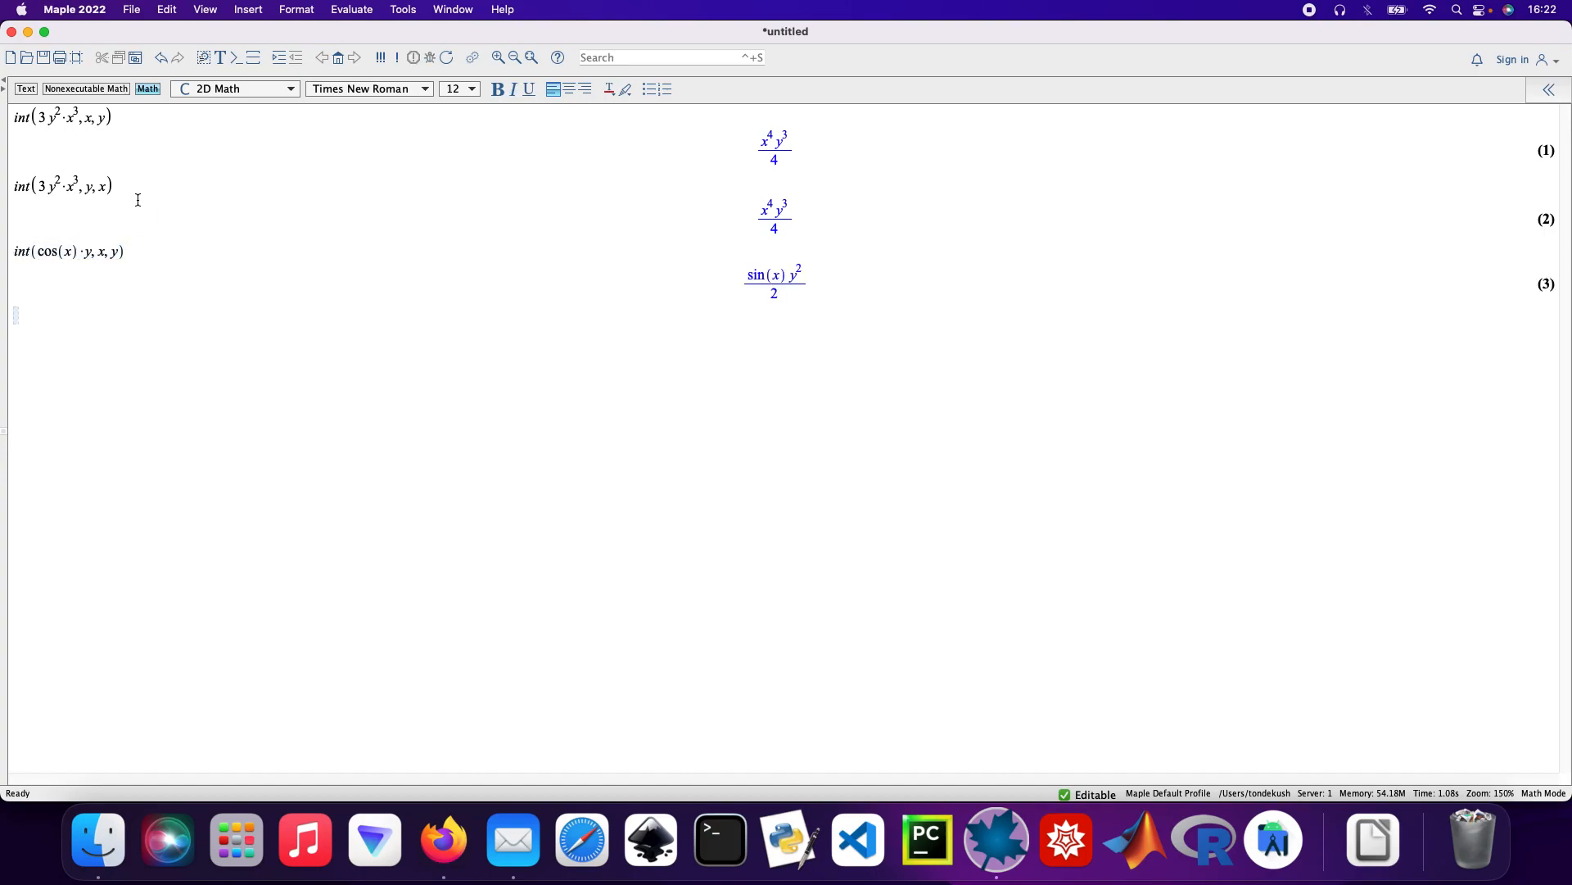
type("int")
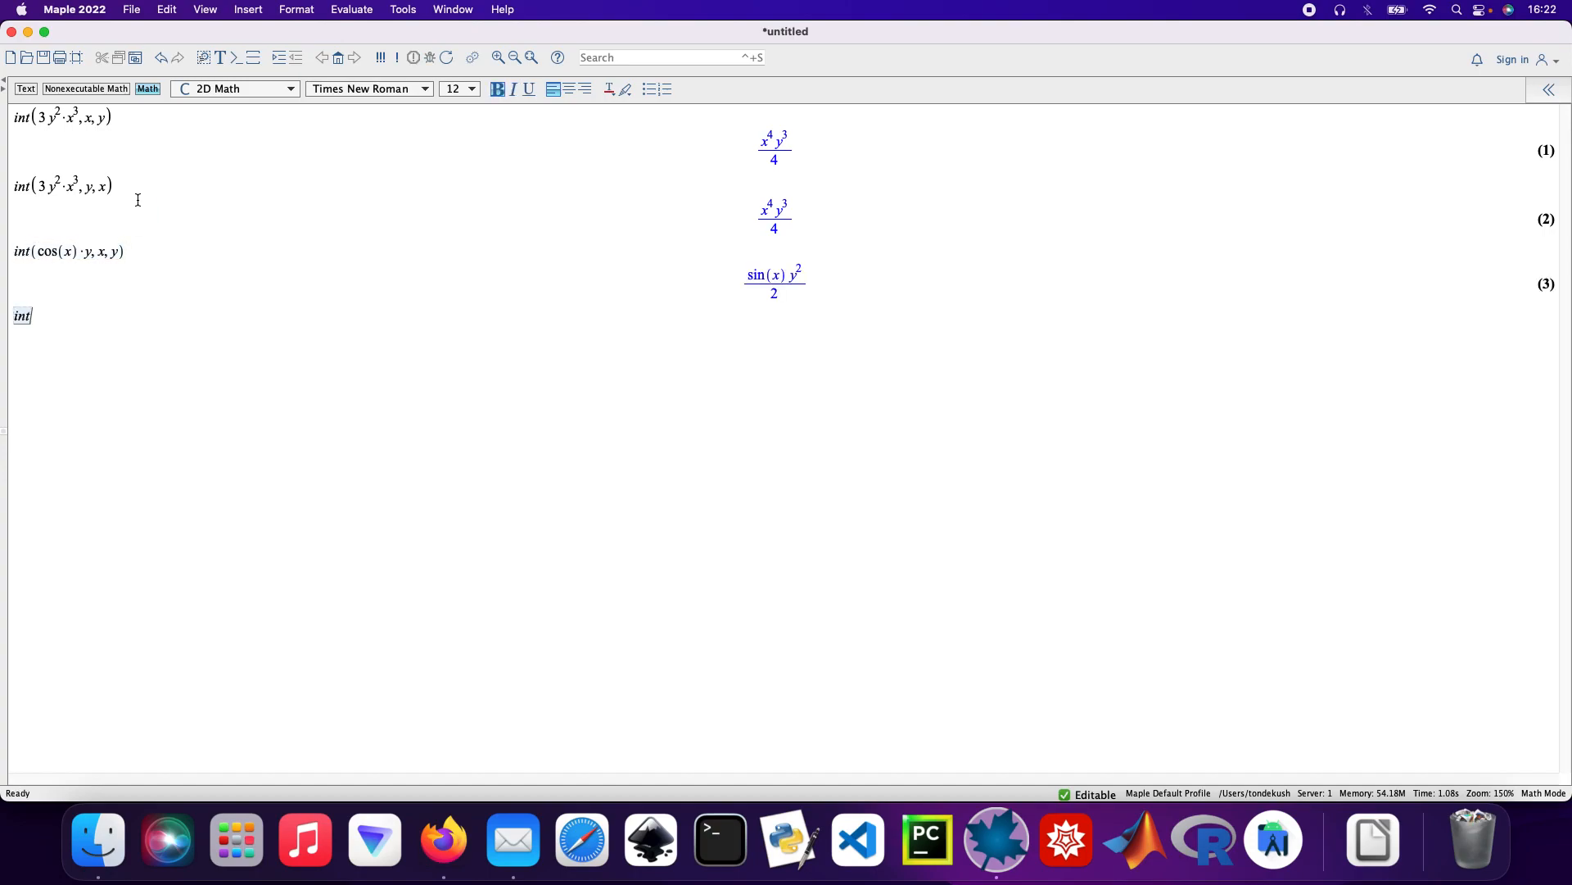
- Evaluate int(cos(x)*y, y, x) with reversed order, giving sin(x)*y^2/2 as output (4)
type("cos(x)·t")
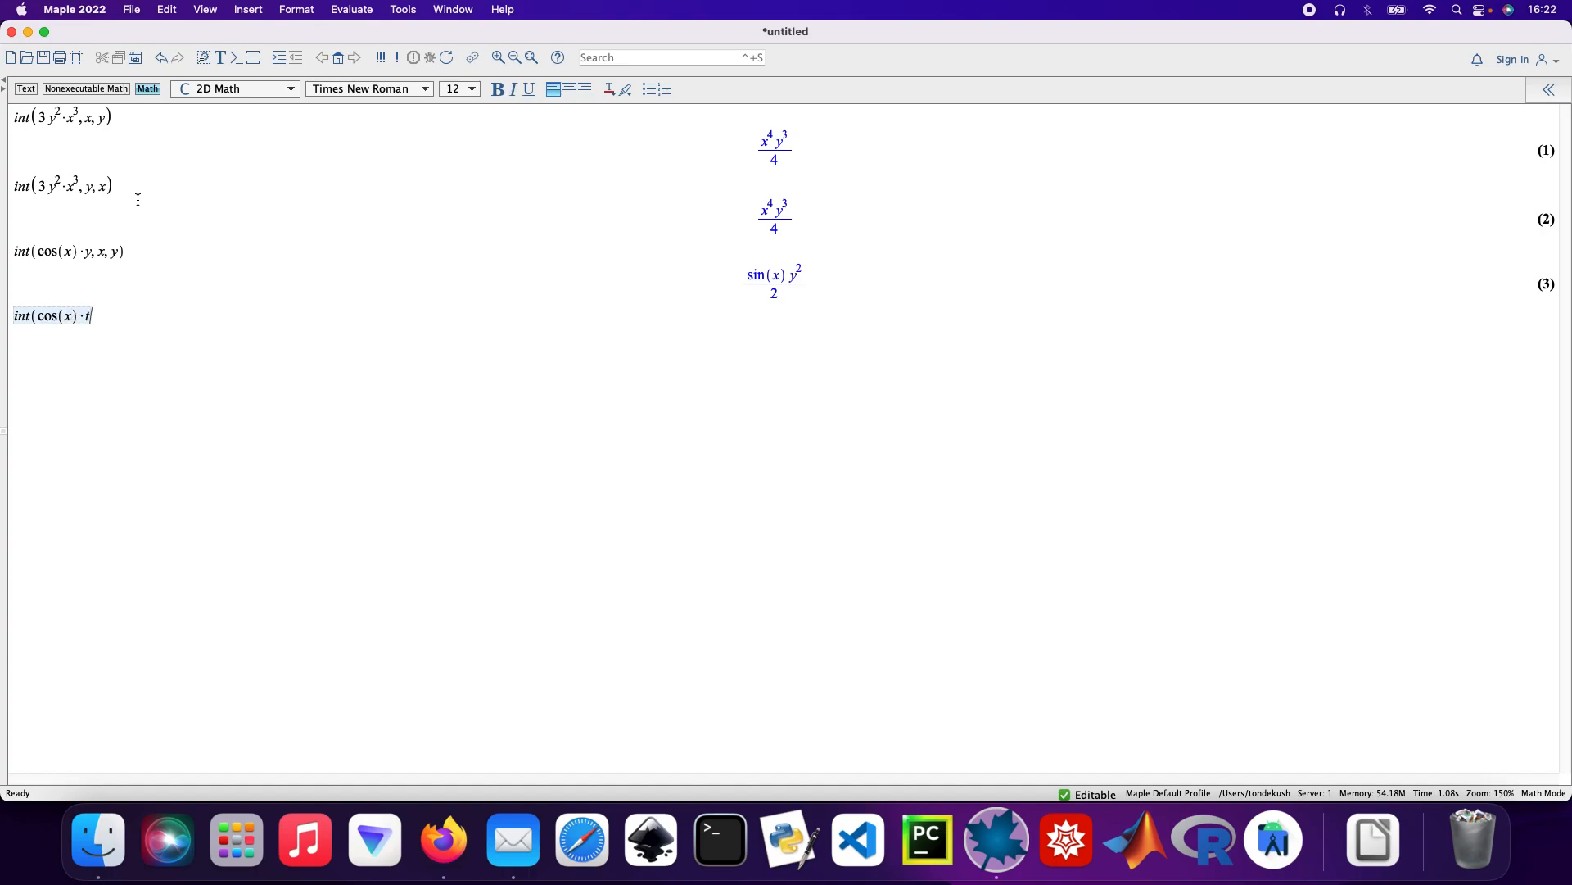
type("y")
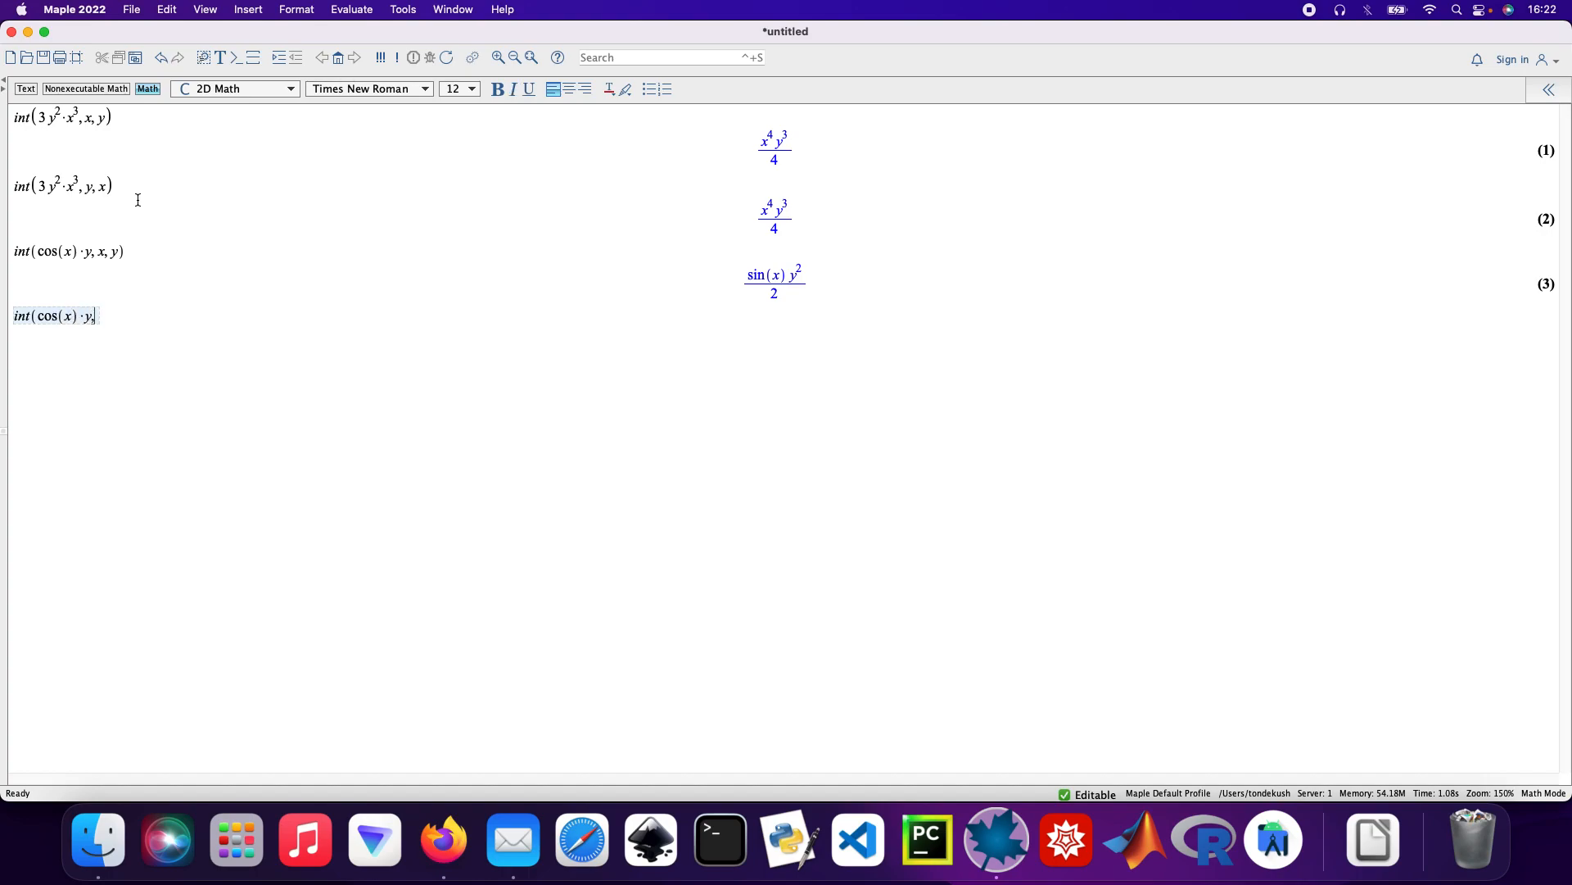
type(", y, x")
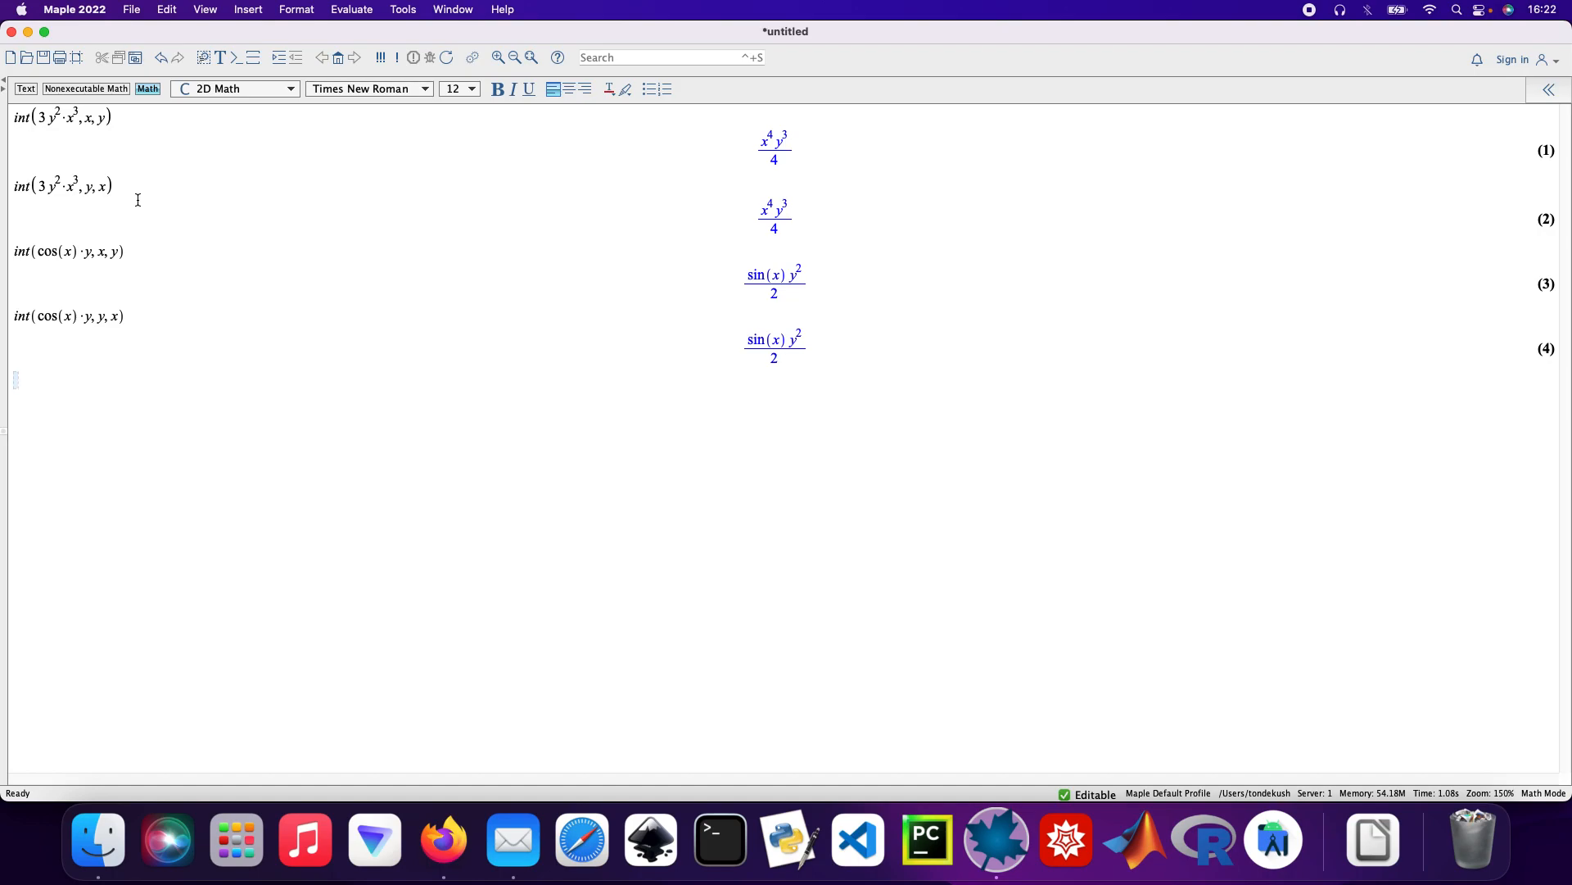
type("int(")
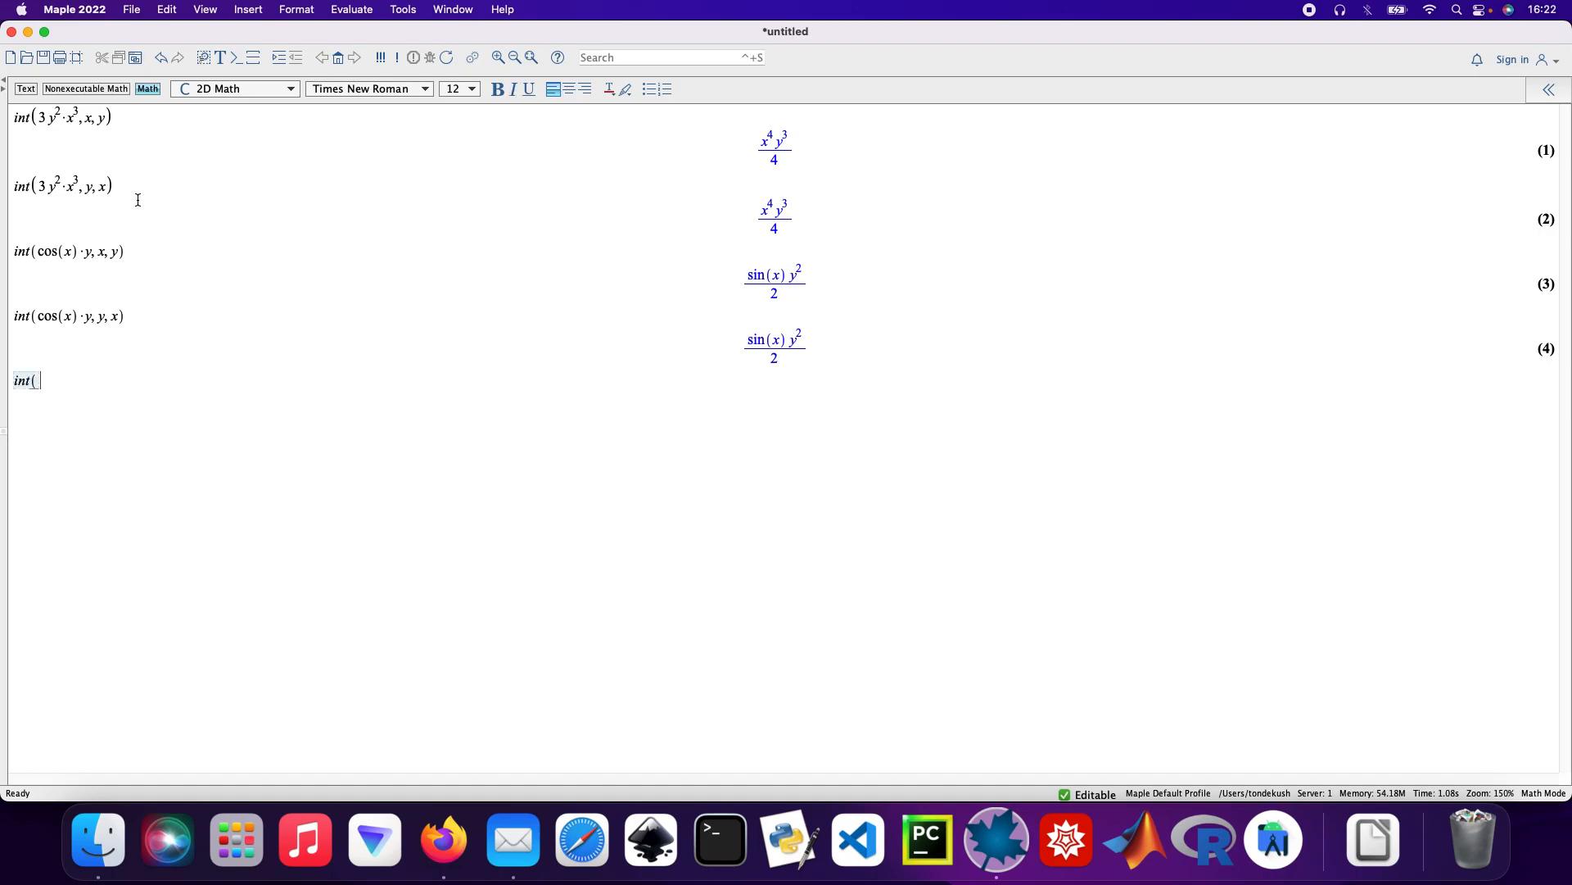
- Evaluate int(2x^3+4x^2*y^3+3y^4, x, y), giving output (5)
type("2")
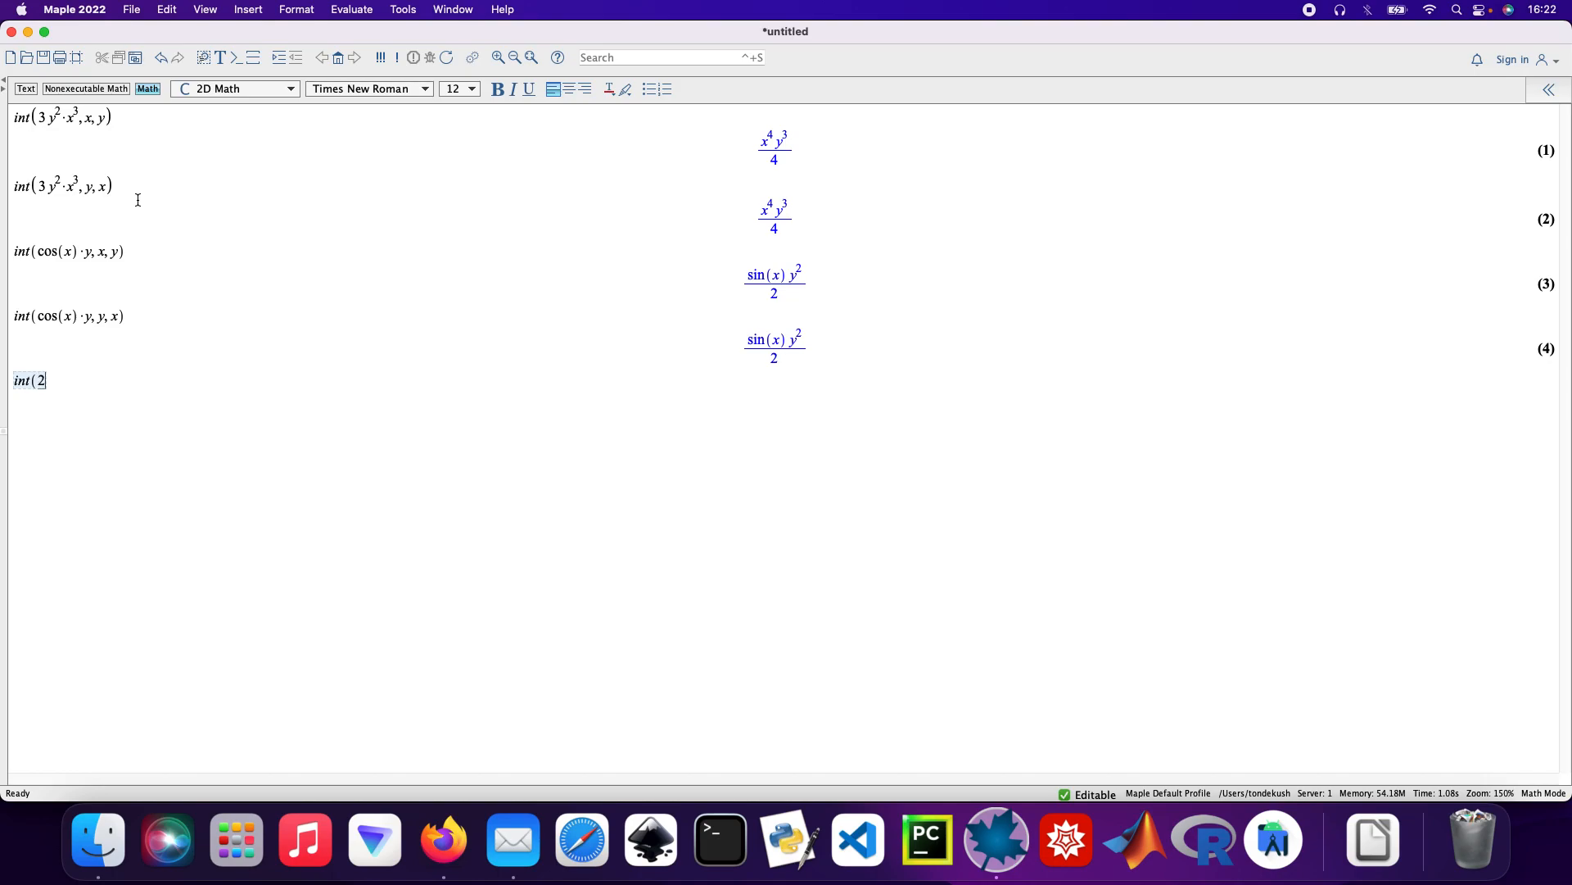
type("x^3")
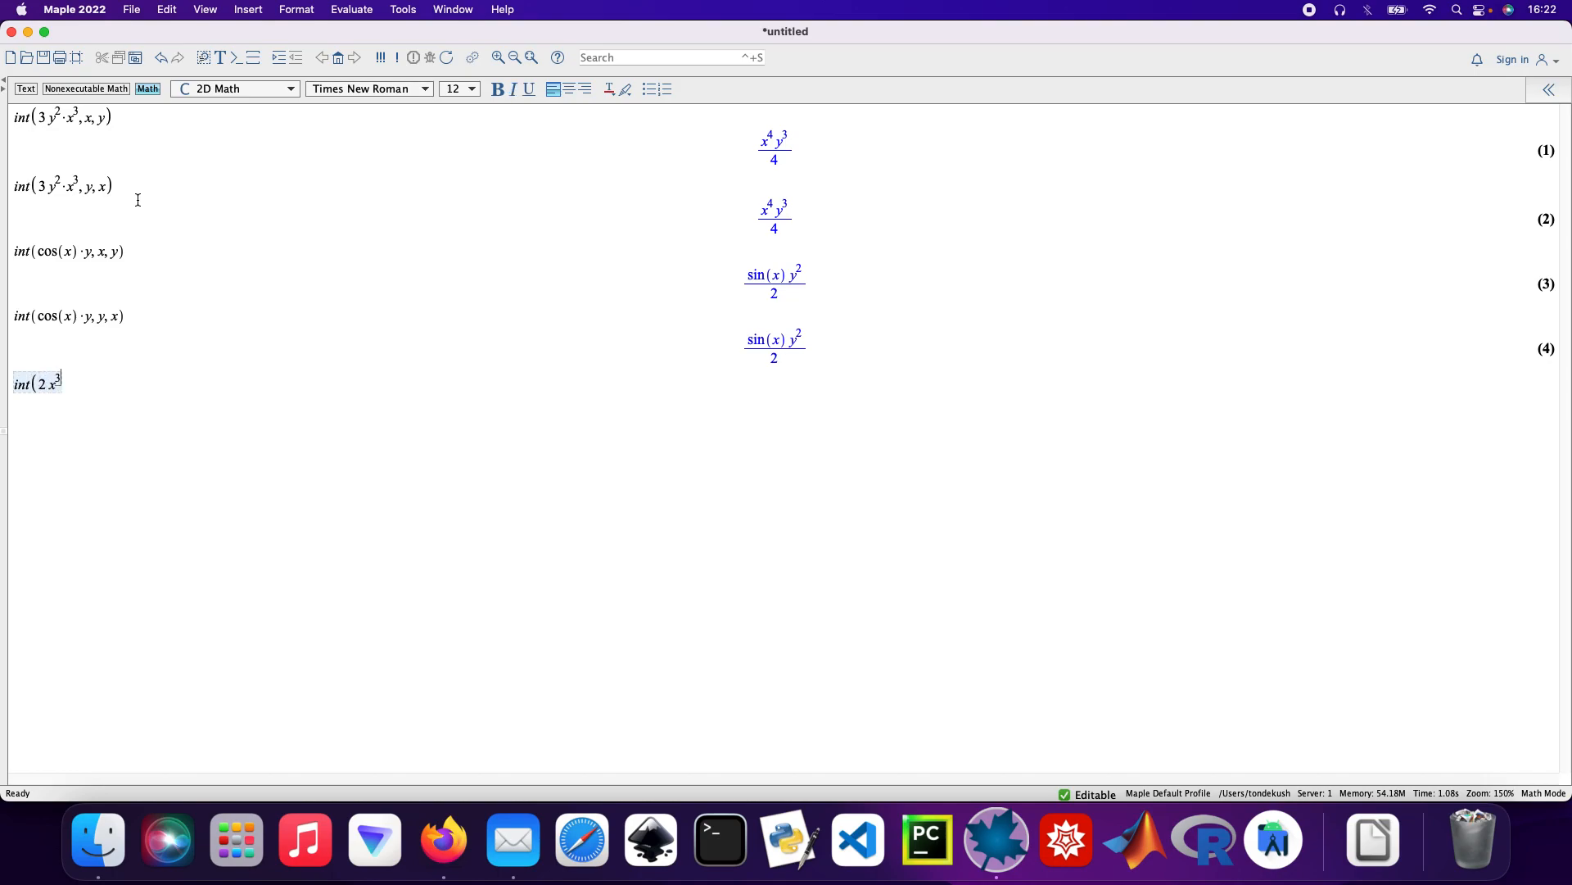
type("+ 4")
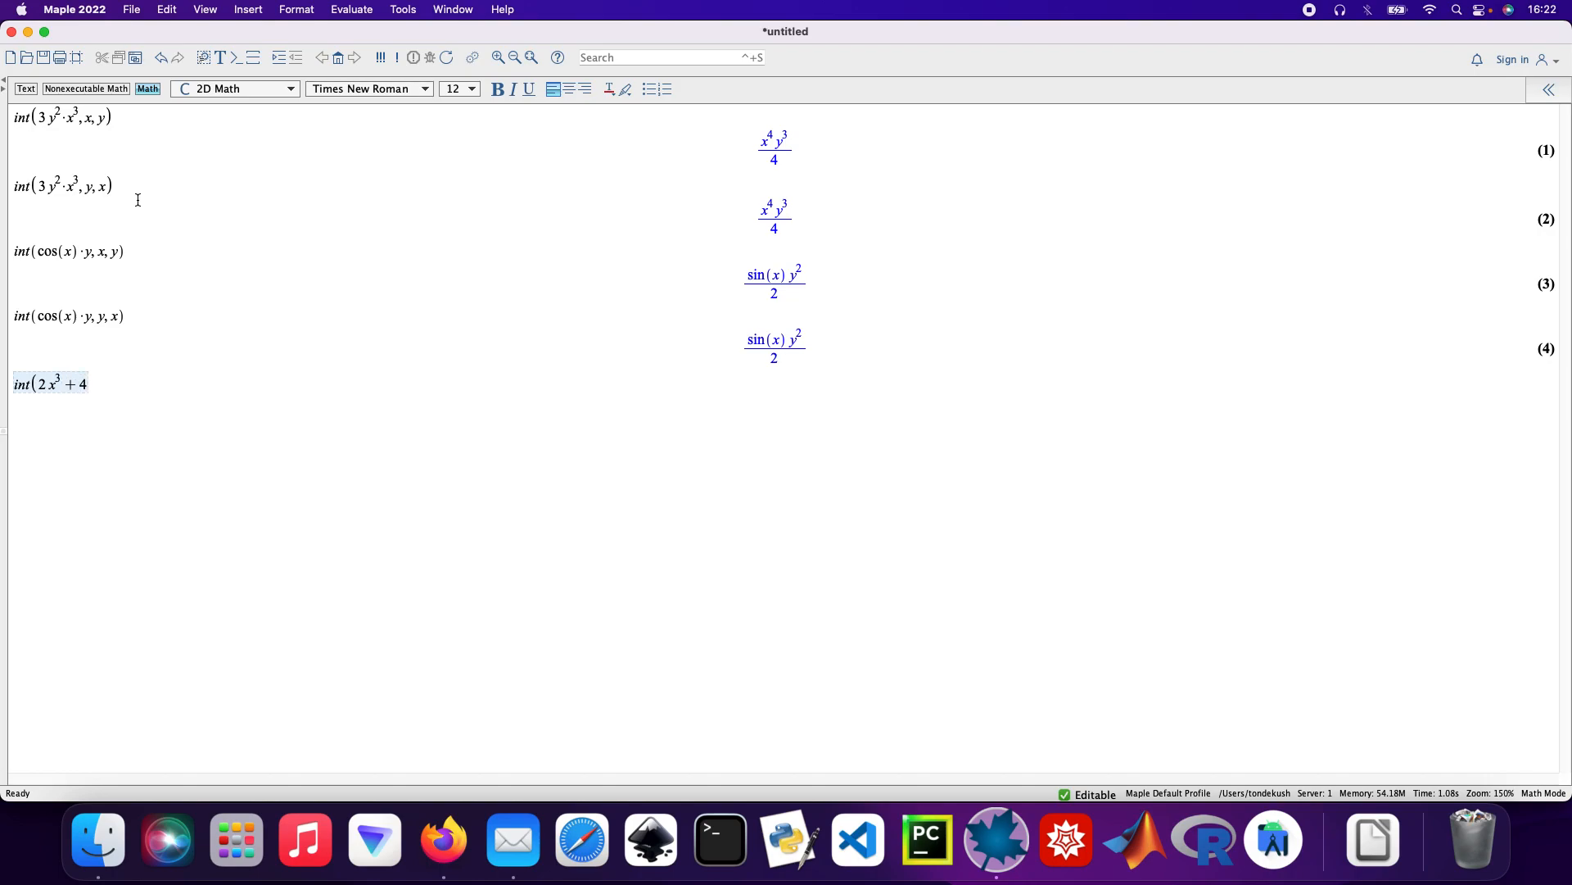
type("x^2")
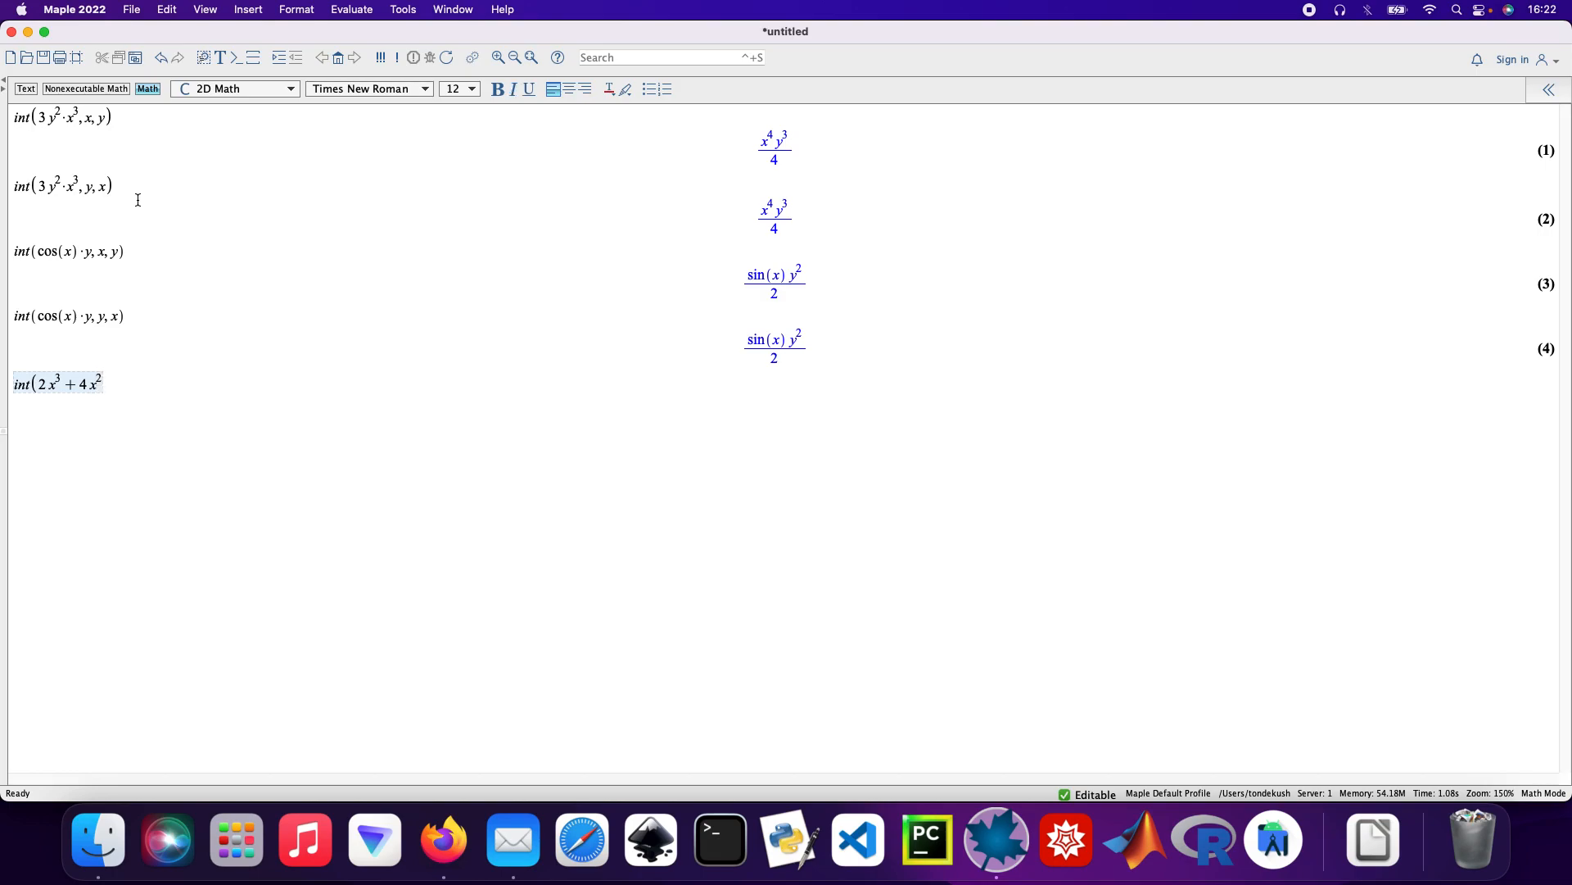
type("·")
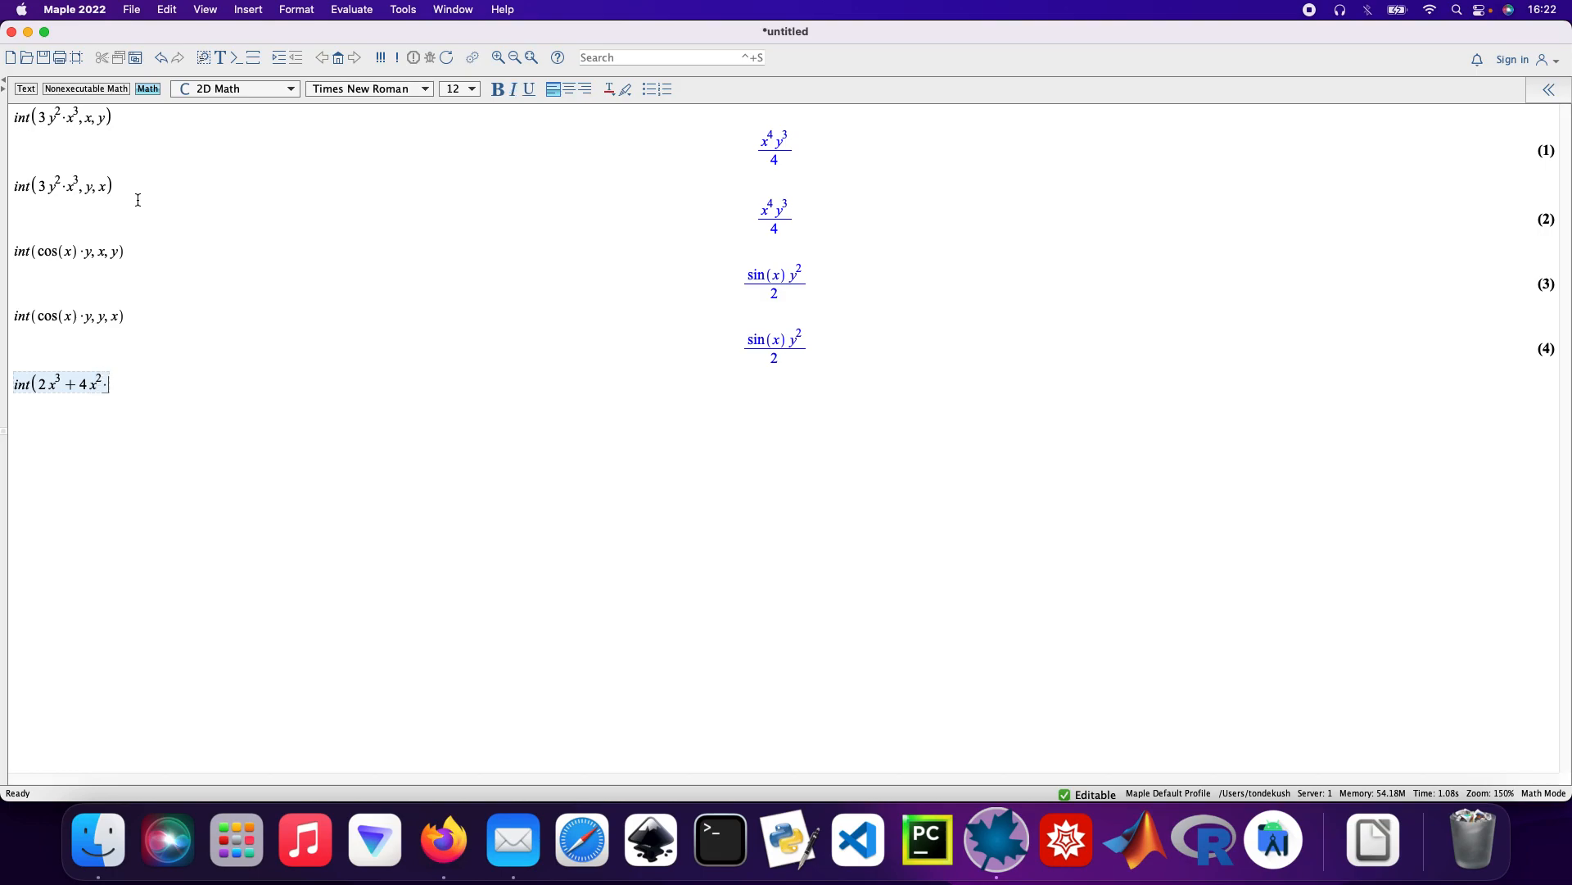
type("y^3")
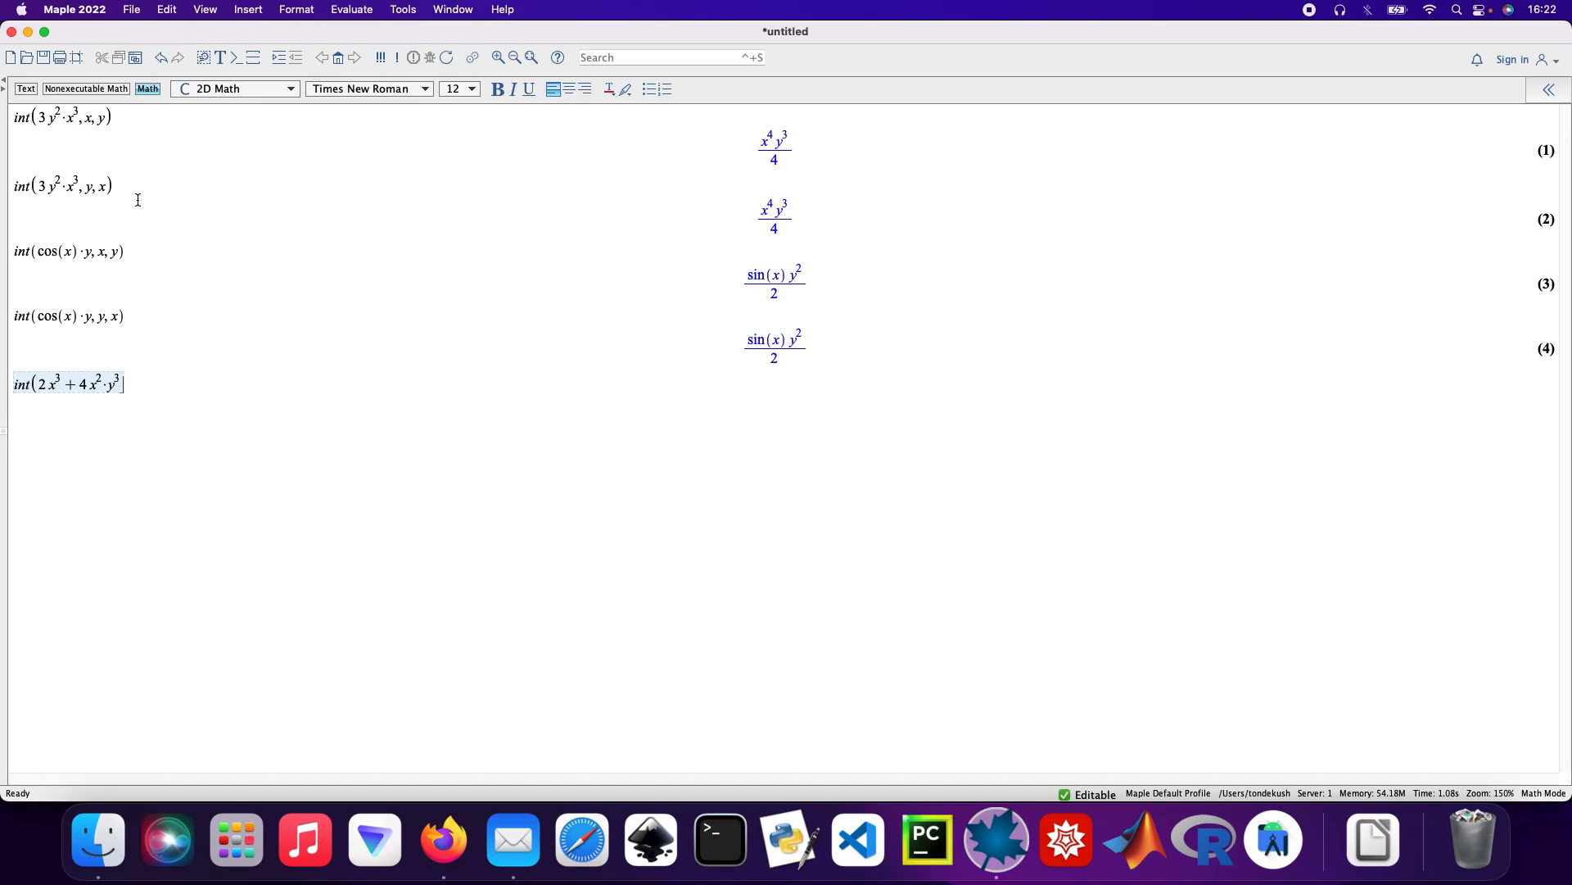
type("+")
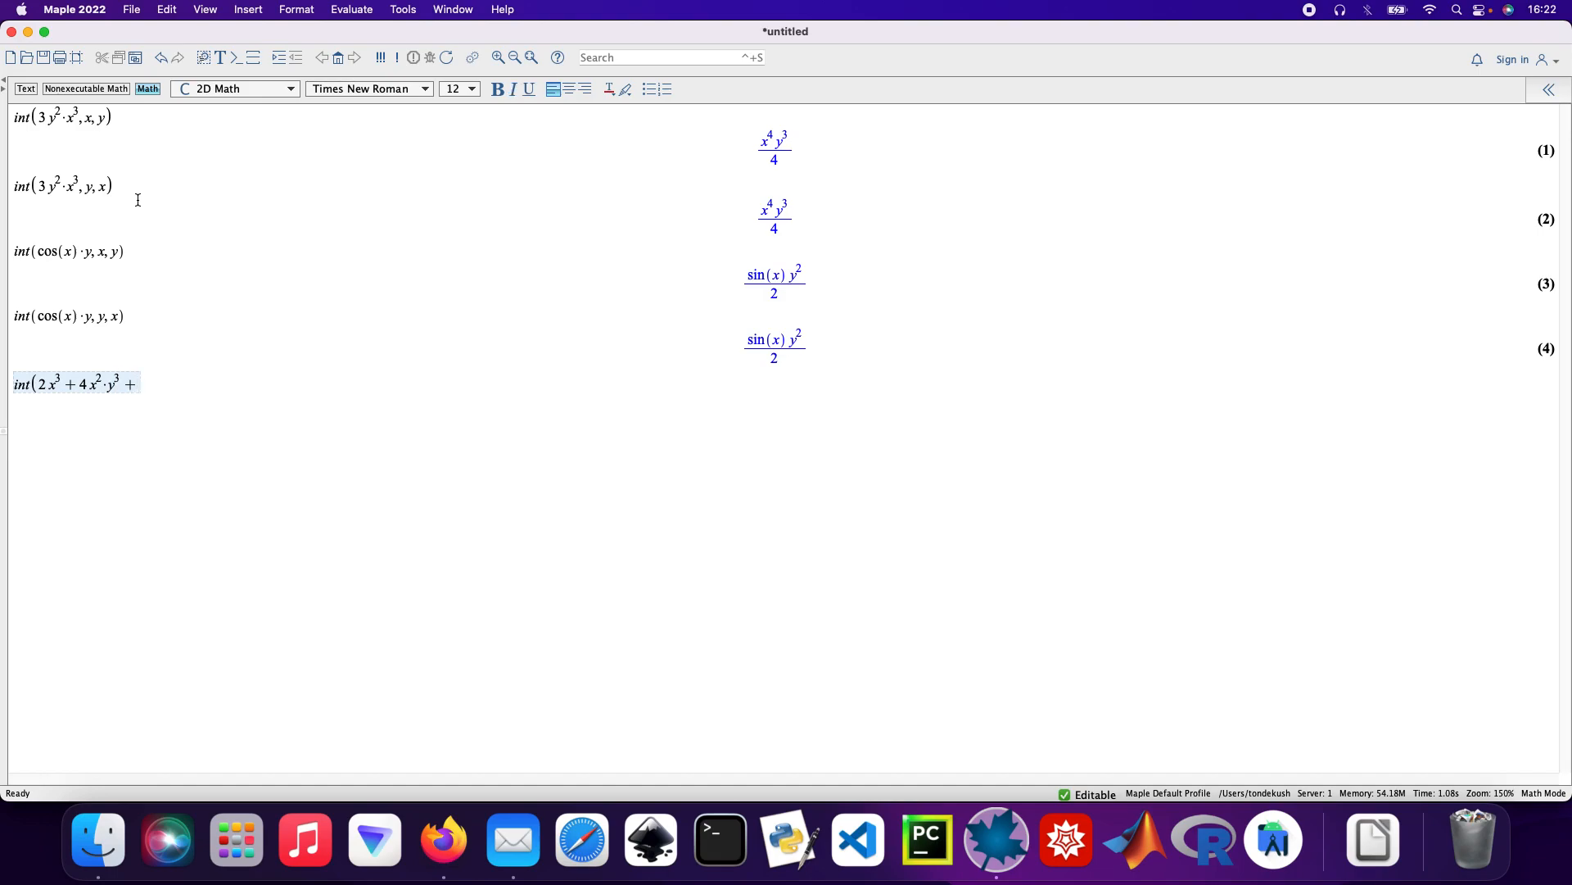
type("3 y")
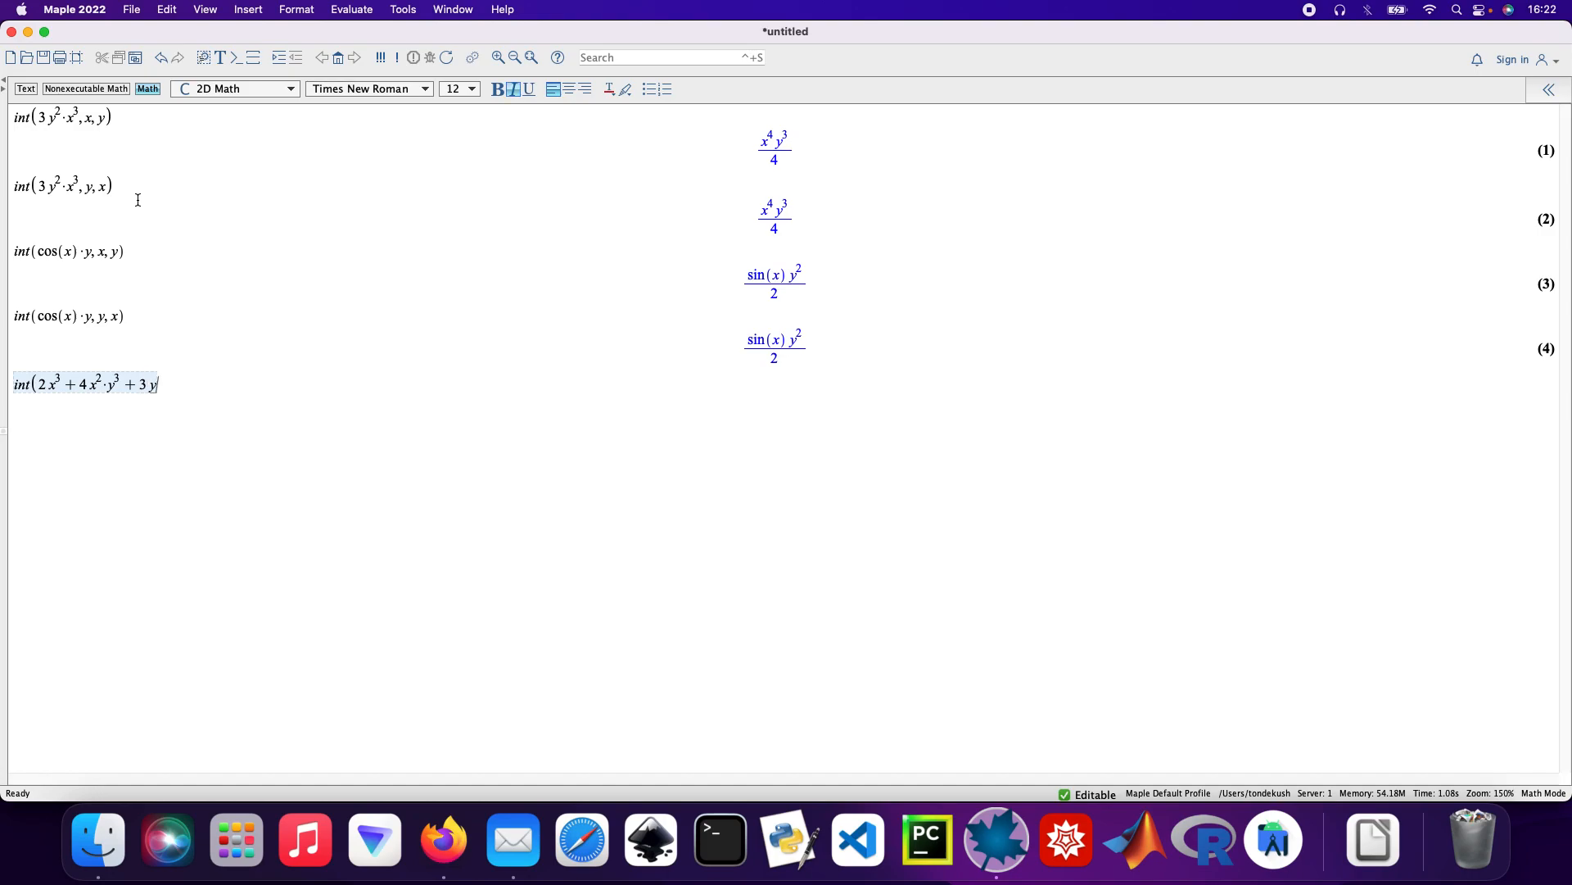
type("4")
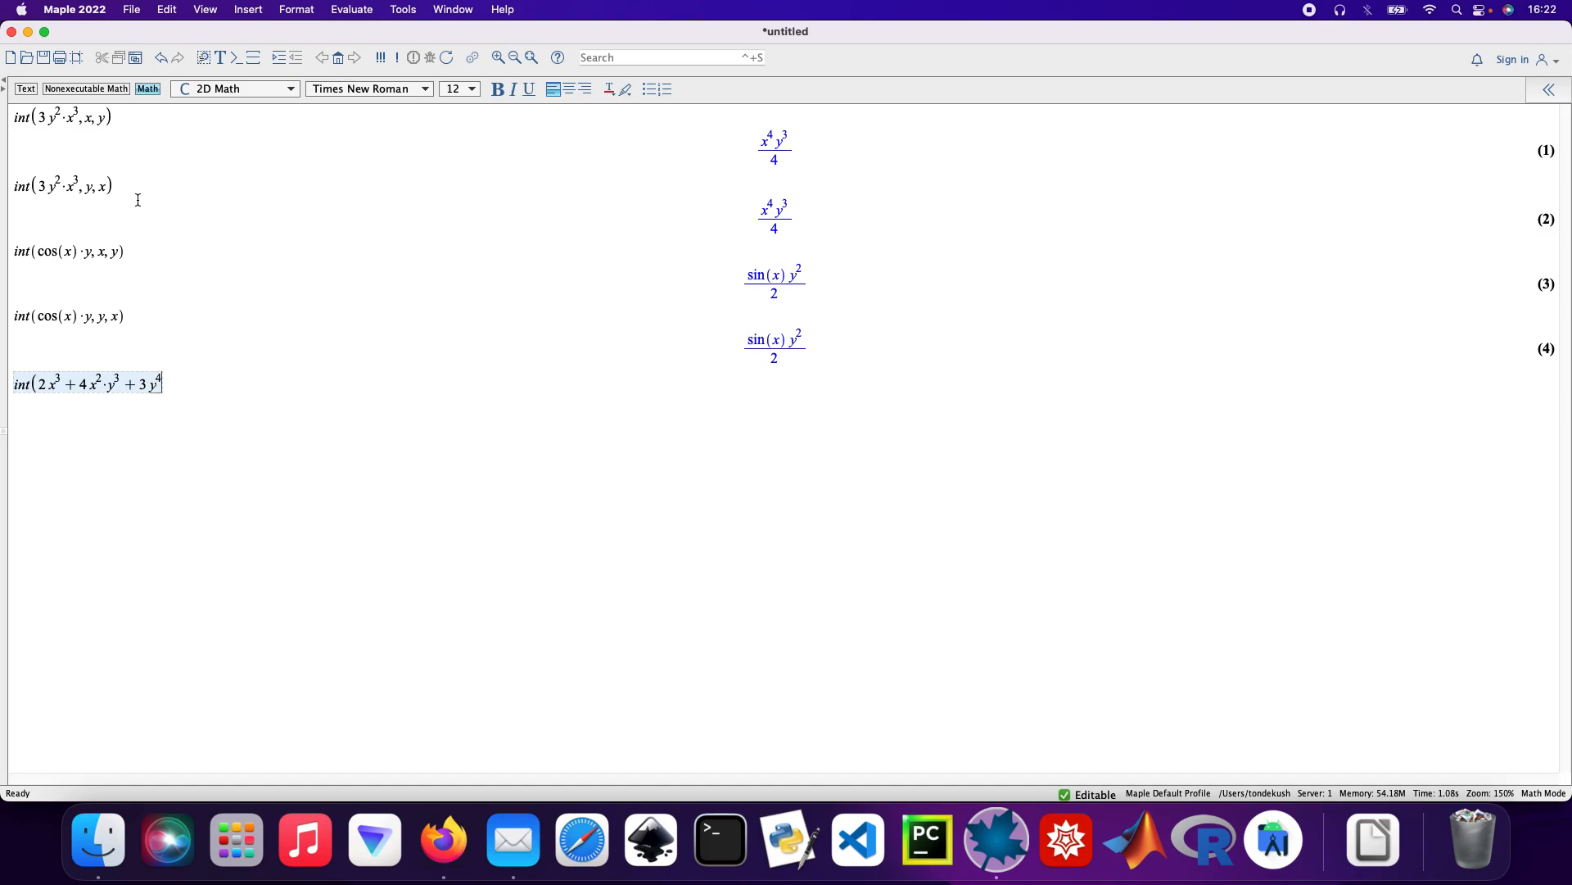
type(",x")
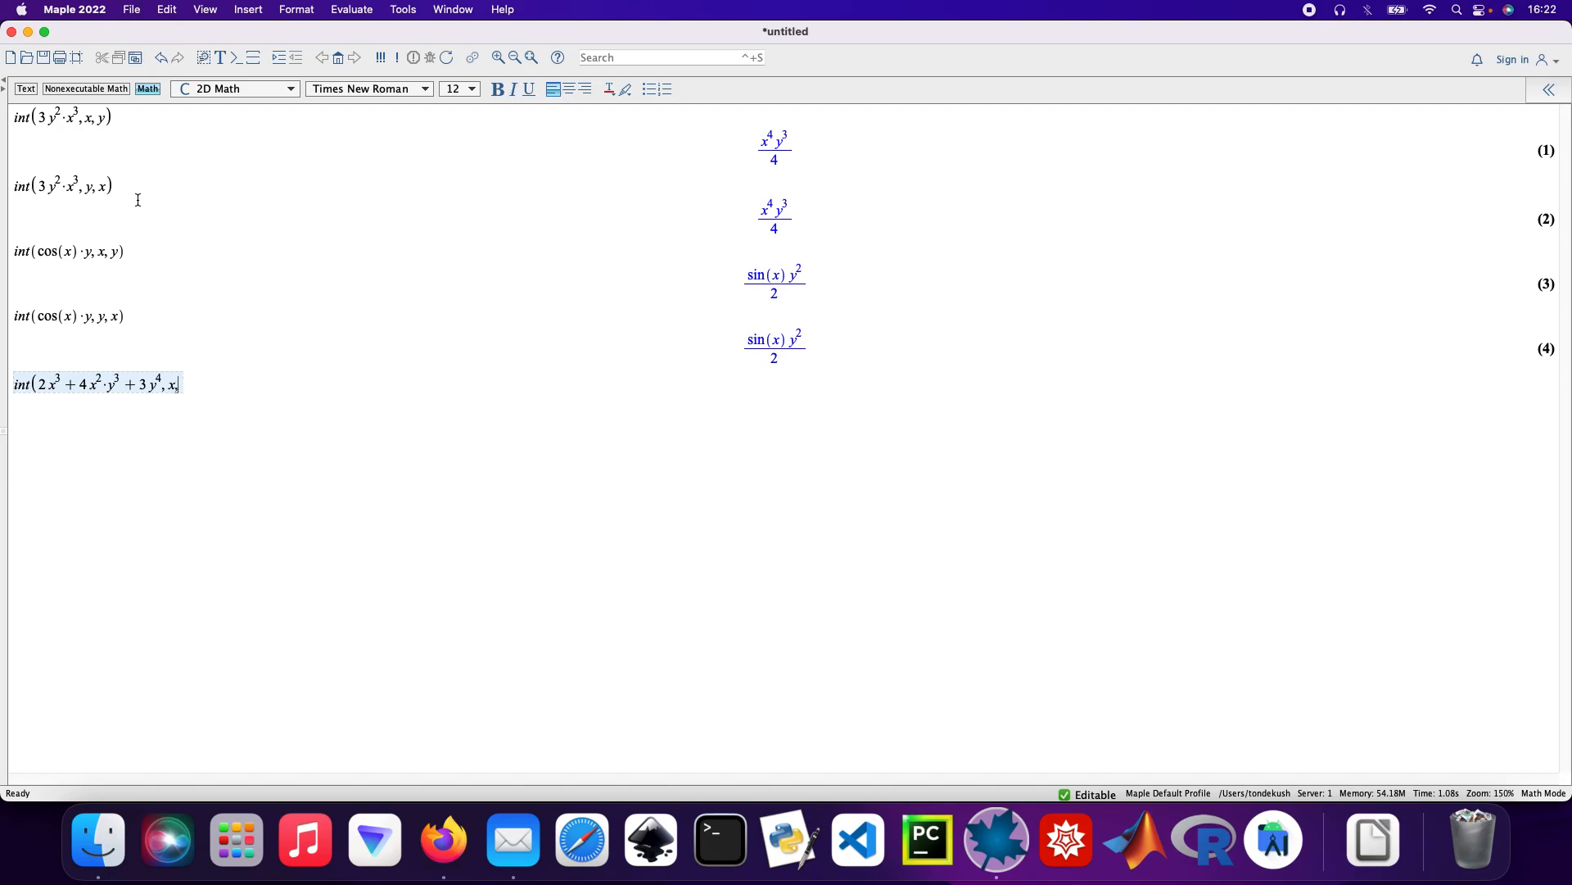
type(" y)")
key("Return")
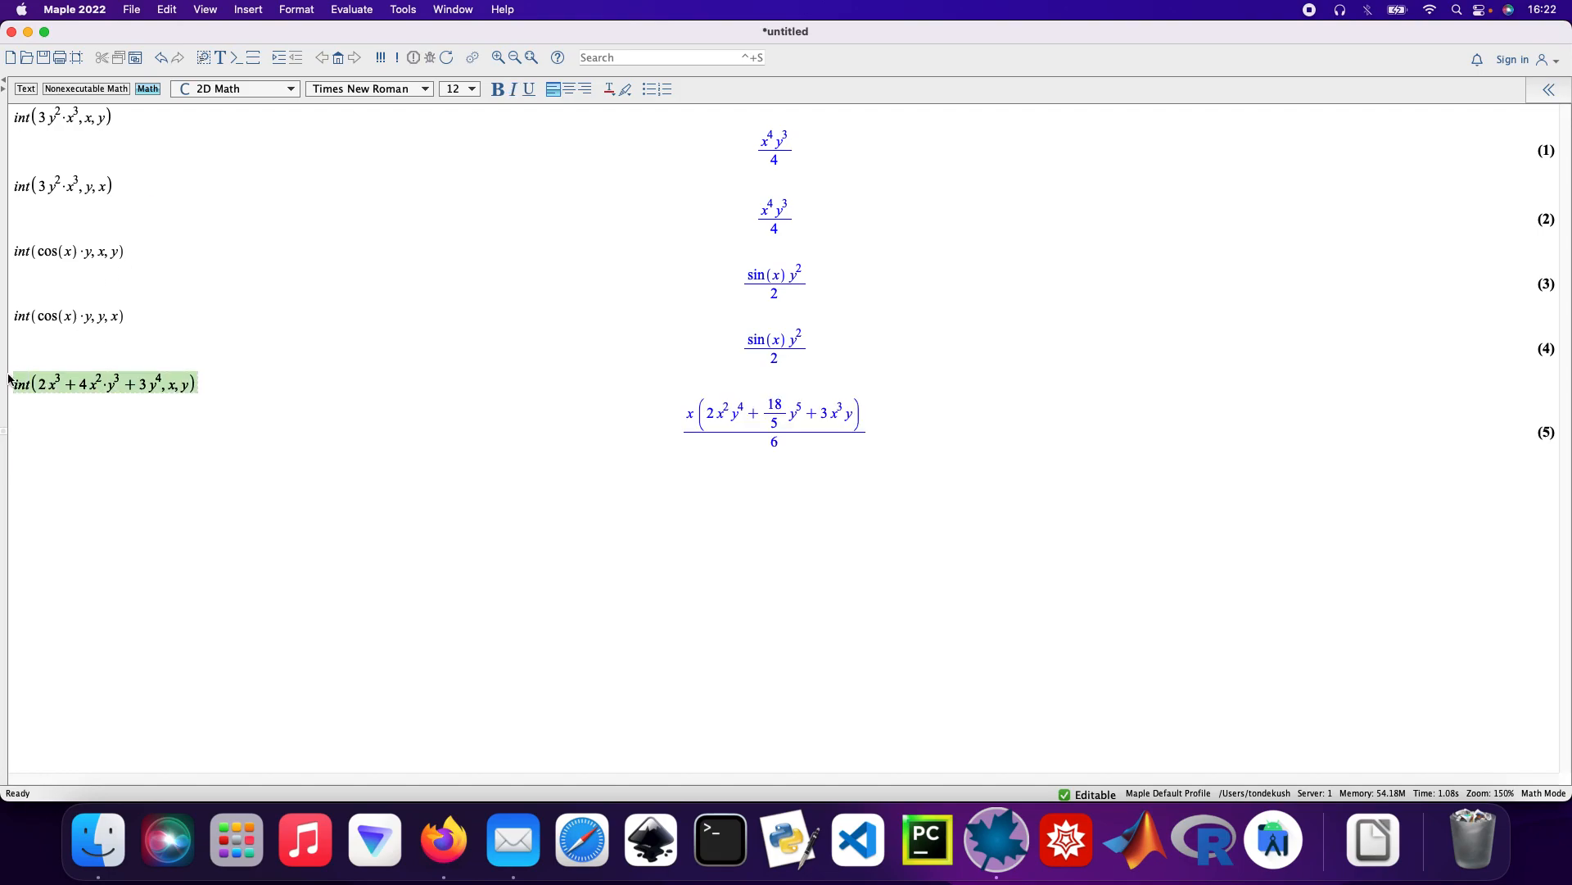
- Evaluate int(2x^3+4x^2*y^3+3y^4, y, x) with reversed variable order, giving output (6)
left_click(61, 463)
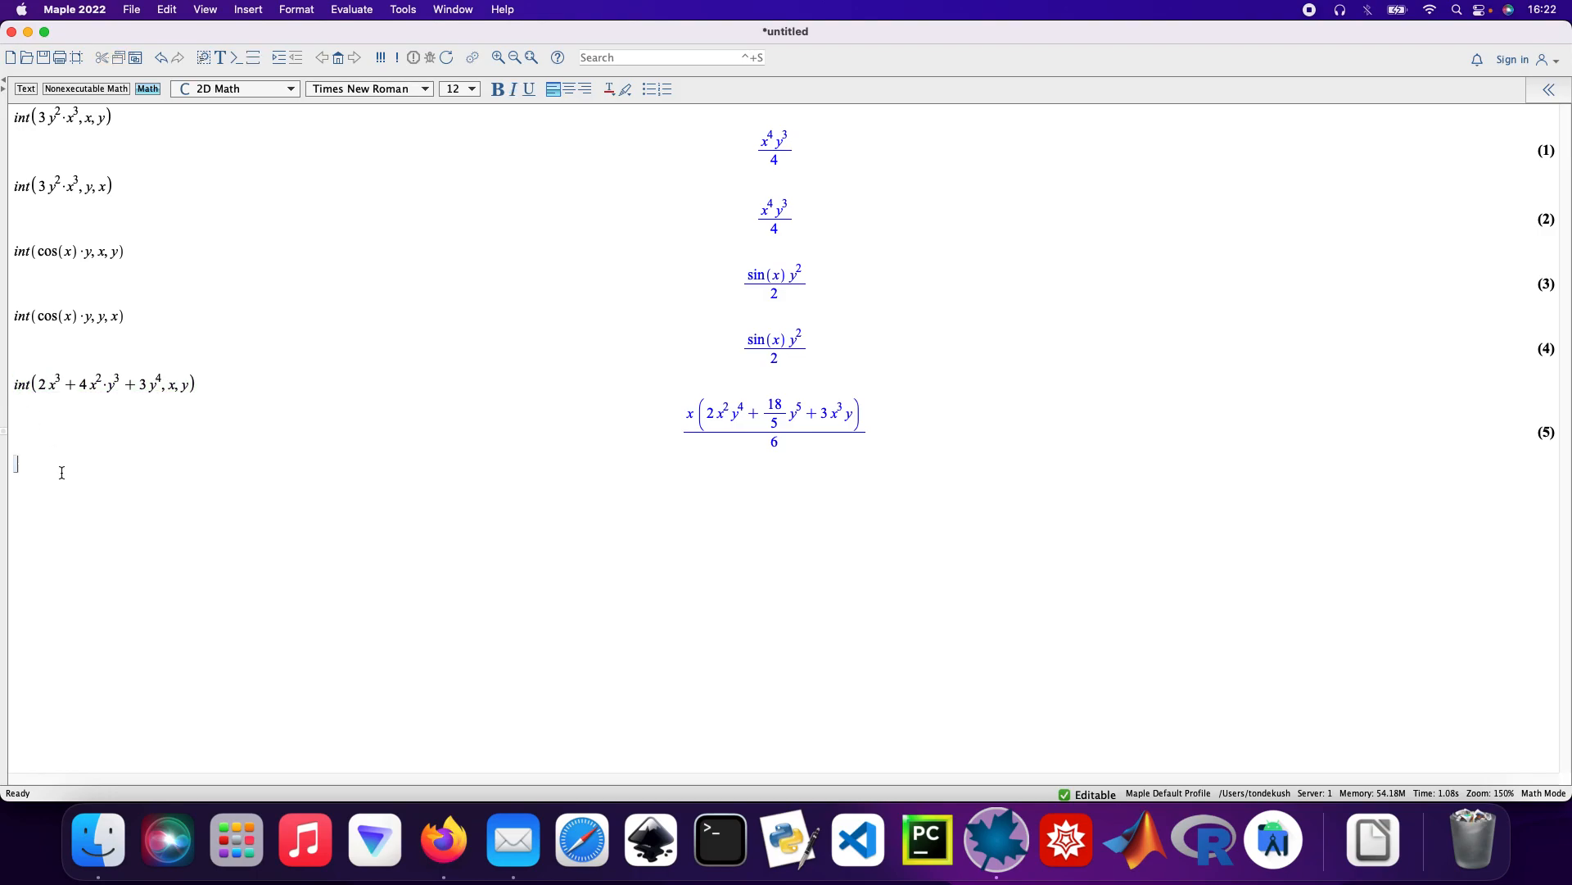
type("int(2*x^3+4*x^2*y^3+3*y^4,x,y)")
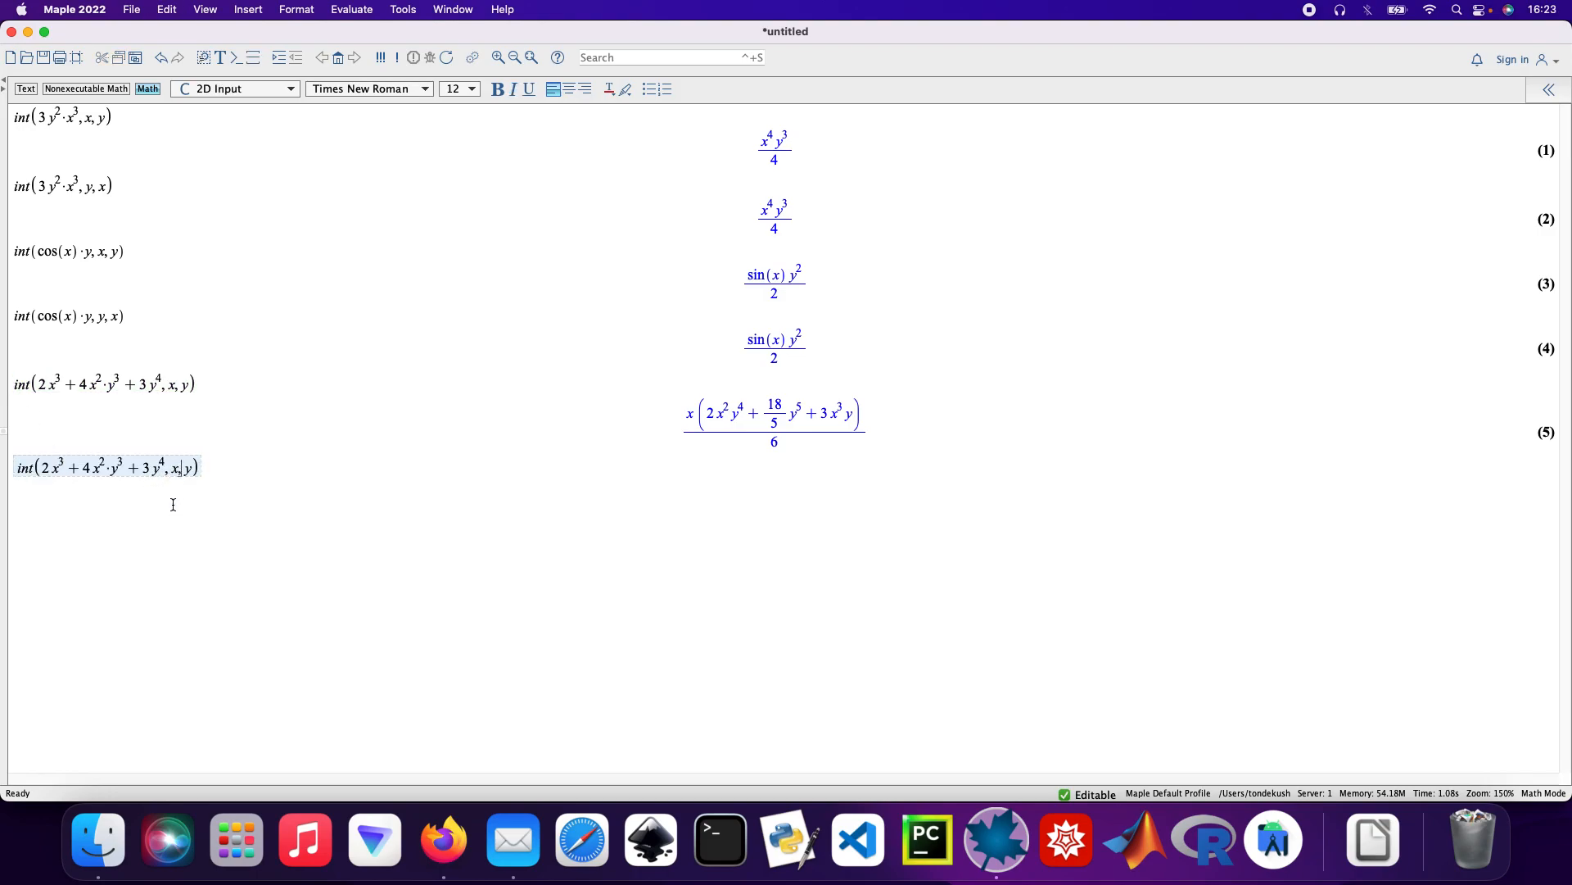
key("backspace")
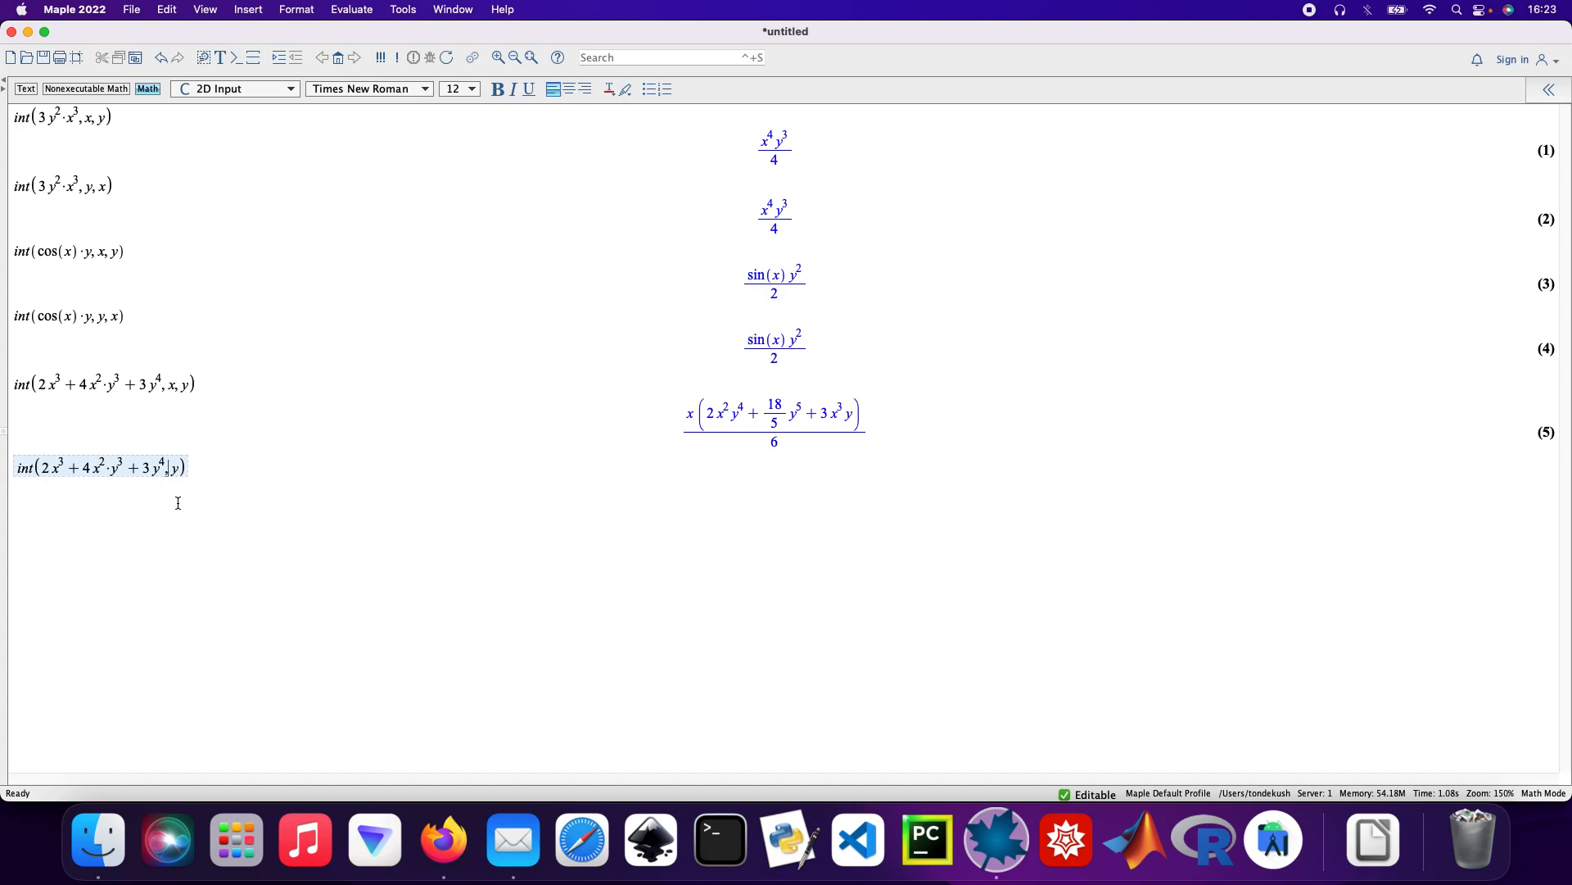
type("y")
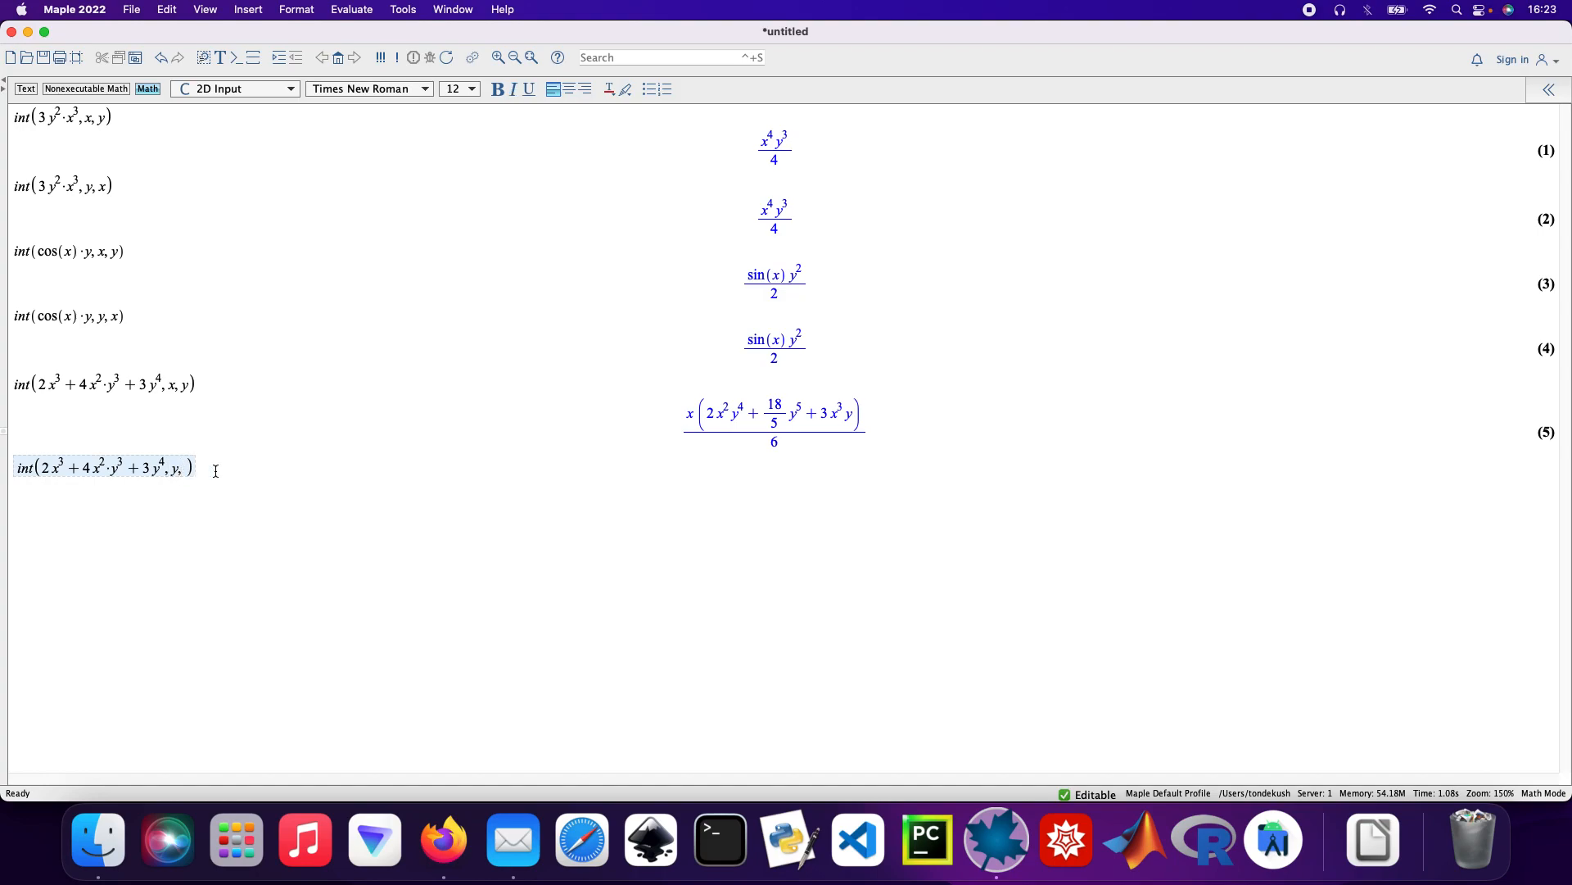
key("Return")
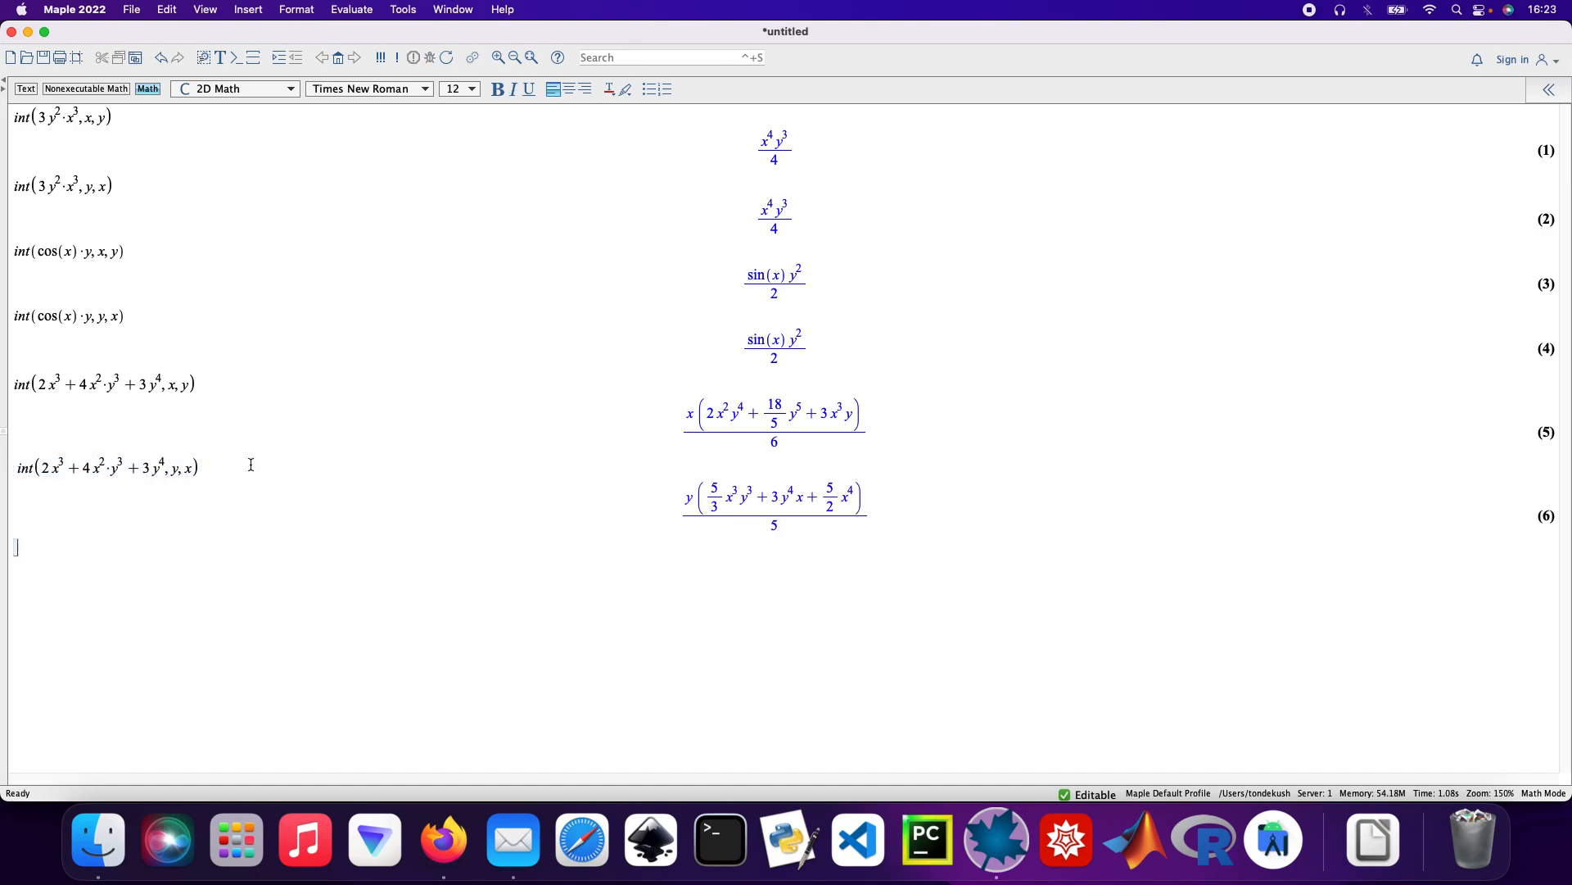
mouse_move(227, 502)
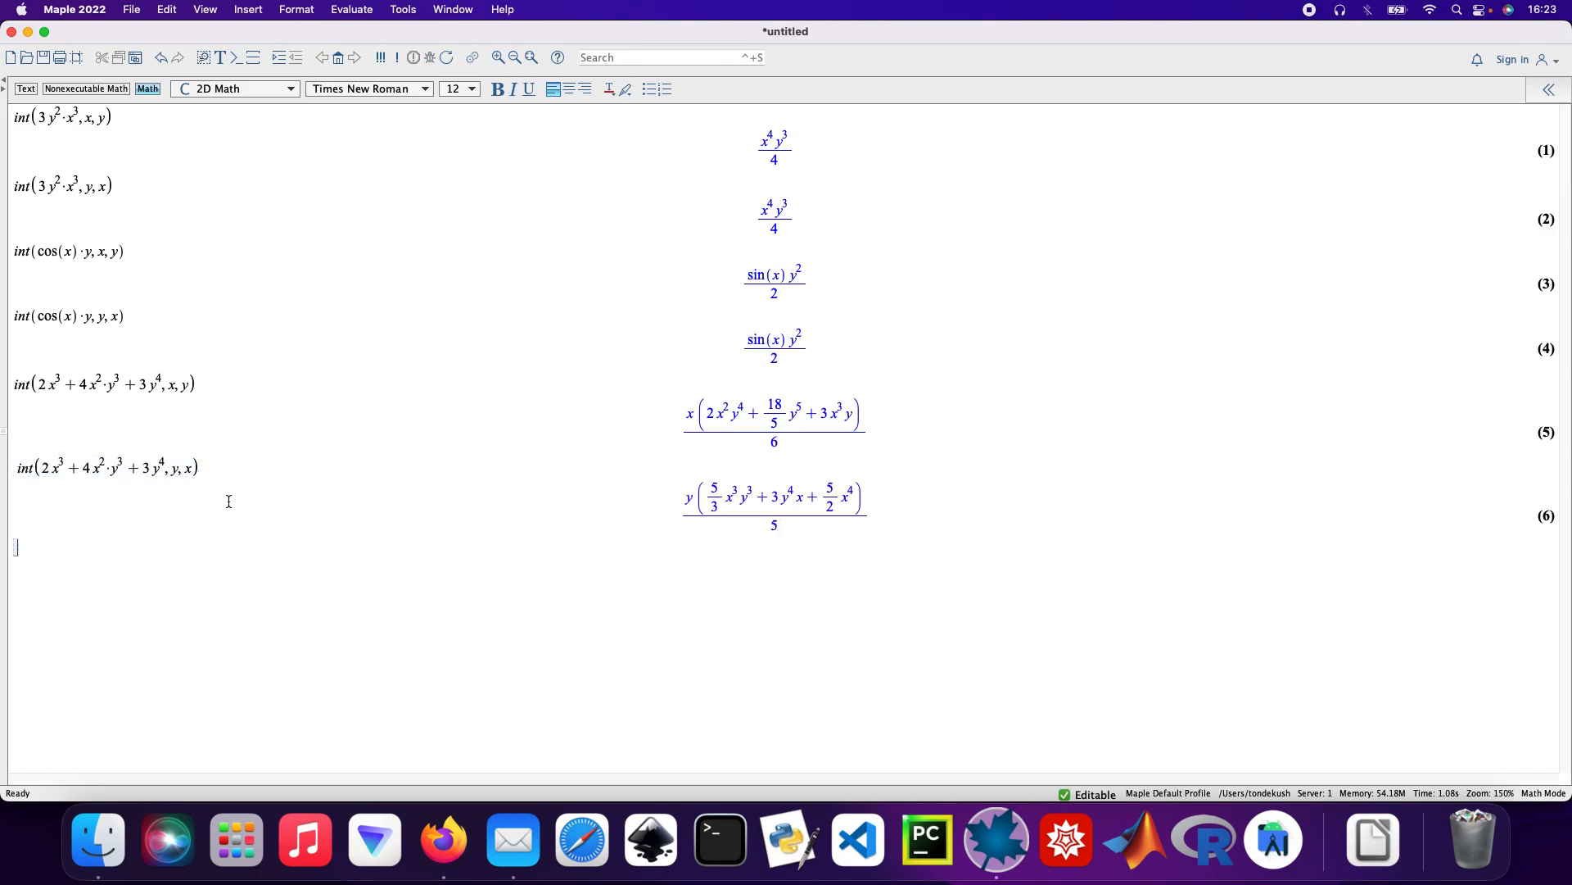
mouse_move(66, 537)
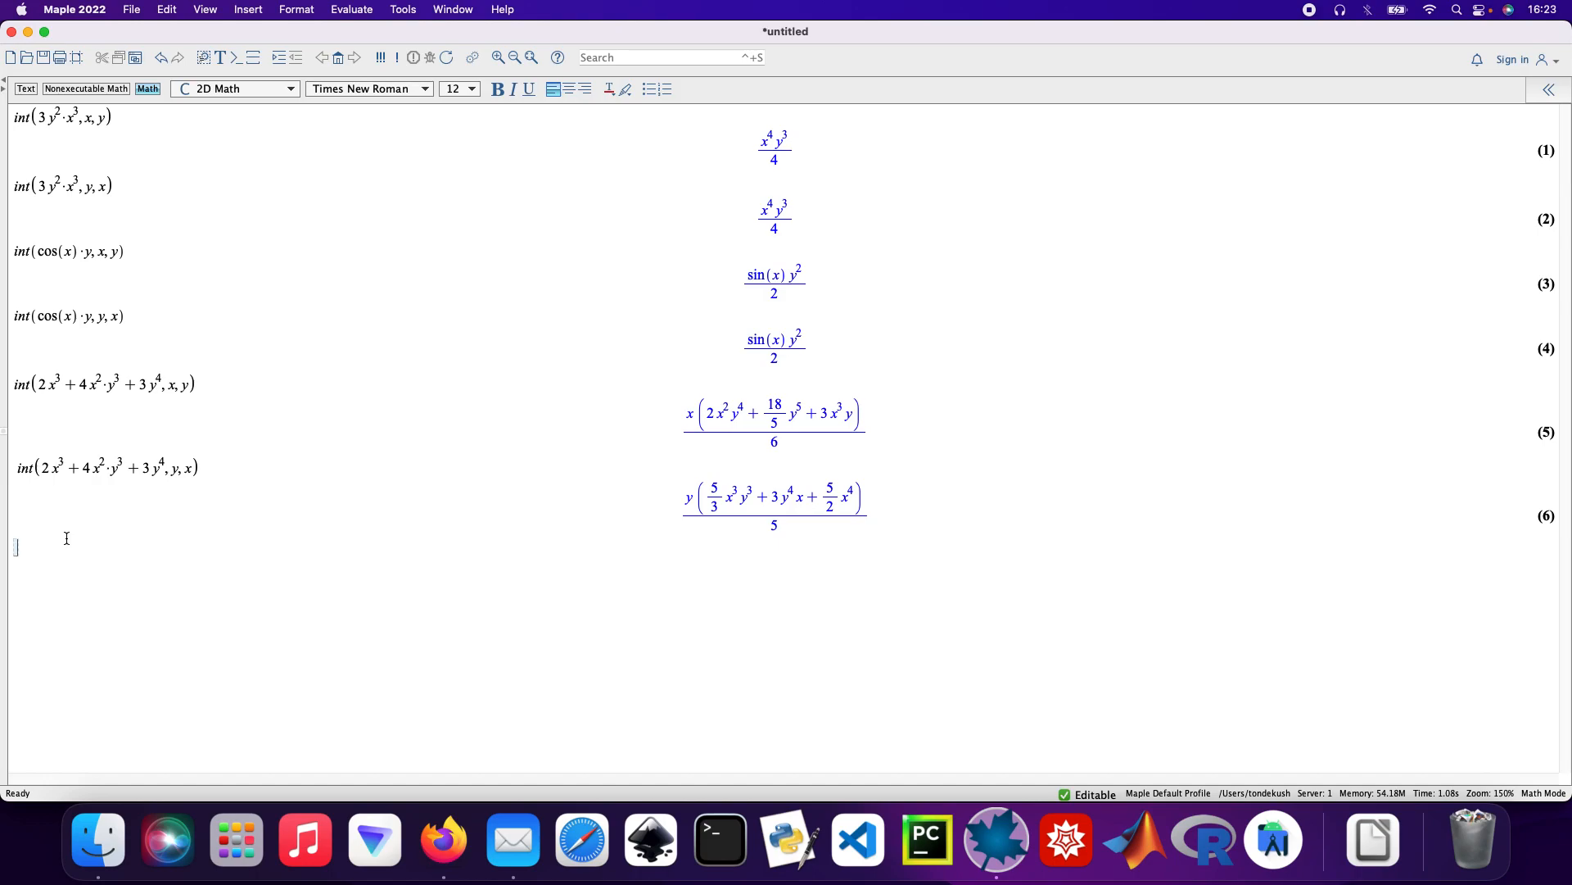
- Evaluate int(x^2*y^2, x=1..3, y=1..2), giving 182/9 as output (7)
type("int")
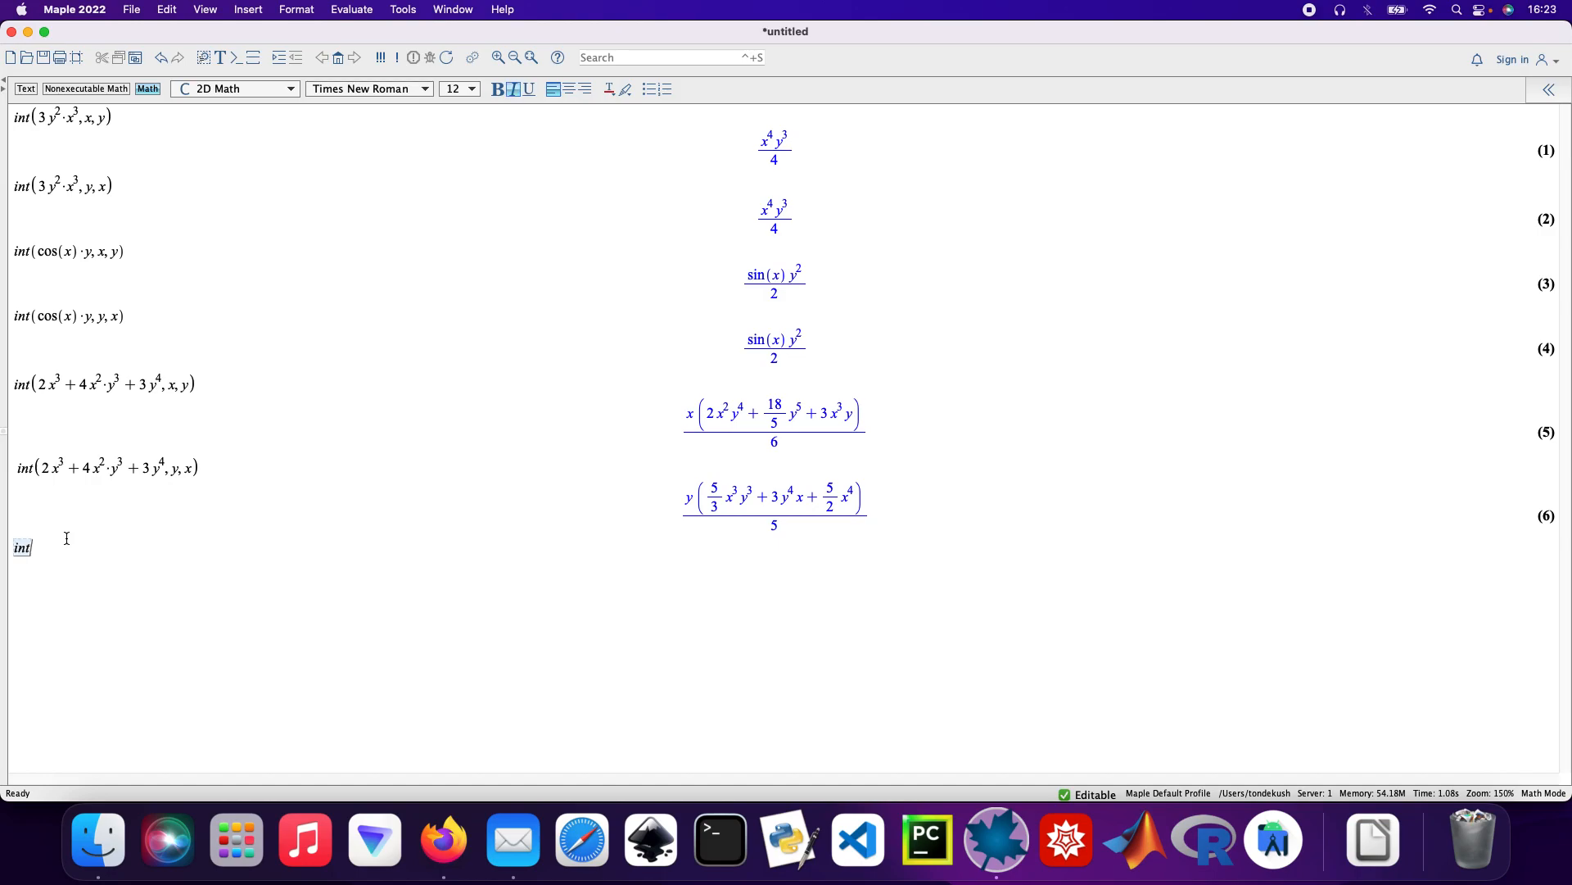
type("(x^2")
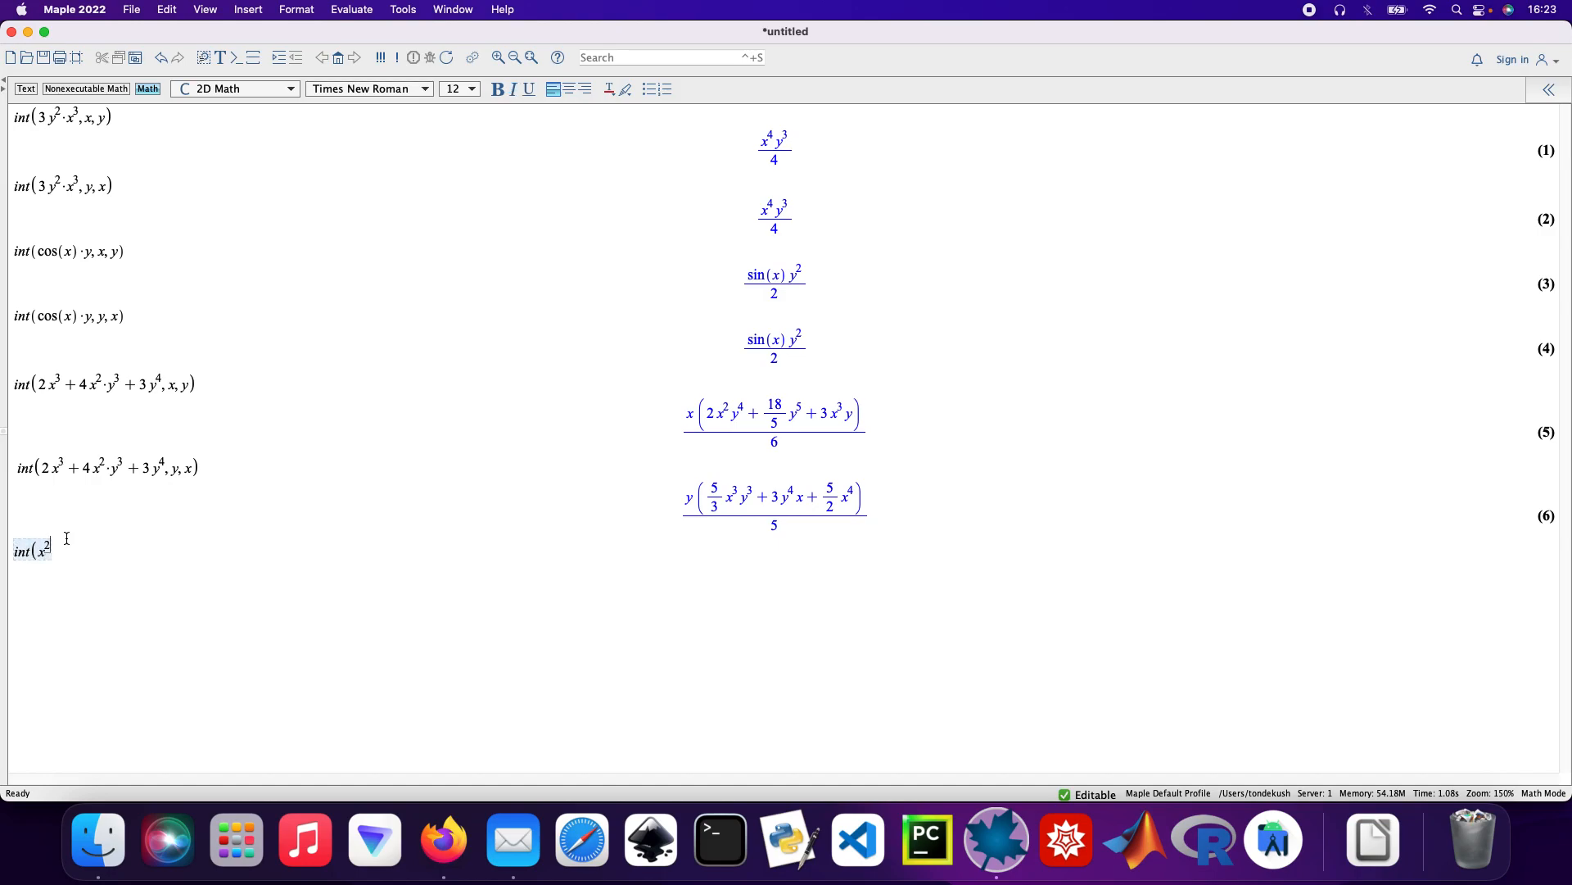
type("·")
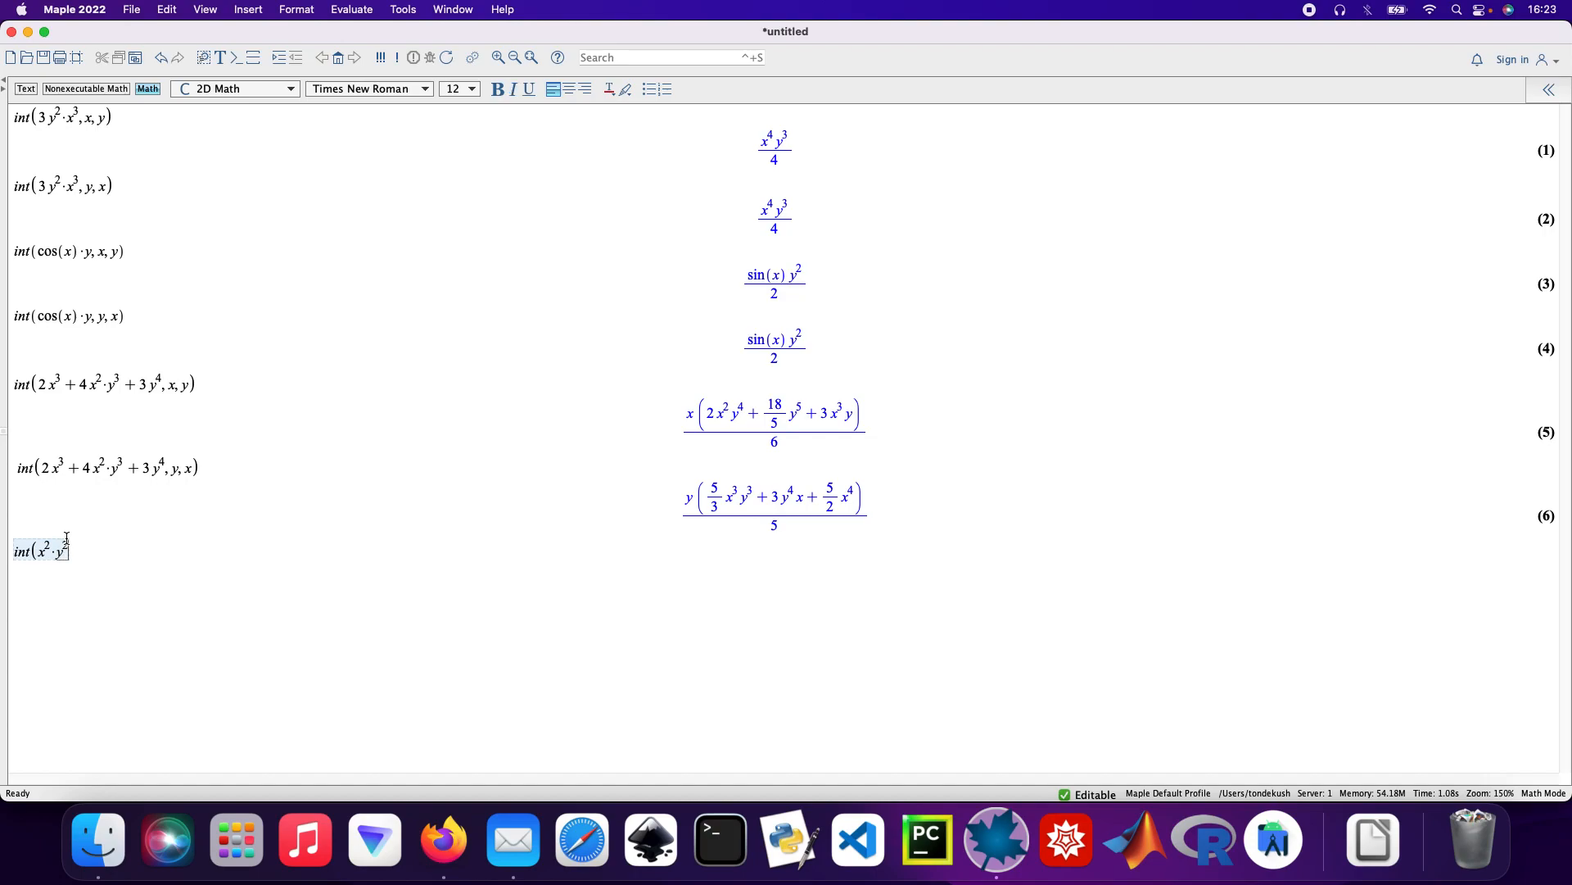
type(",")
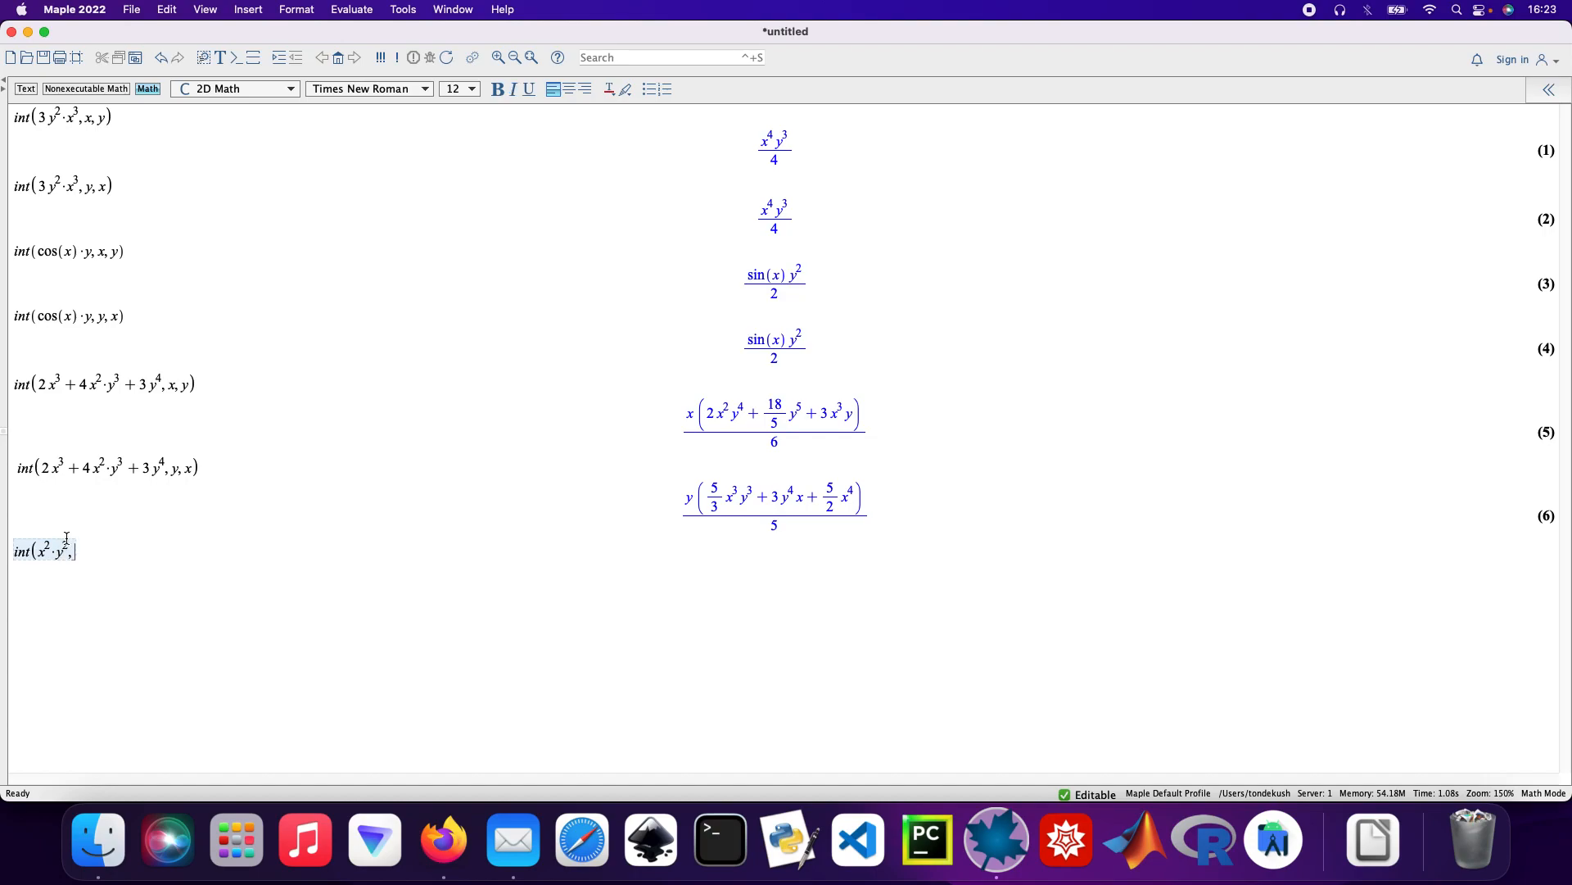
type("x=1 ..")
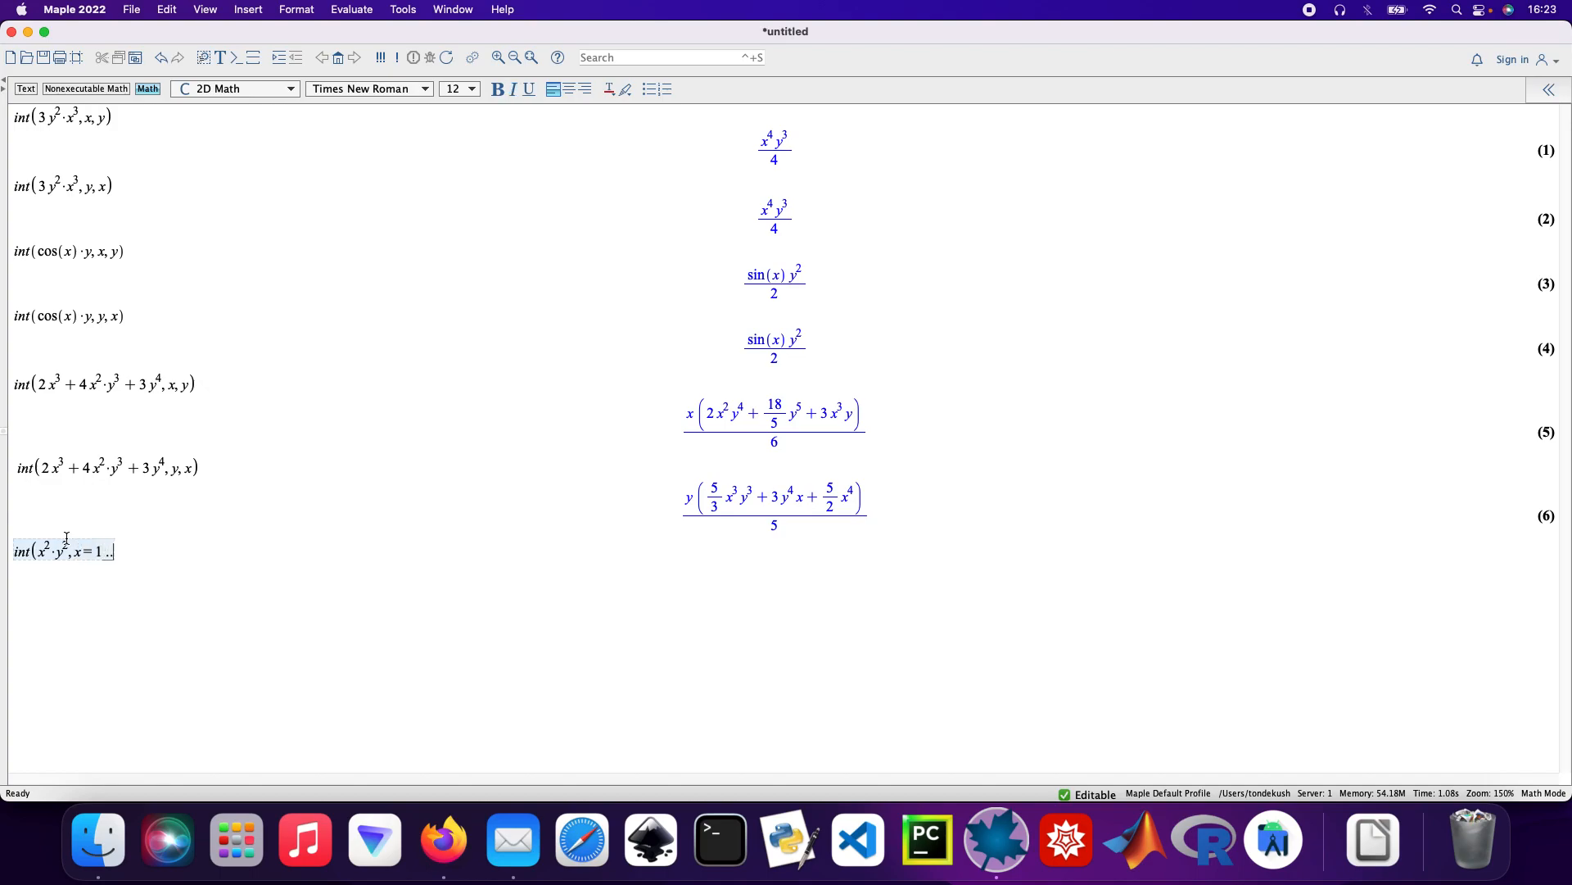
type("3, y=")
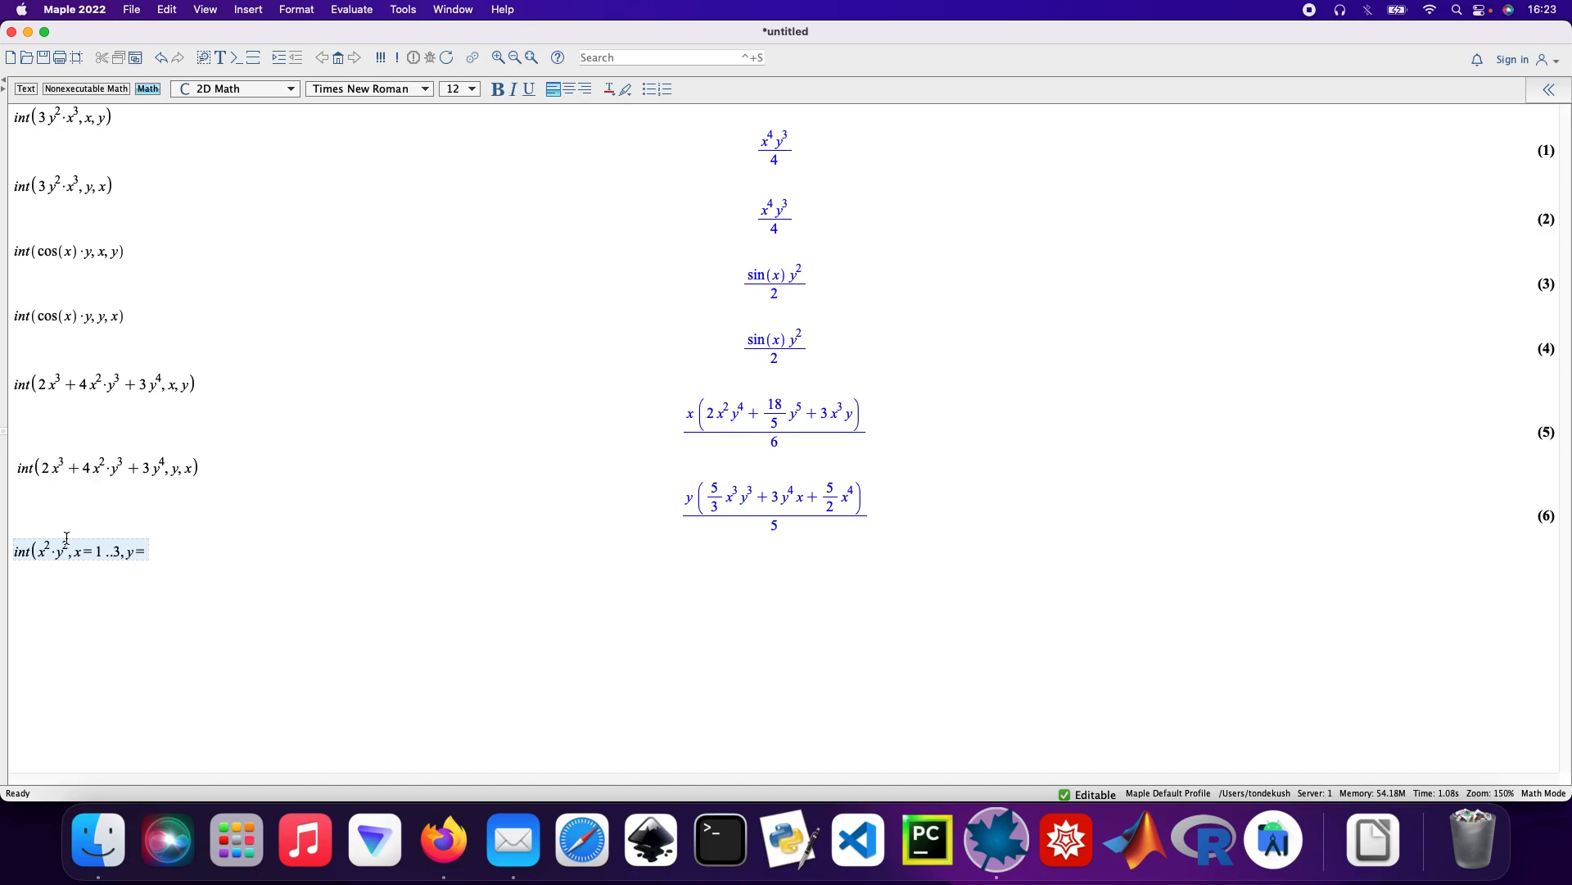
type("1 ..2)")
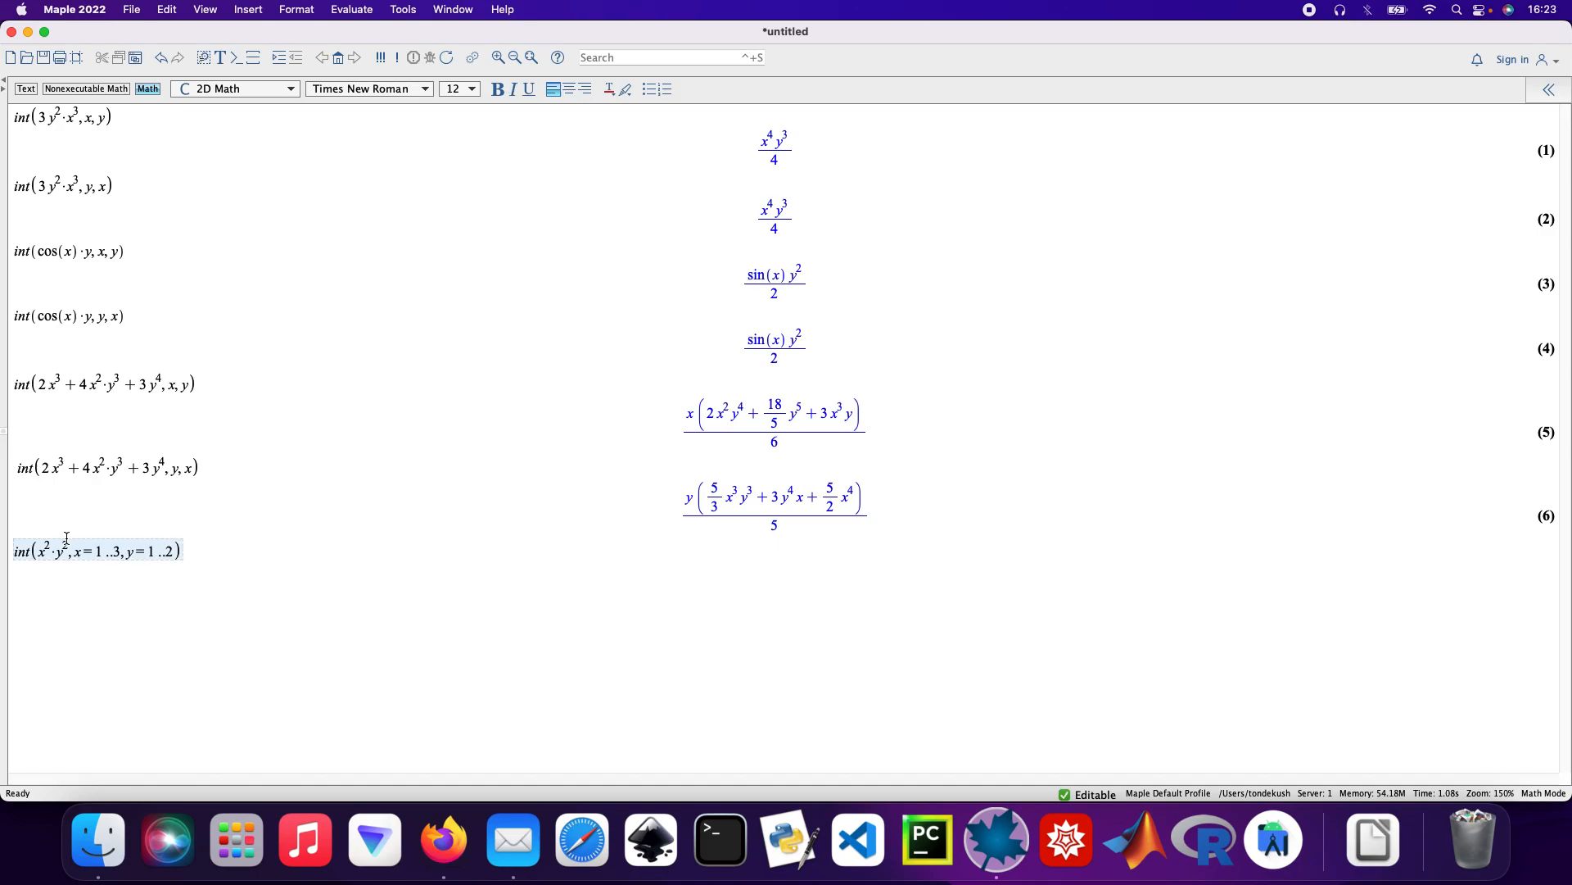
key("Return")
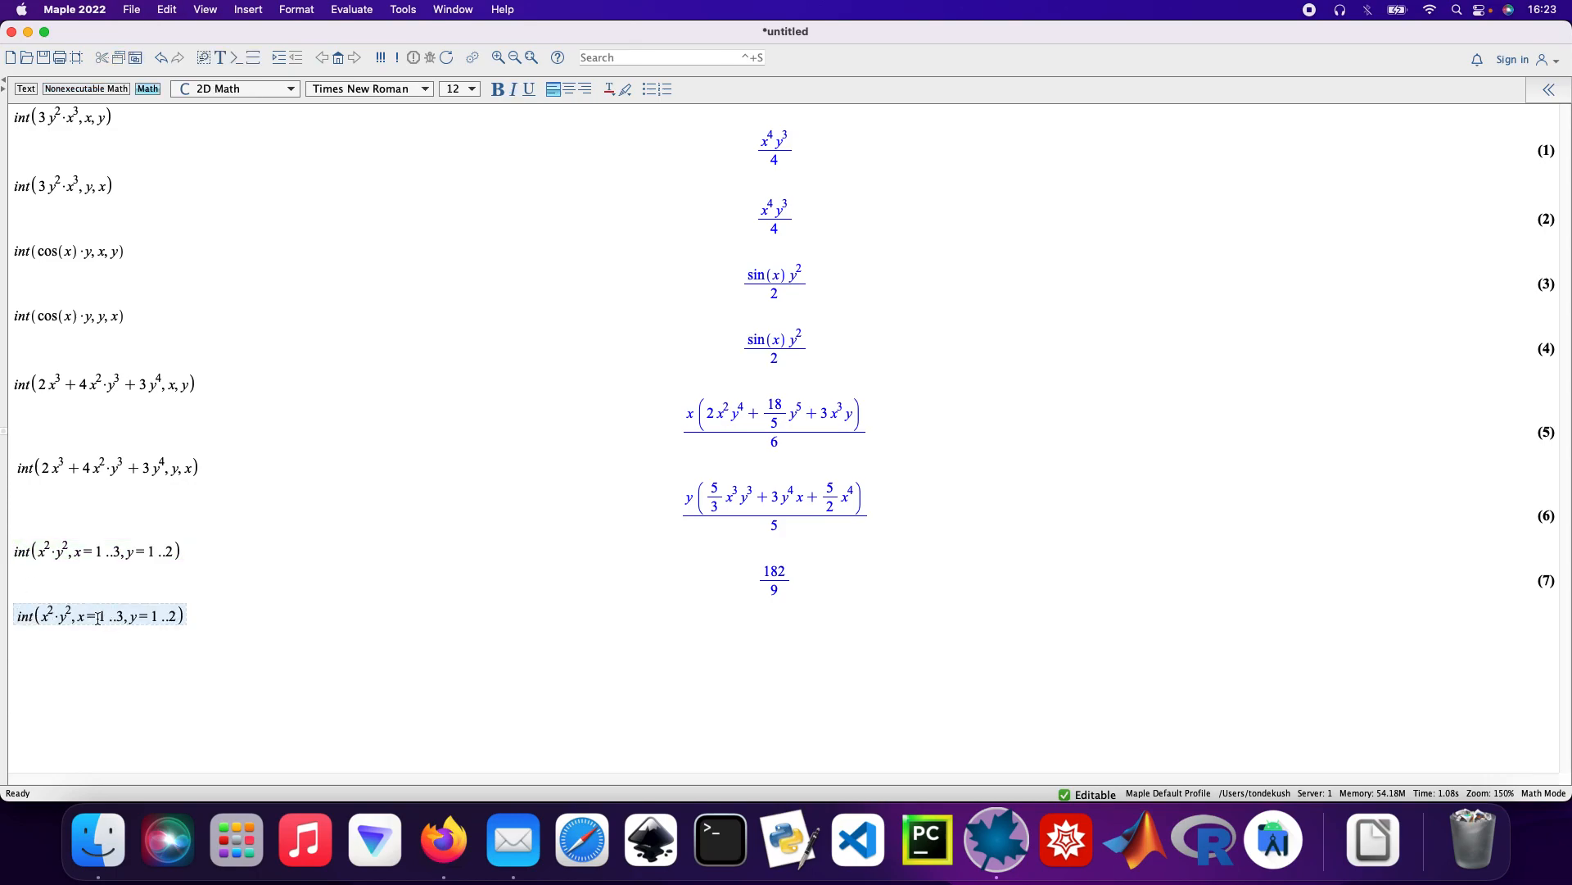
- Edit the copied line to int(x^2*y^2, y=1..2, x=1..3) and evaluate, giving 182/9 as output (8)
left_click(56, 654)
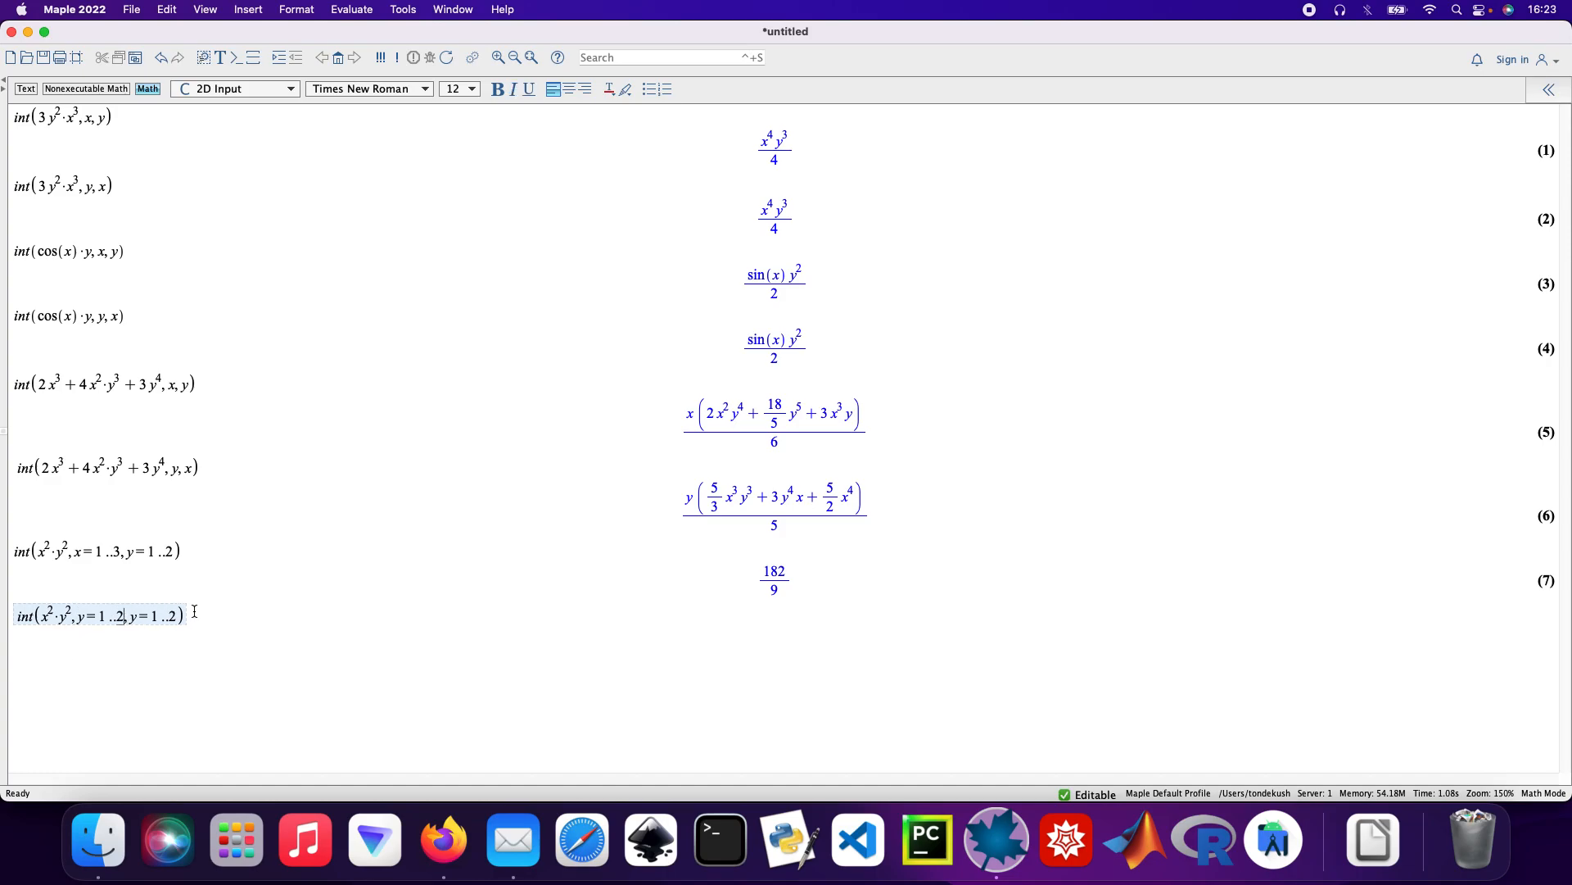
type("3")
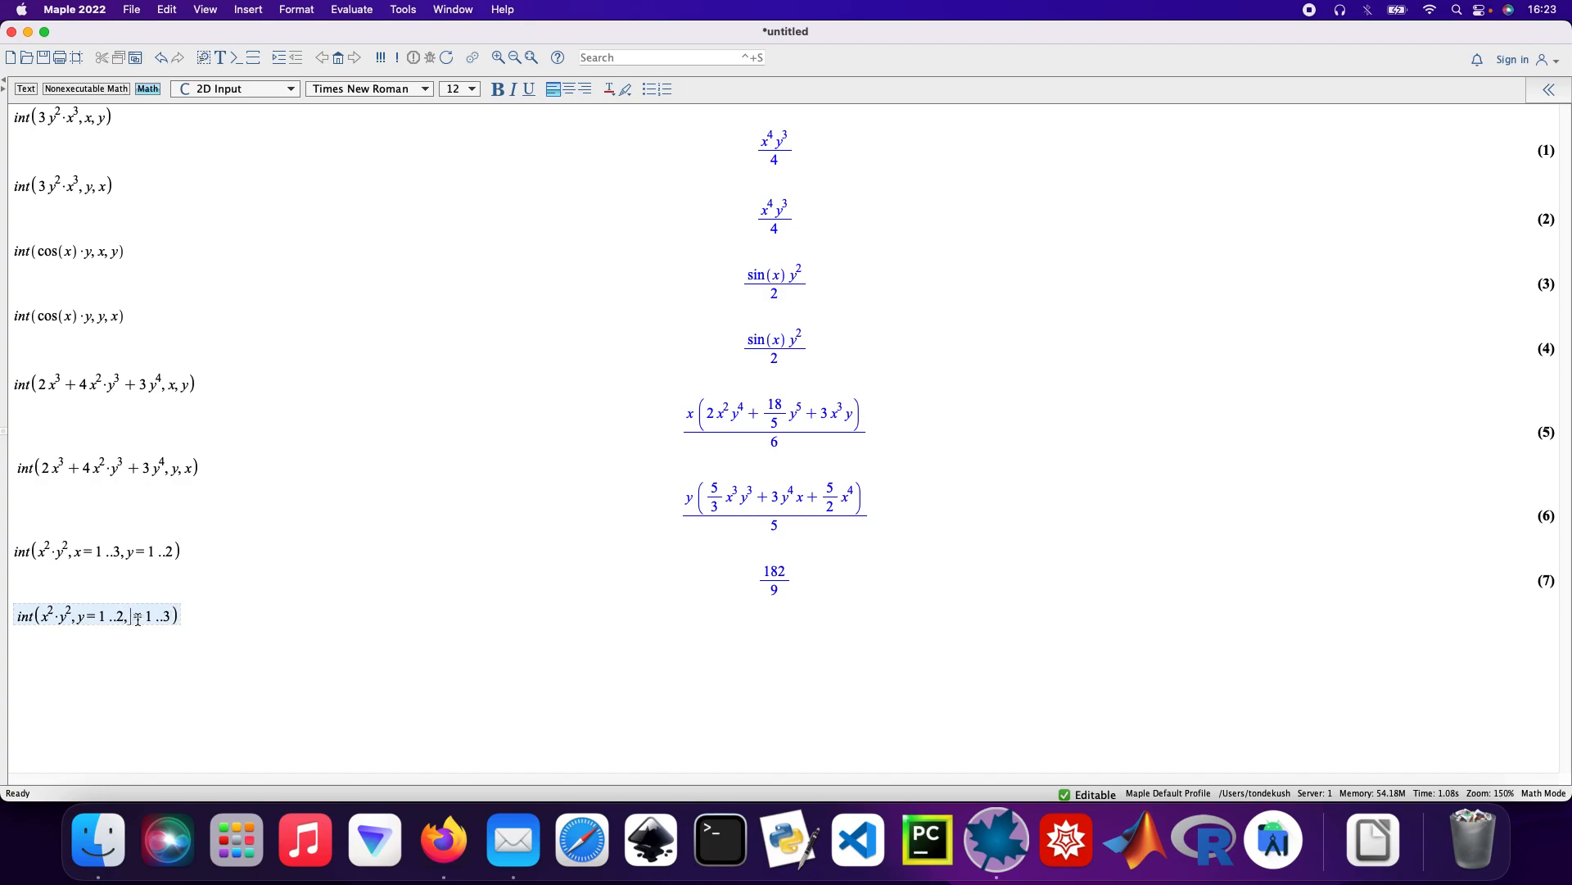
type("x=")
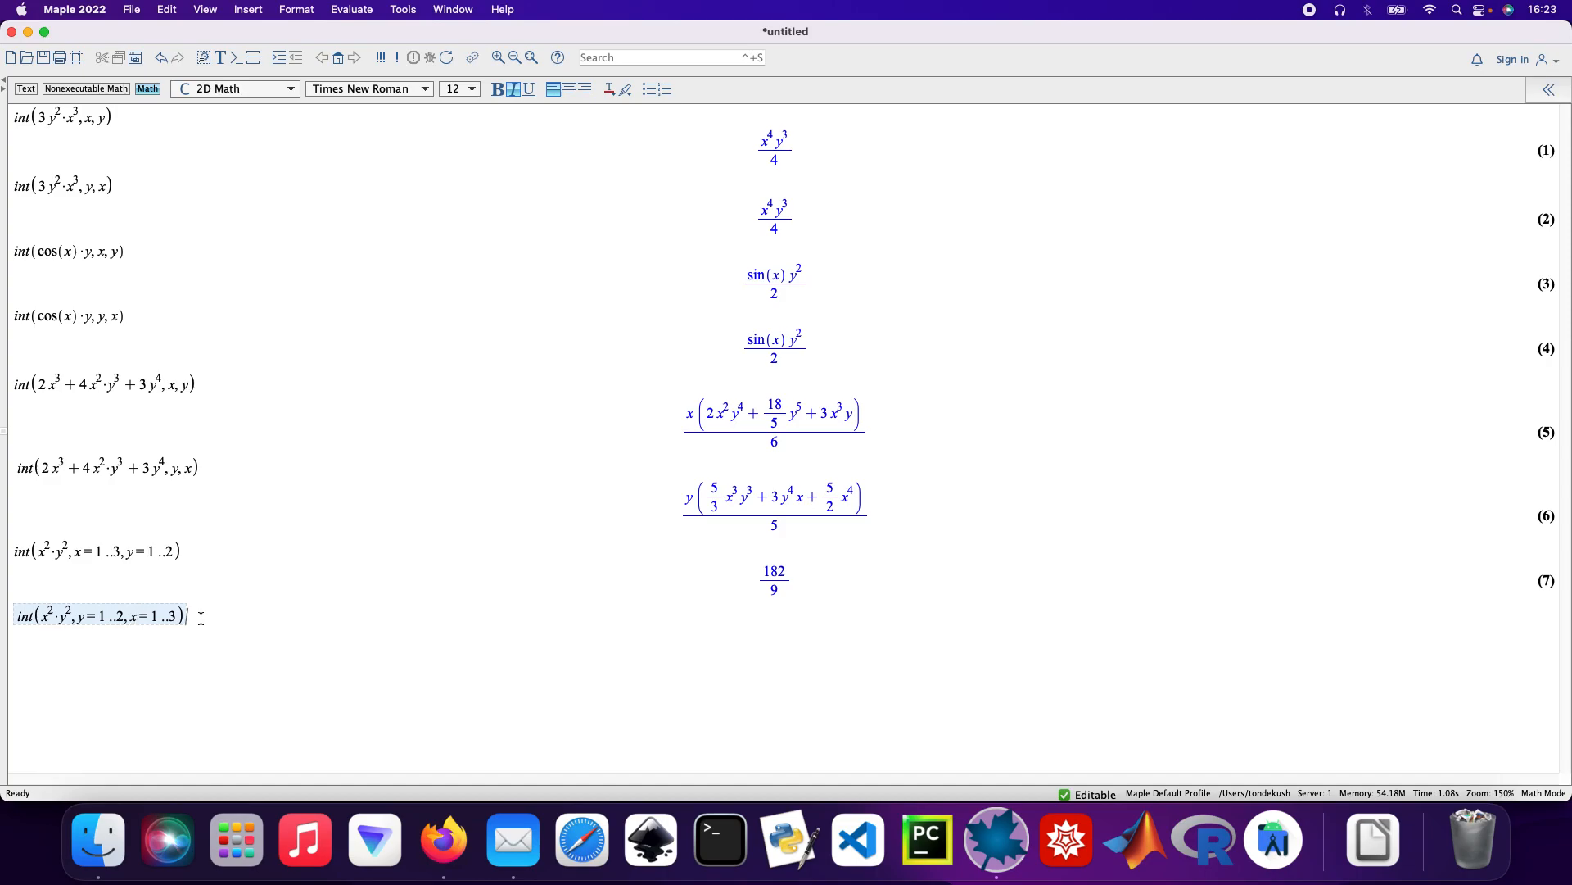
key("Return")
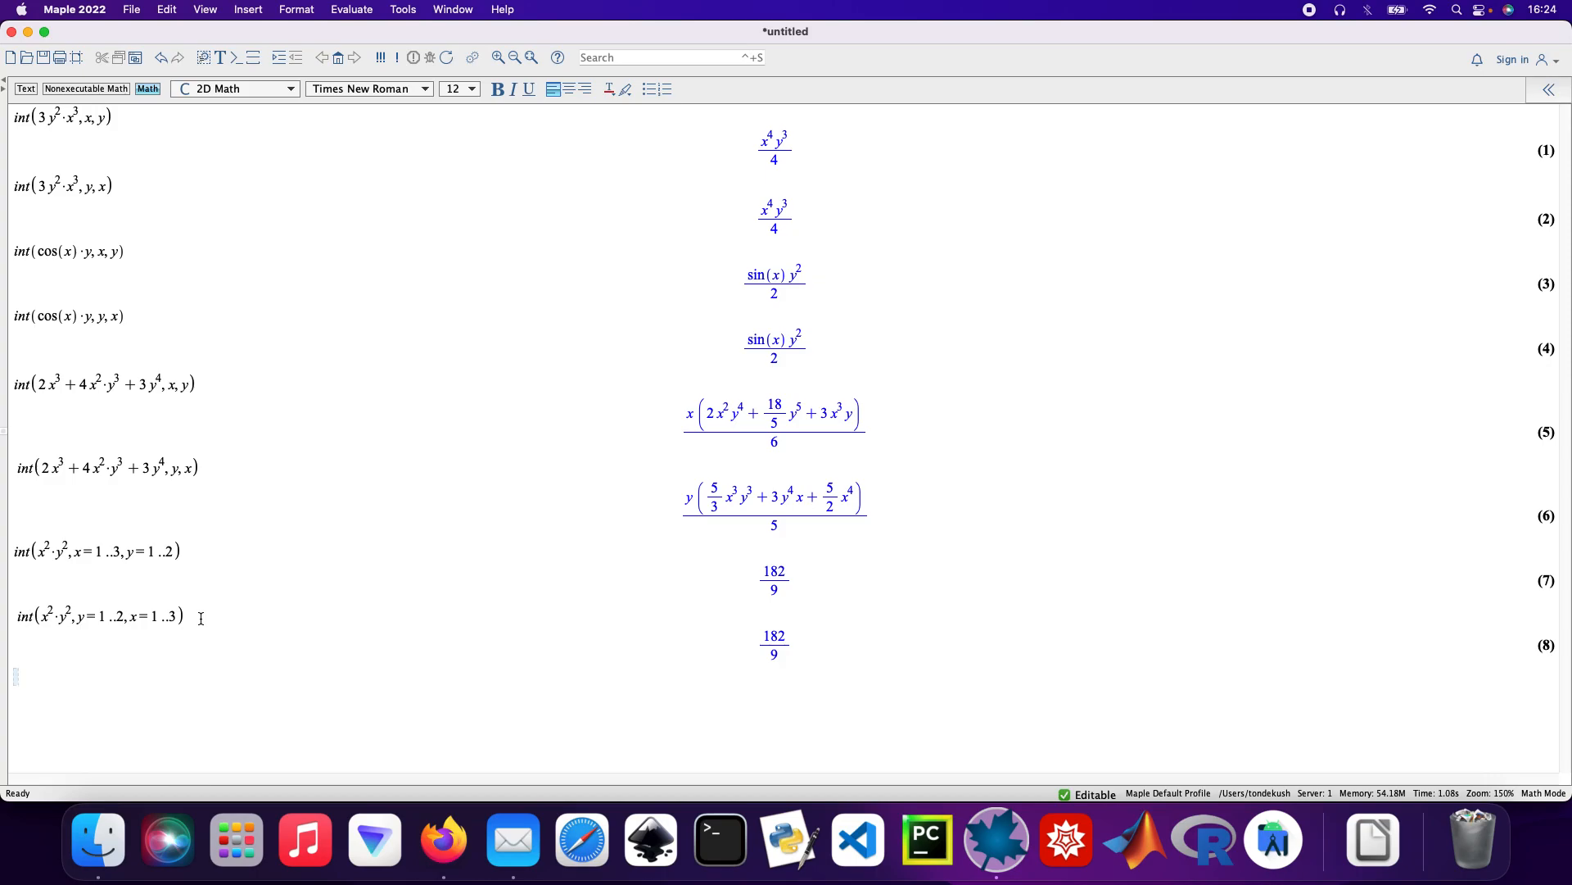
- Evaluate int(x*y^2, y=0..x/2, x=0..2), giving 4/15 as output (9)
type("int(")
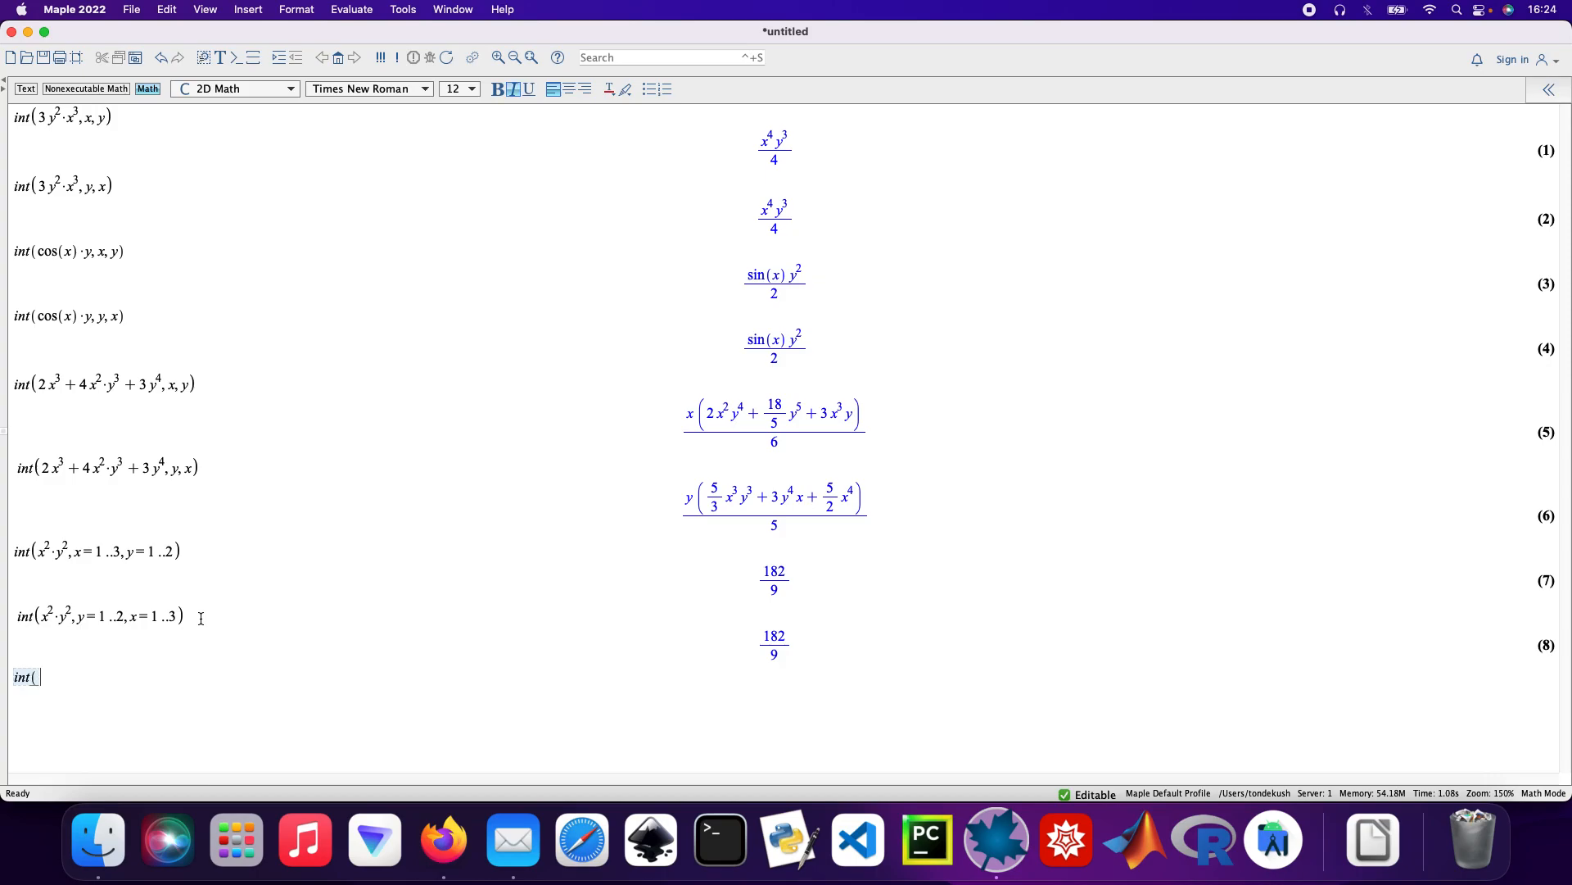
type("x")
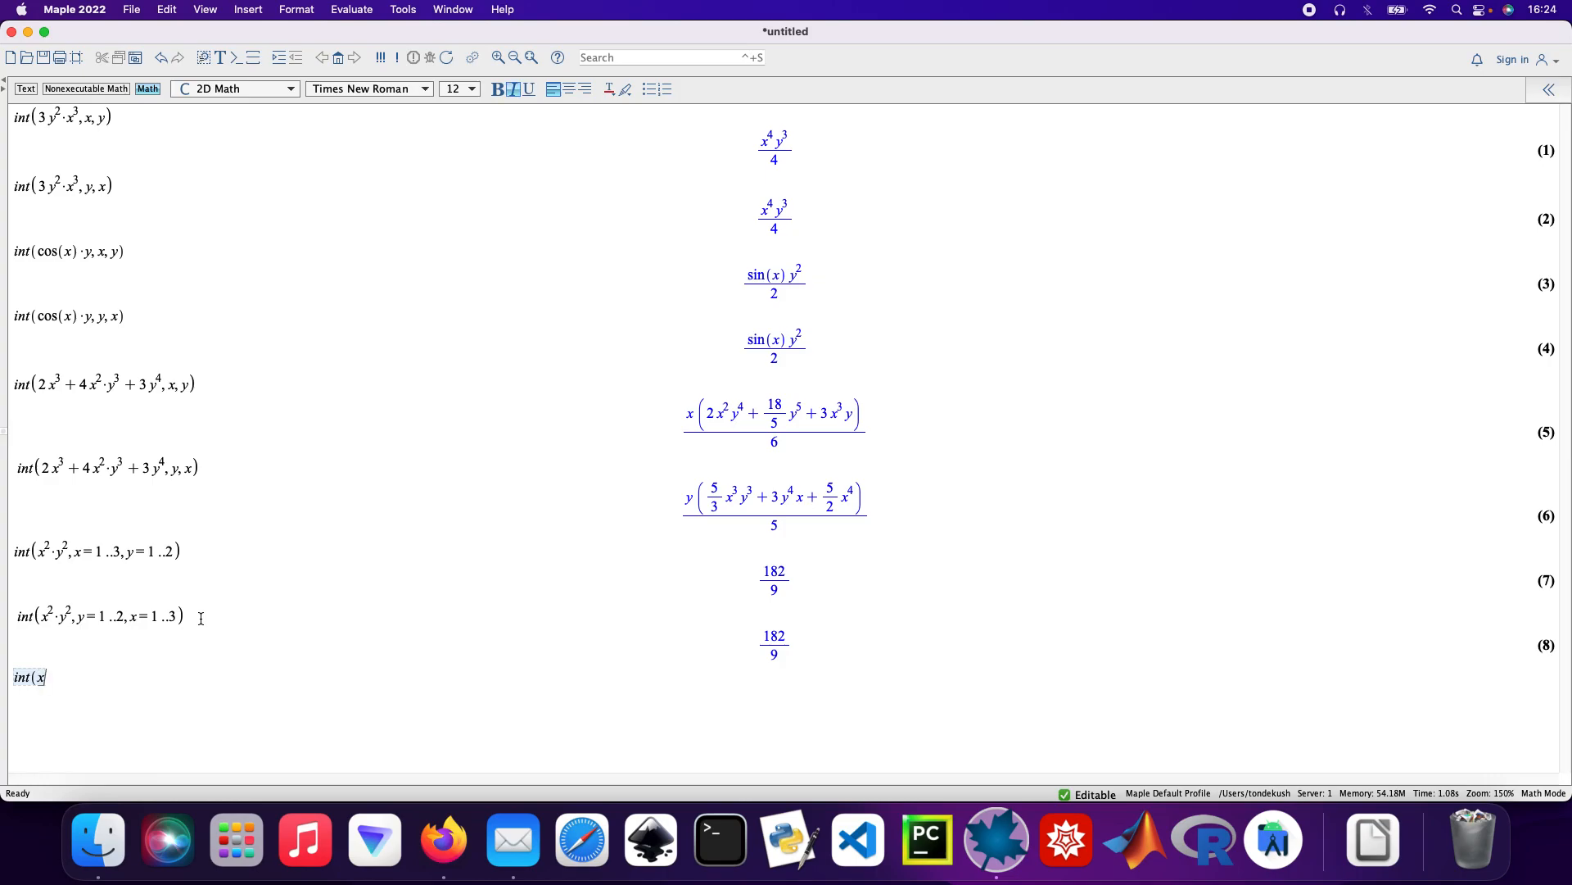
type("·y")
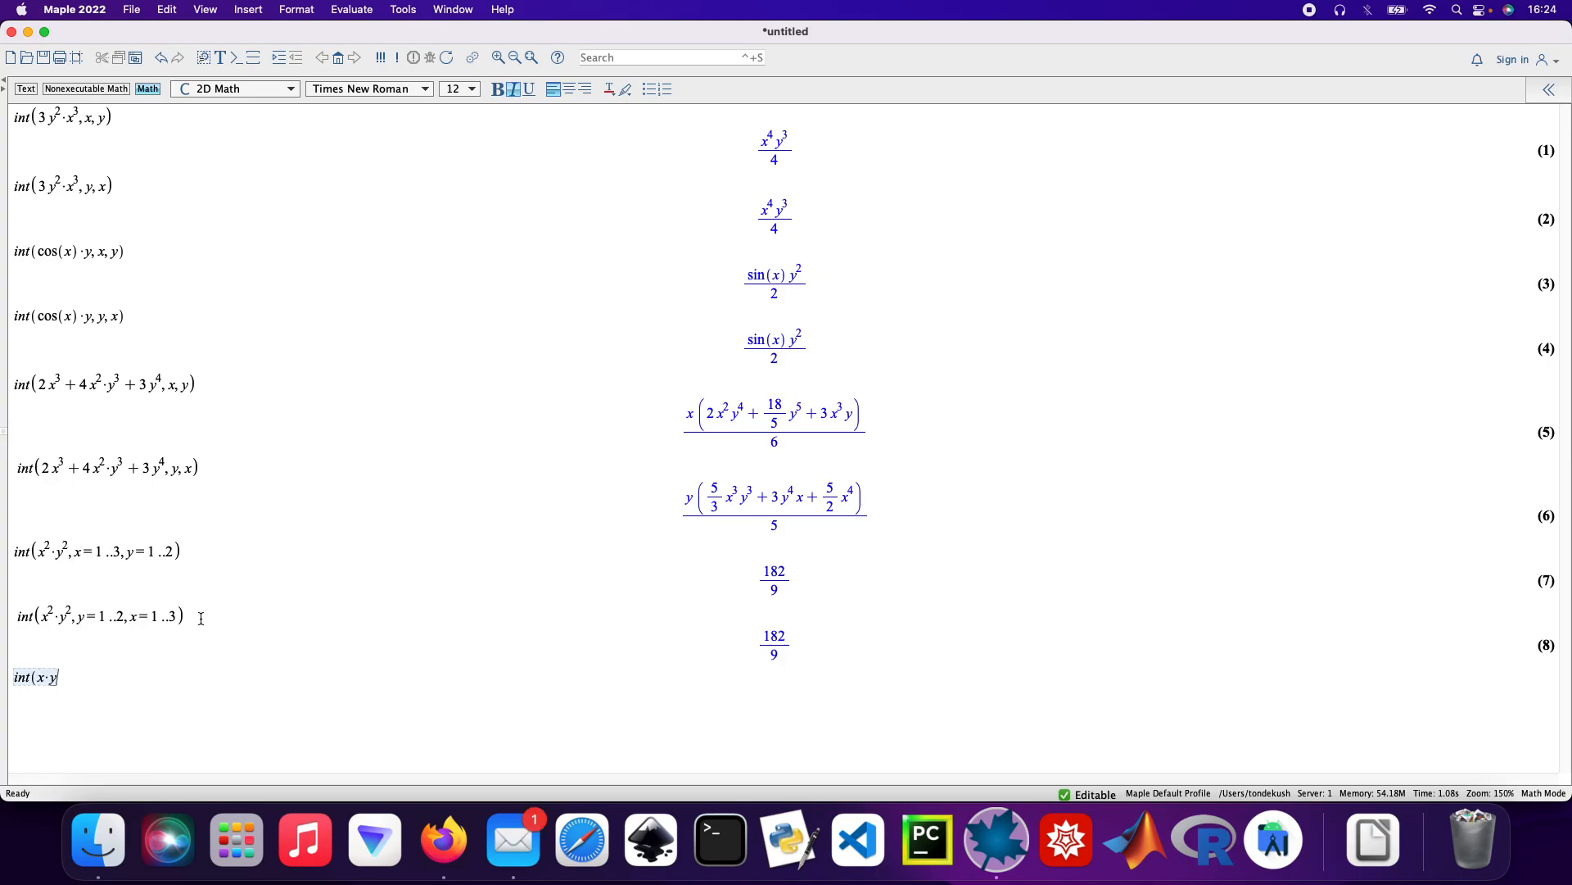
type("2")
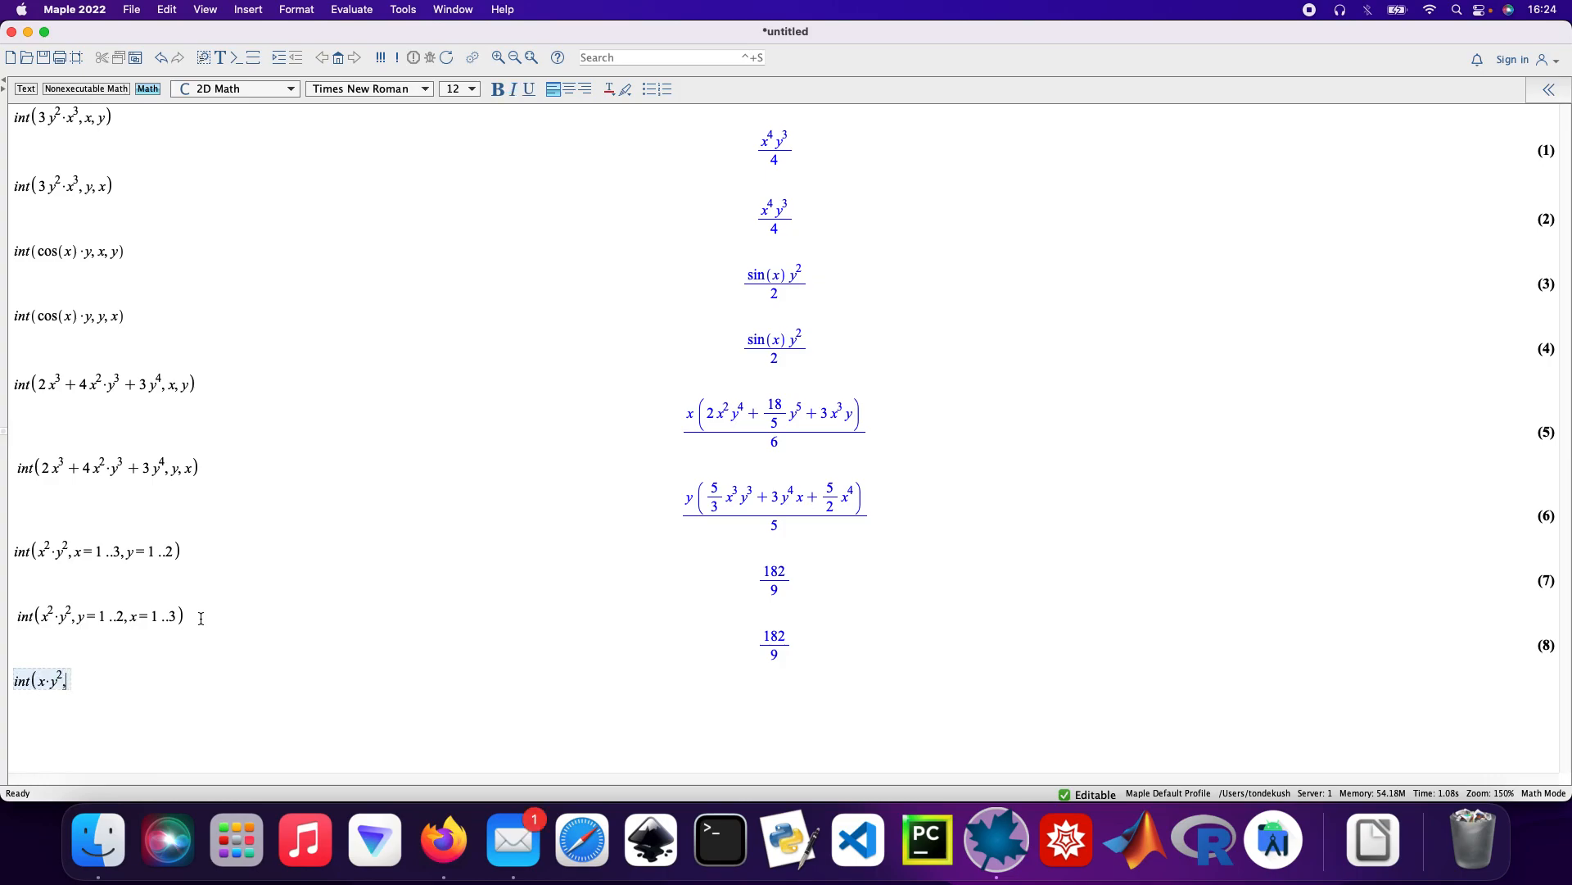
type(",")
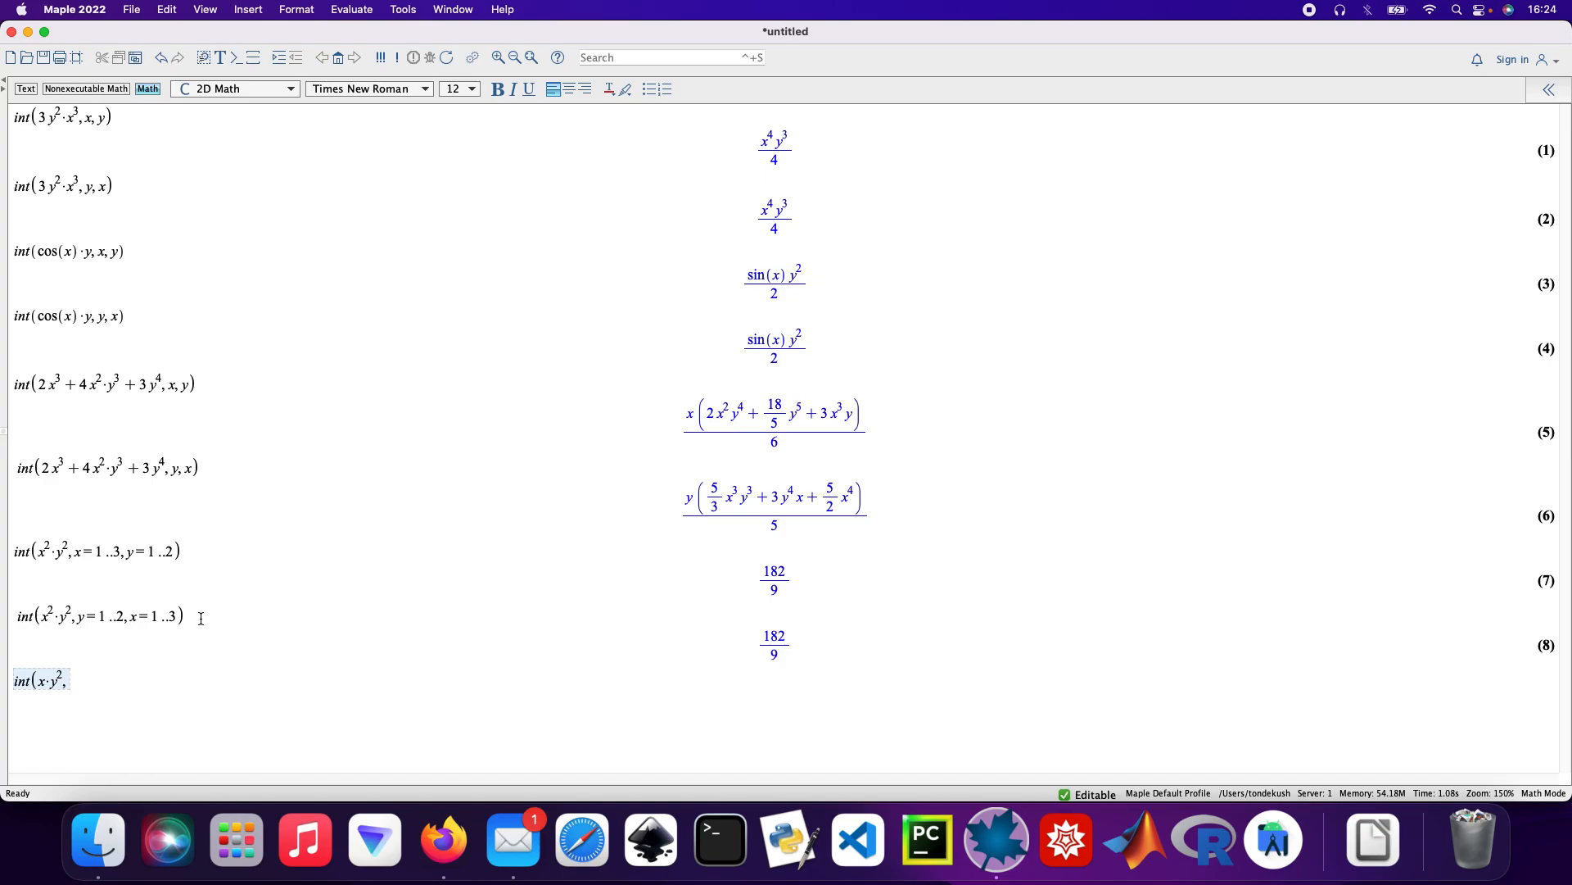
type("y=")
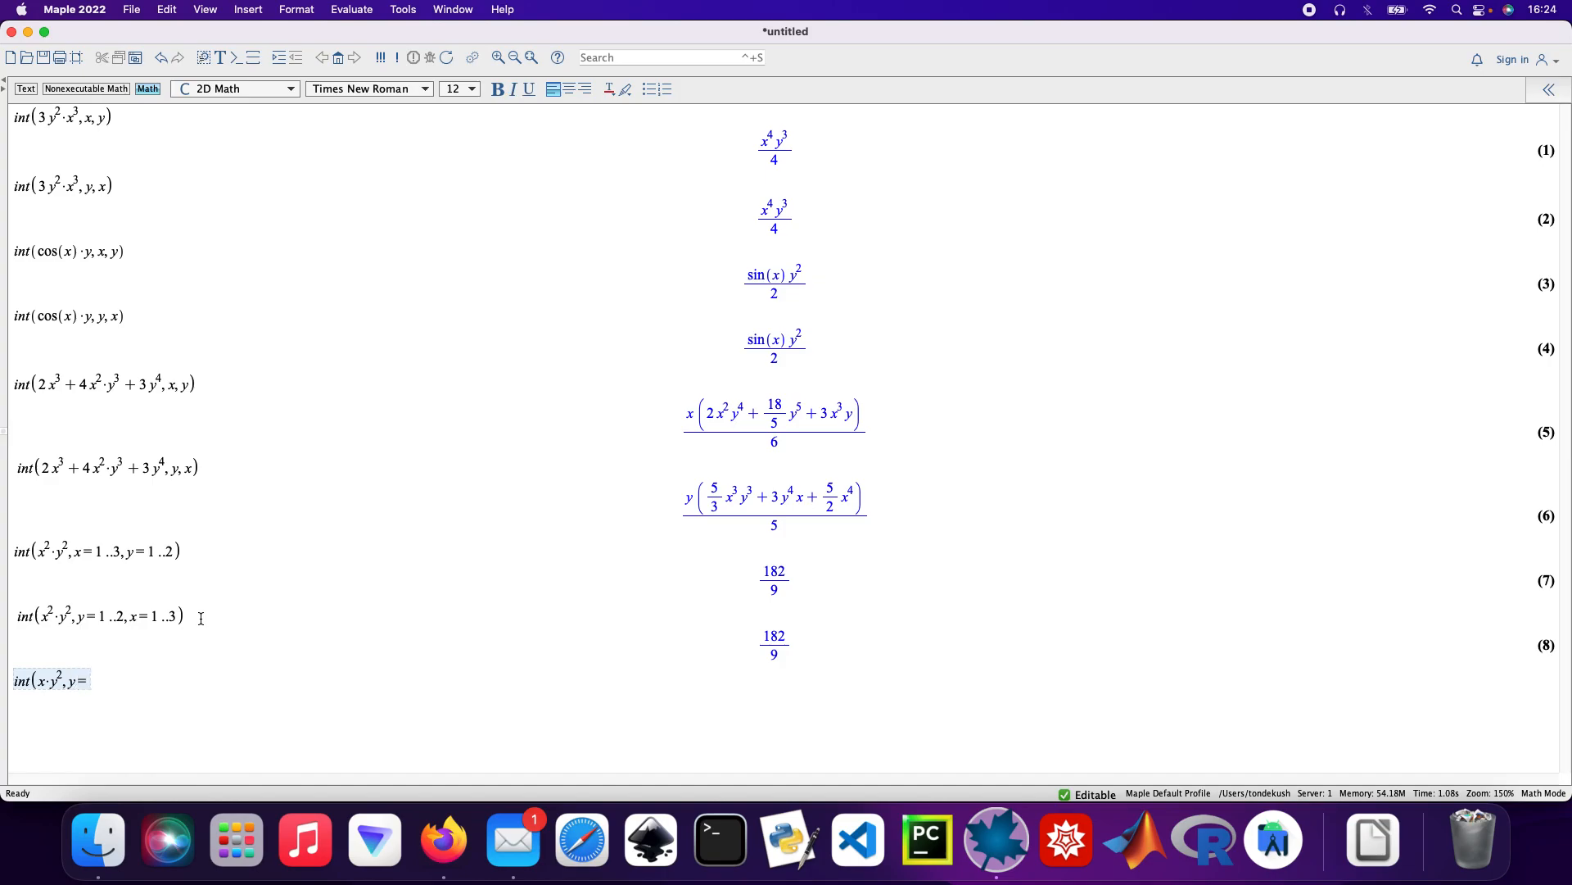
type("0")
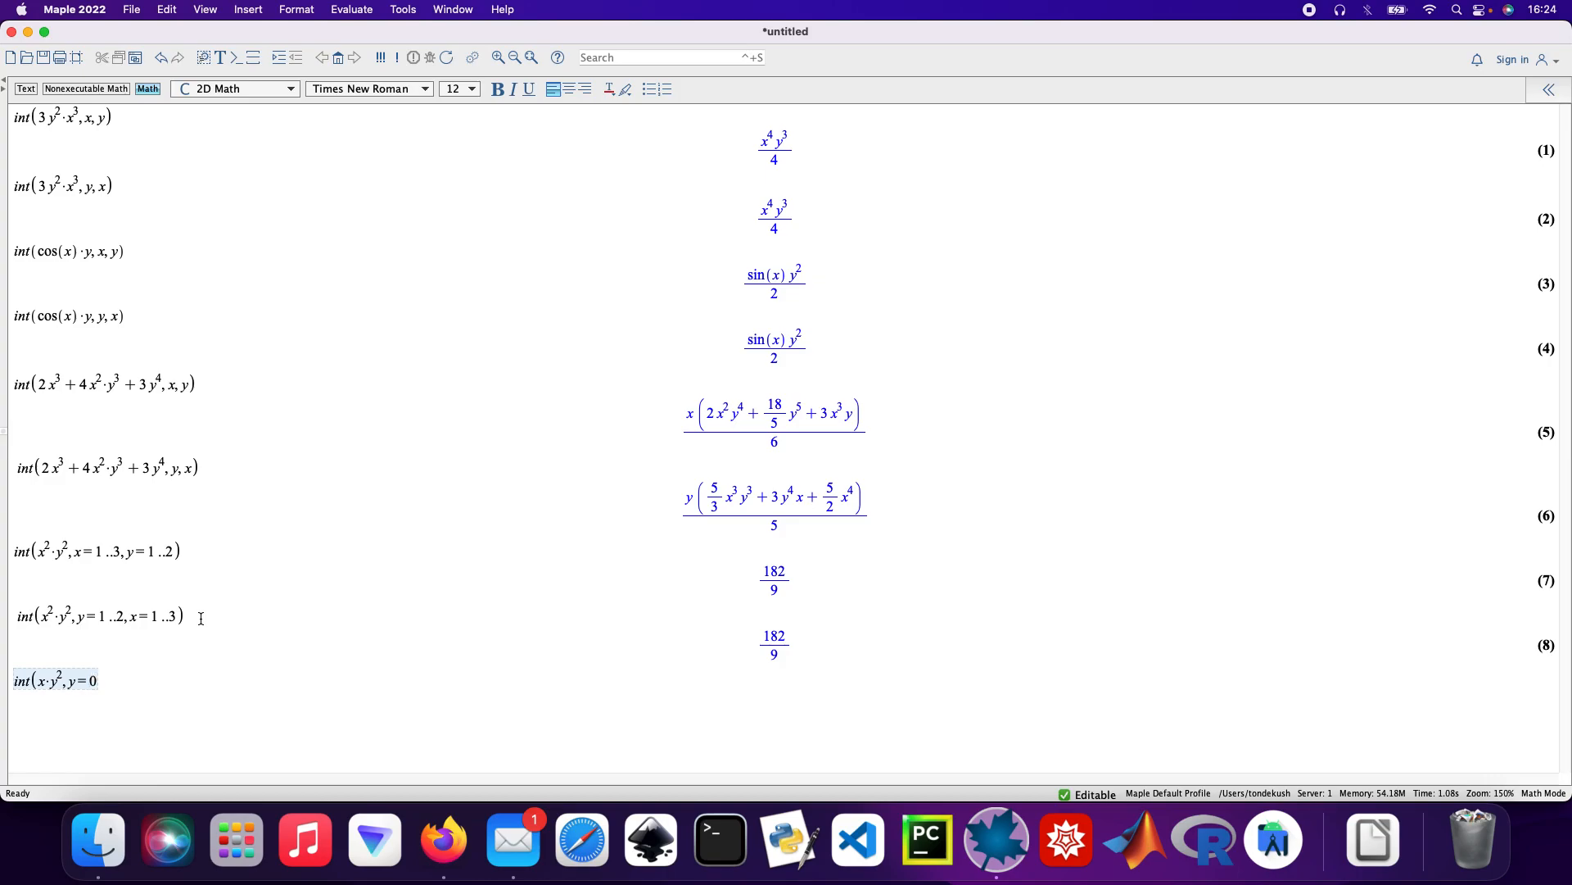
type("..")
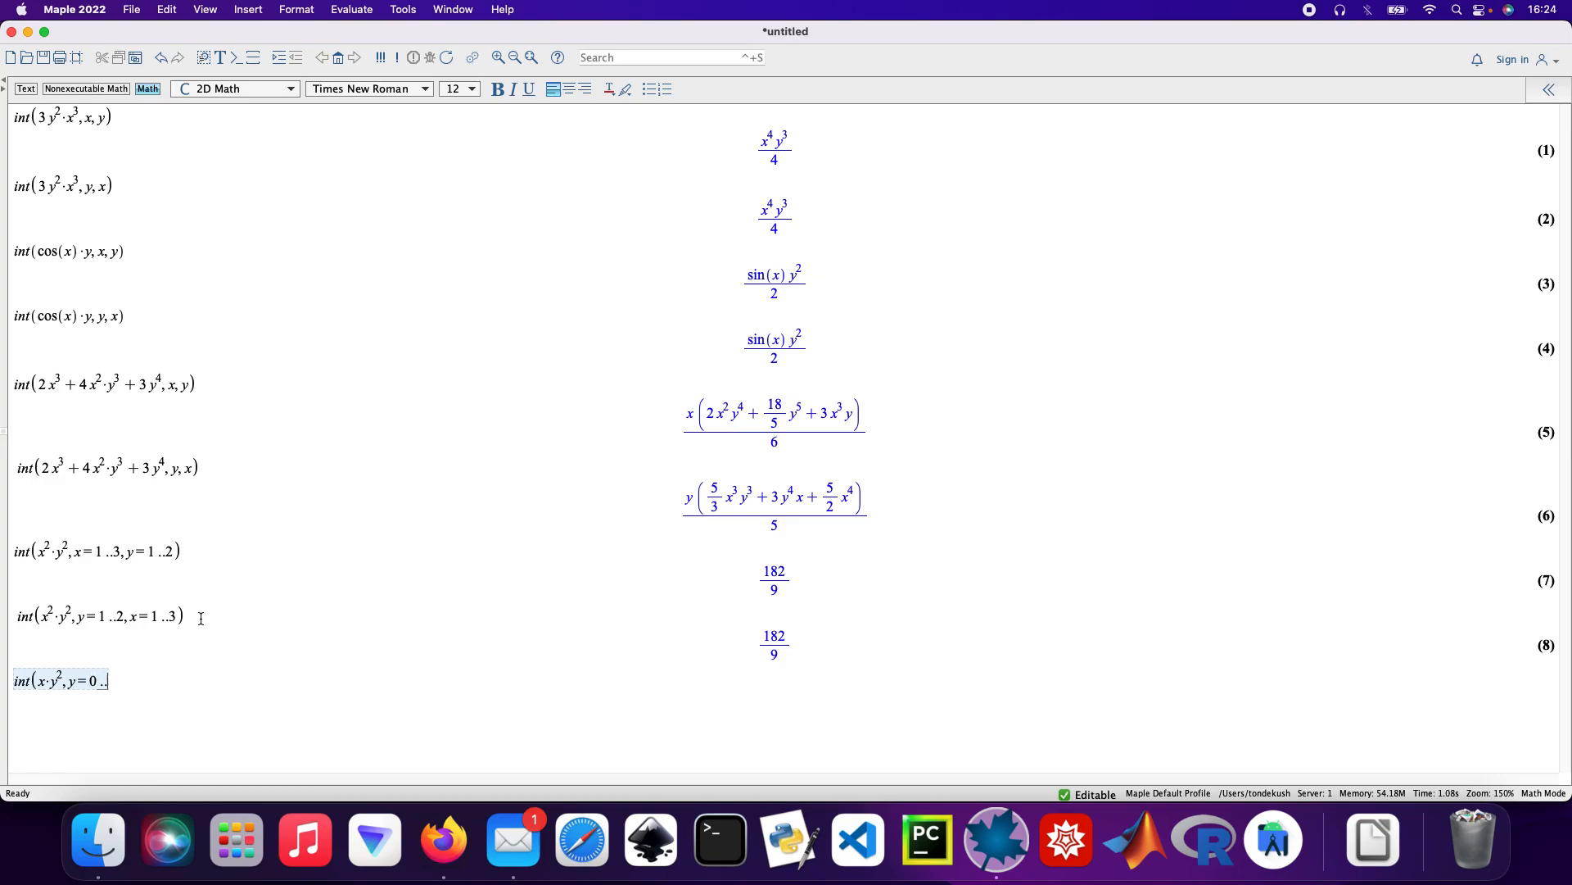
type("x")
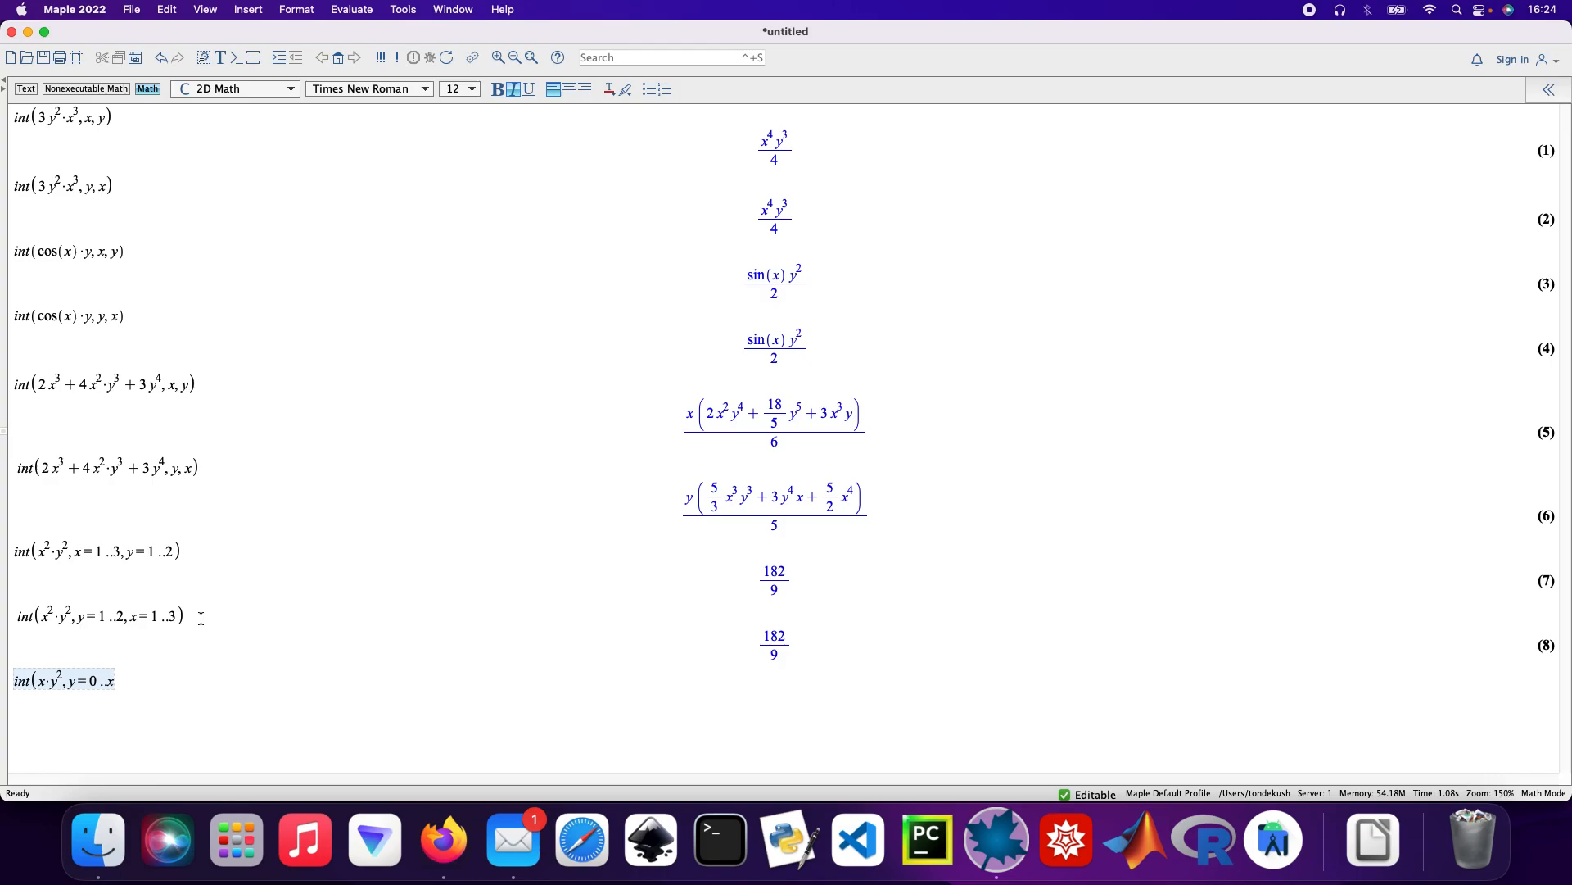
type("x/2,x=")
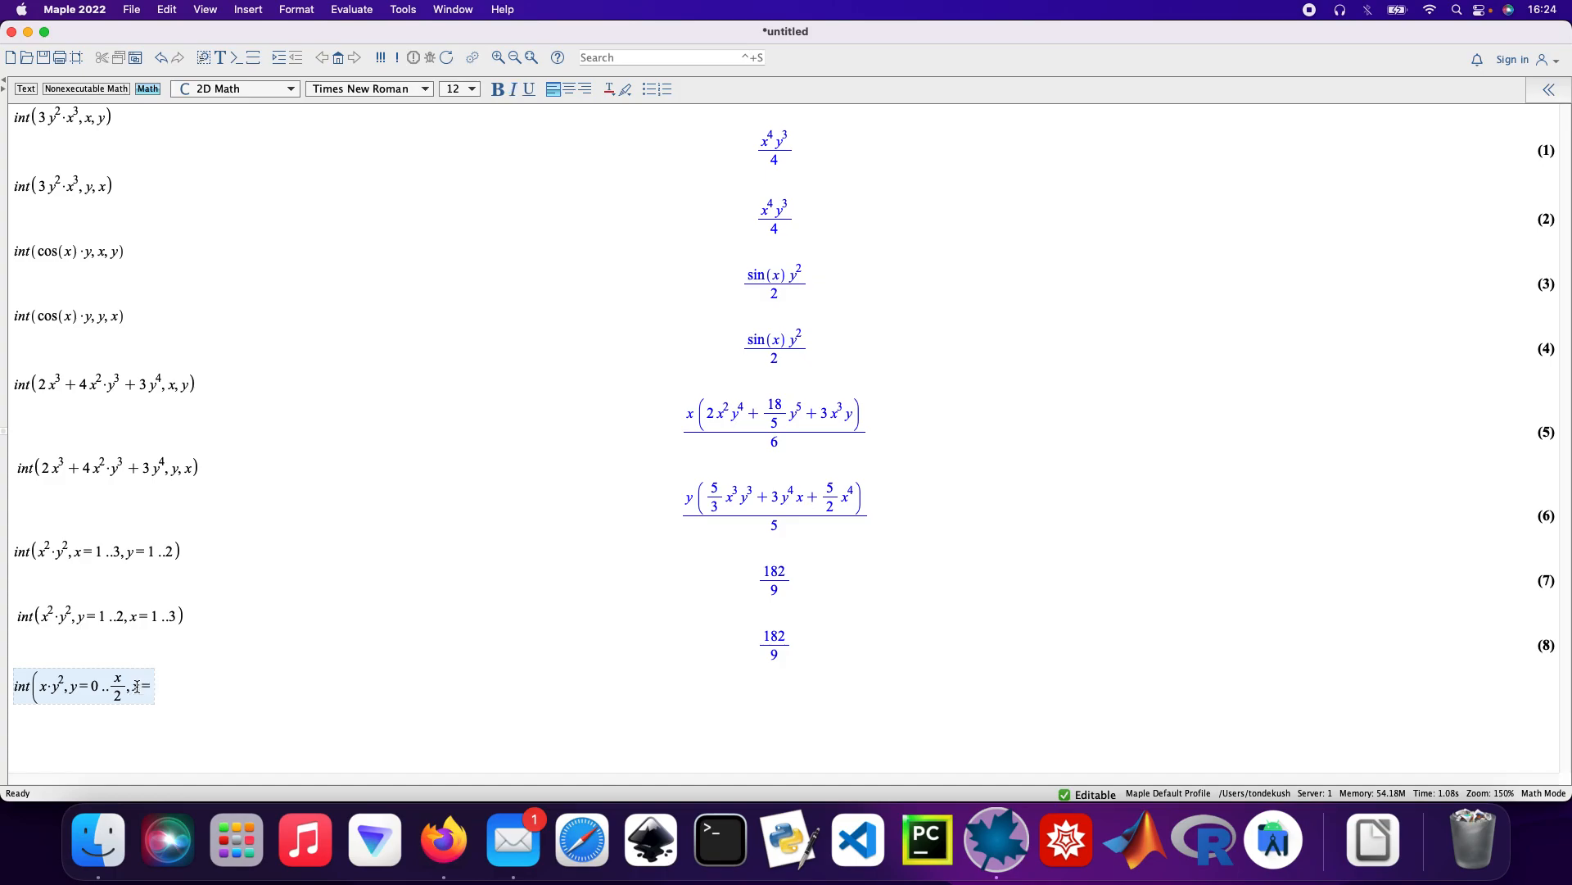
type("0 ..2")
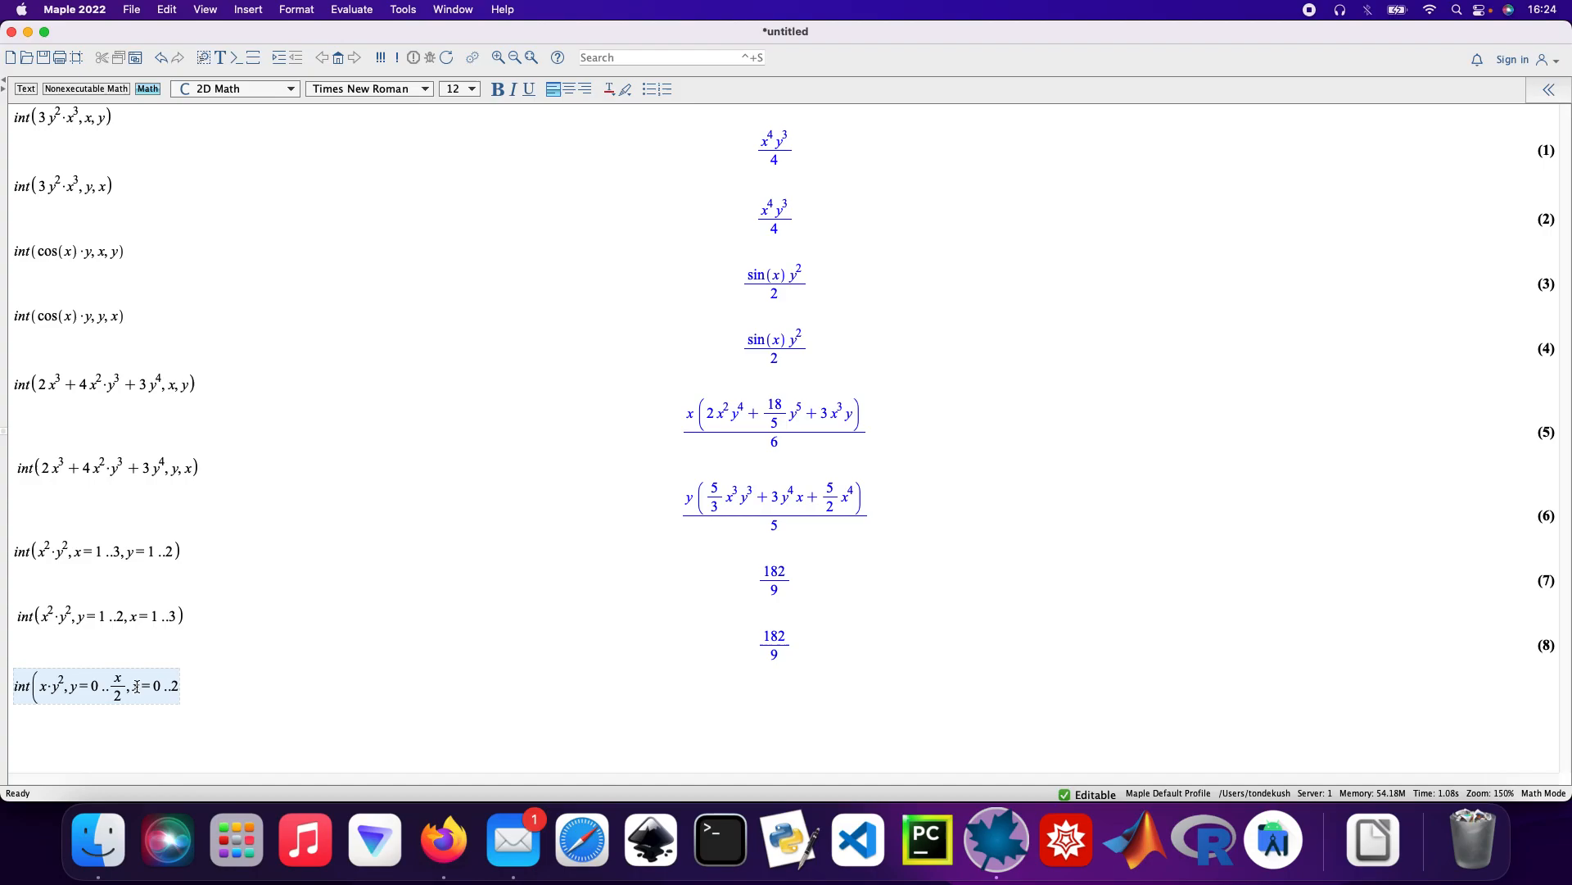
key("Return")
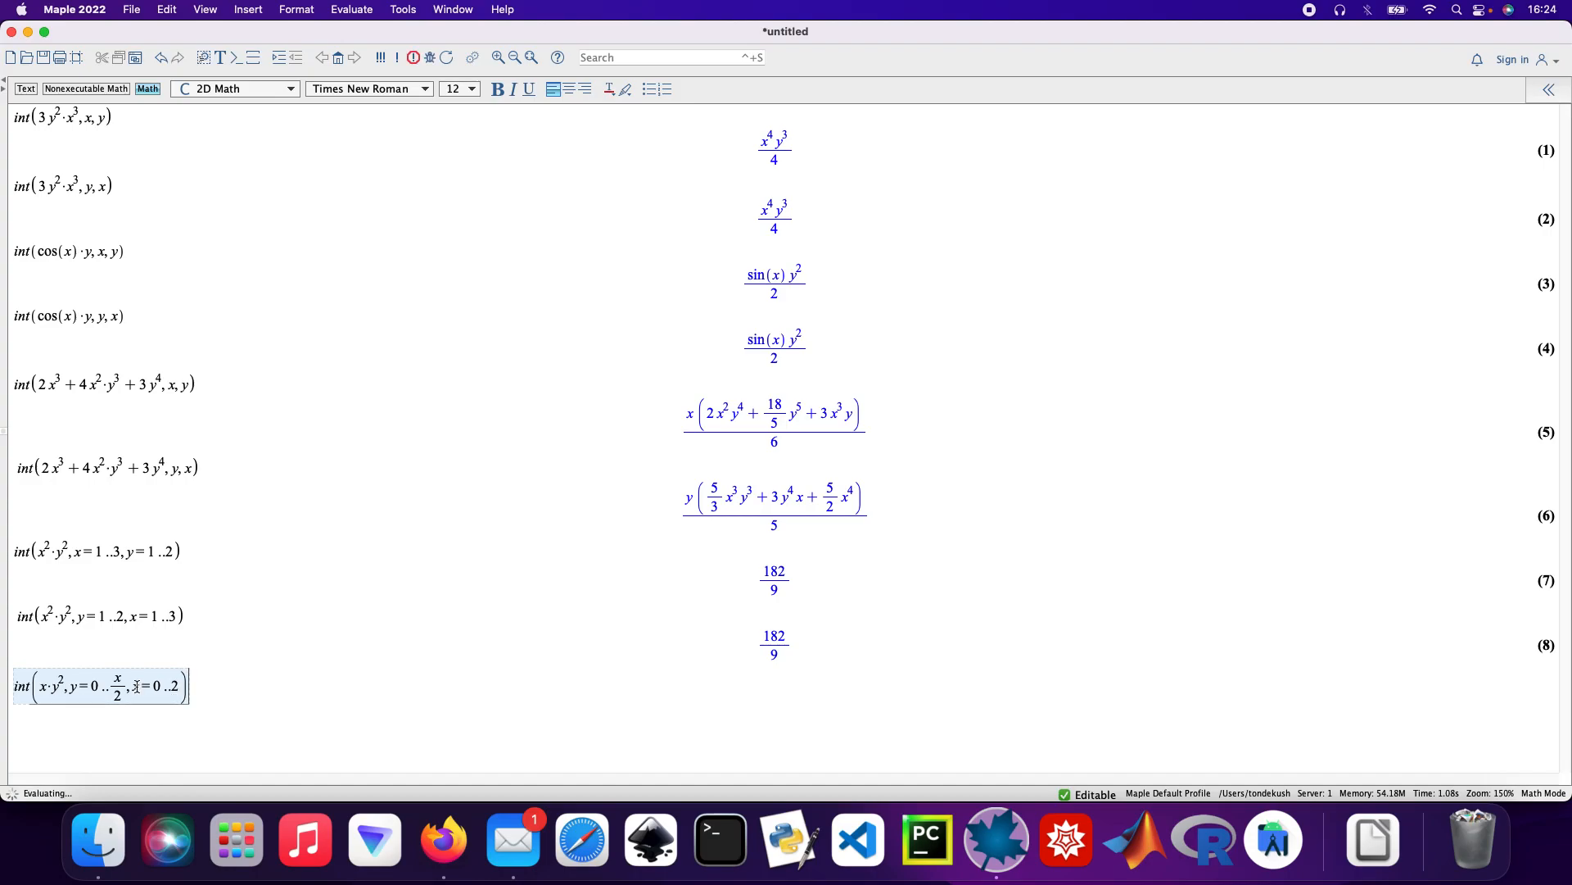
key("Return")
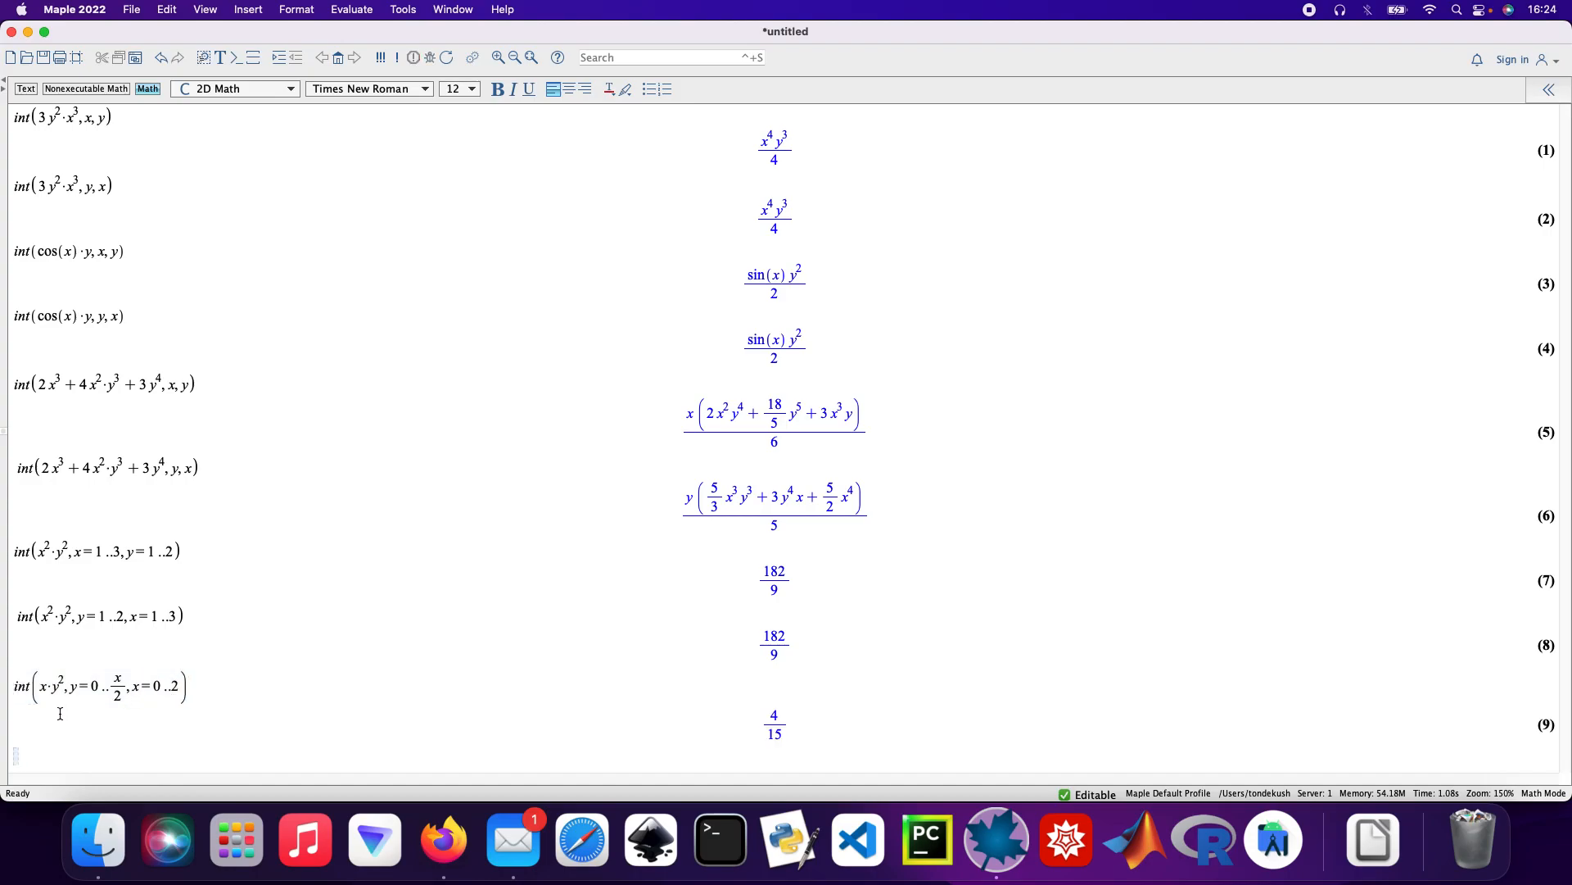